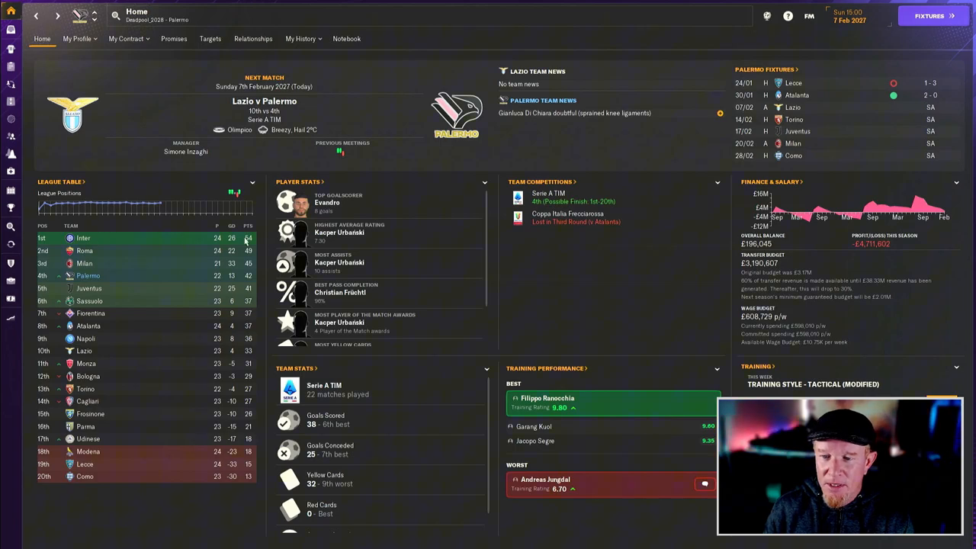
# Open Palermo's season schedule and scroll to the January–February 2027 fixtures.
pyautogui.click(928, 15)
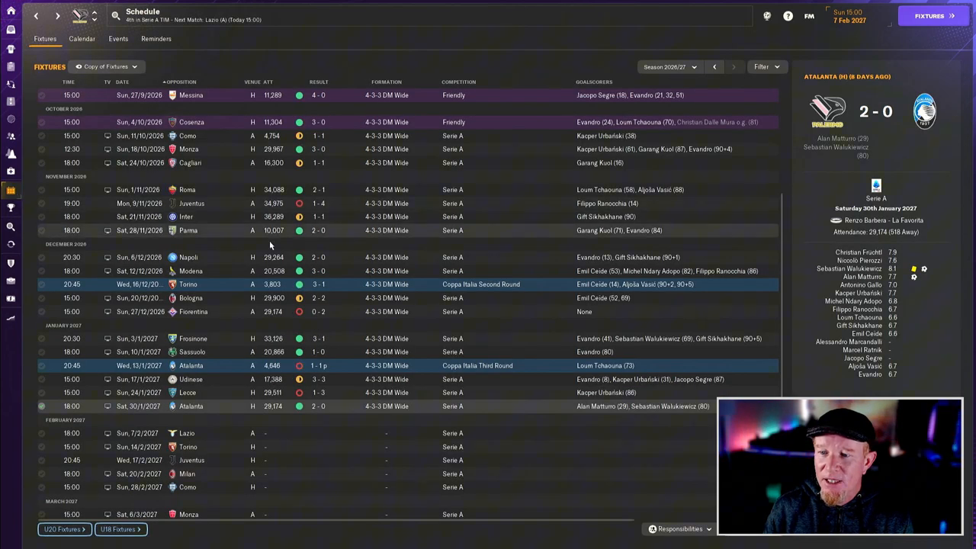
pyautogui.scroll(-3)
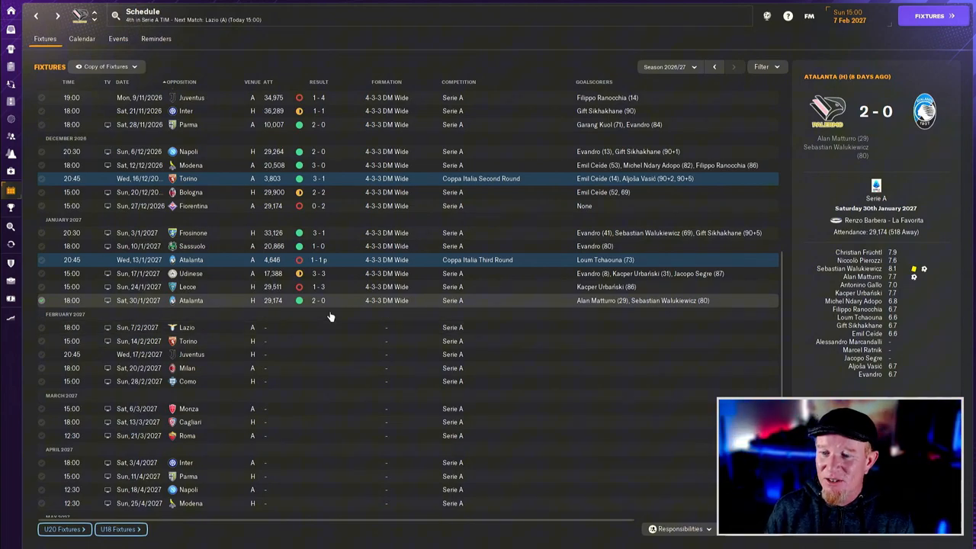
pyautogui.moveTo(340, 357)
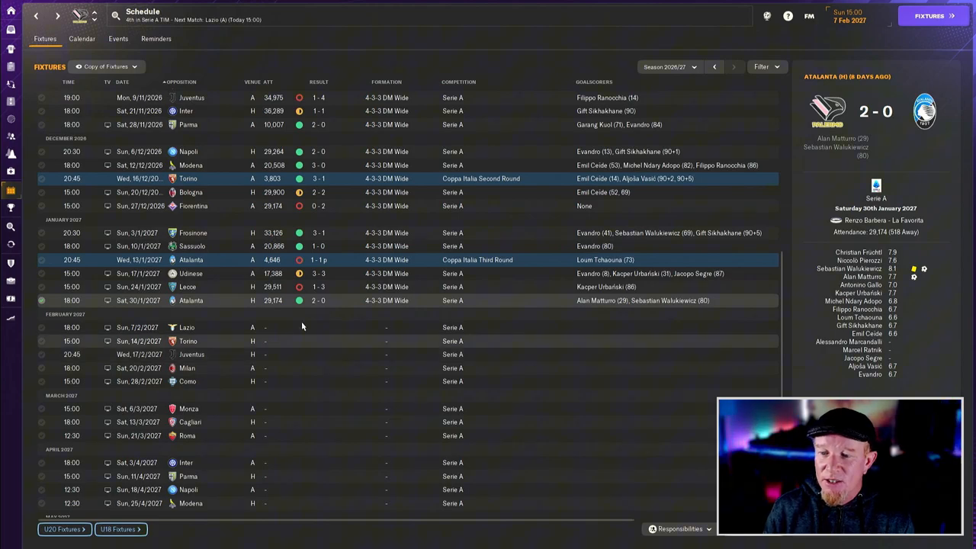
pyautogui.moveTo(315, 341)
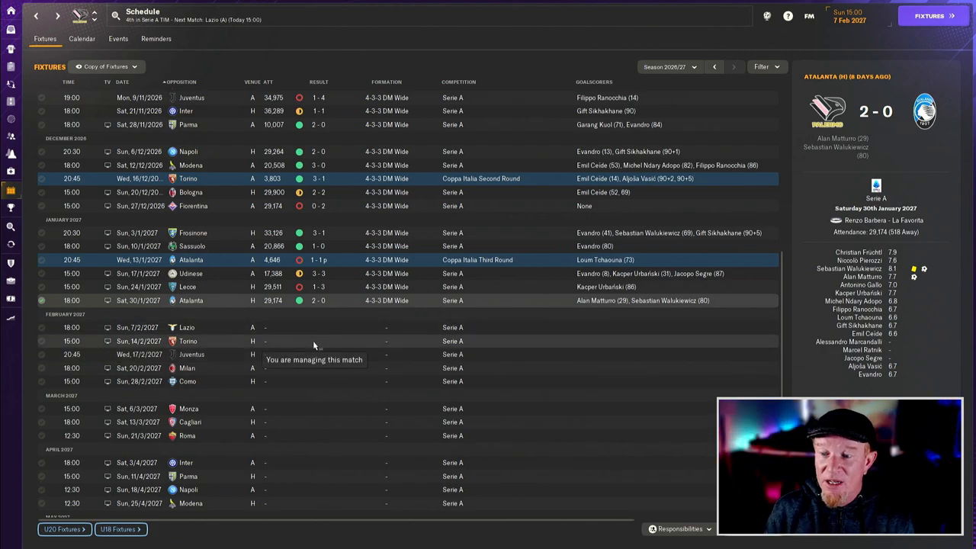
pyautogui.moveTo(226, 349)
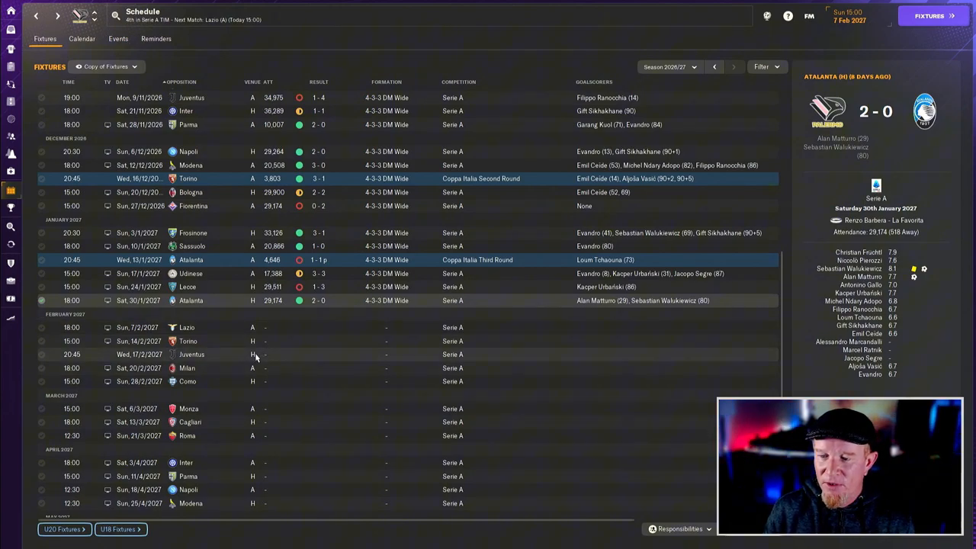
pyautogui.scroll(3)
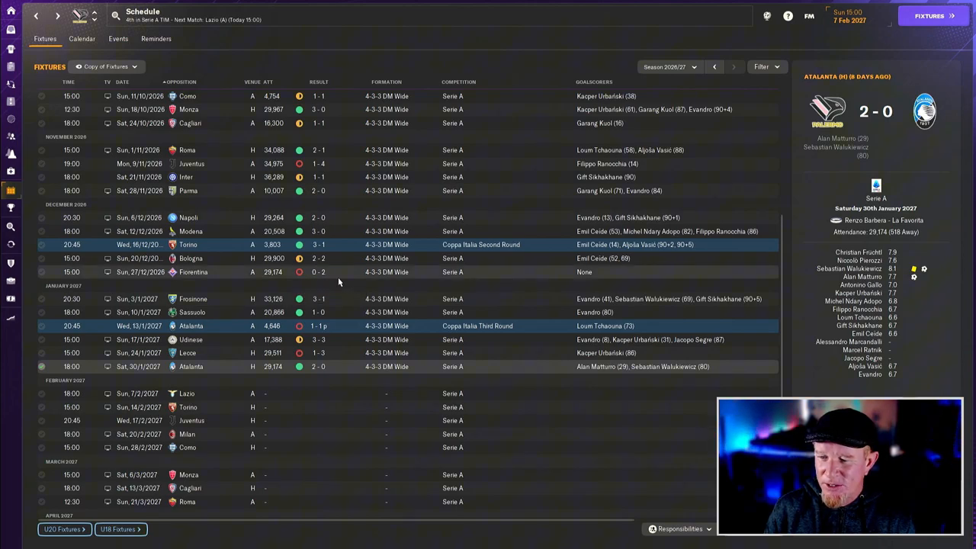
pyautogui.moveTo(205, 335)
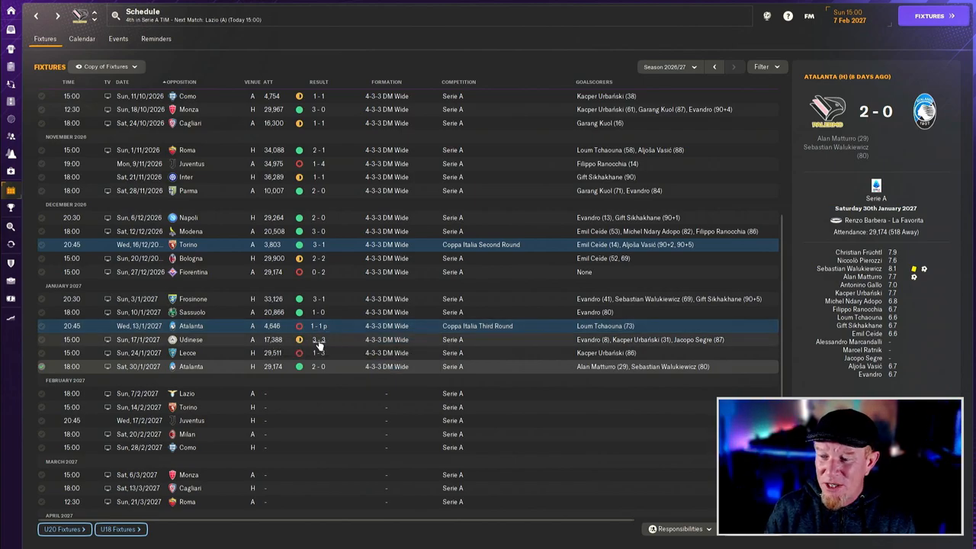
pyautogui.moveTo(524, 342)
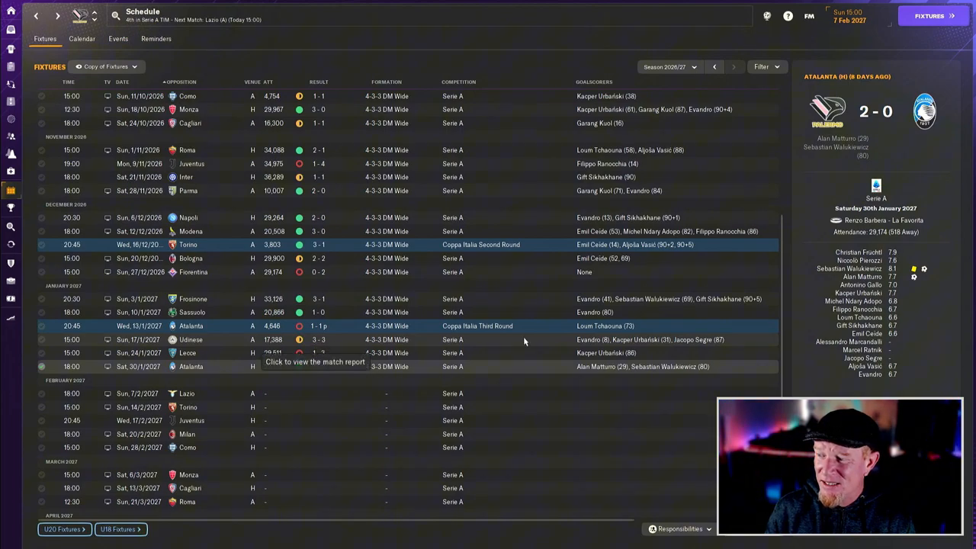
pyautogui.moveTo(602, 340)
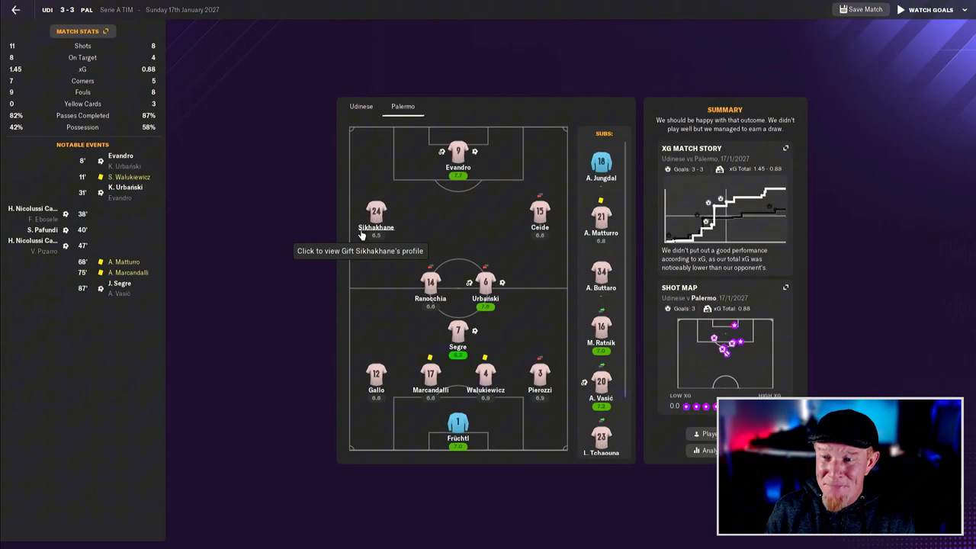
pyautogui.moveTo(159, 171)
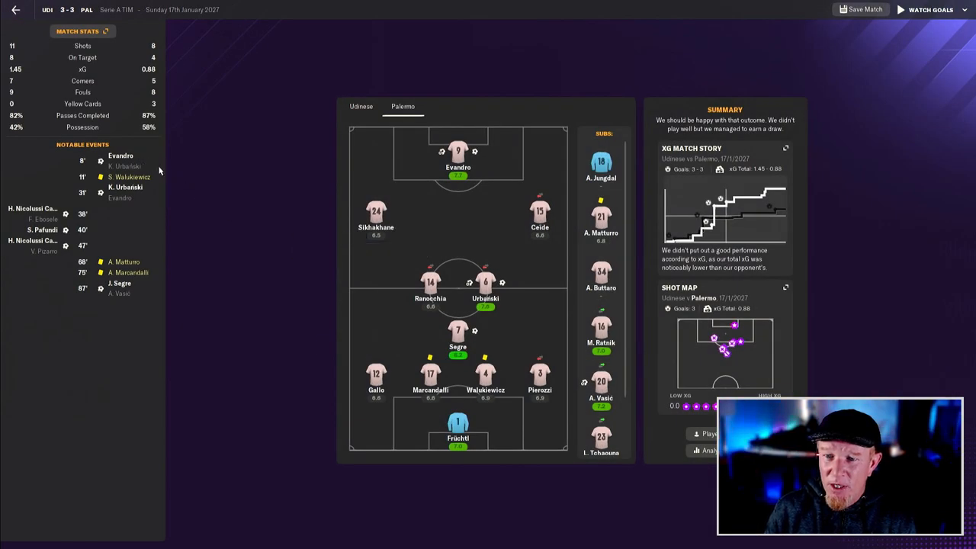
pyautogui.moveTo(65, 194)
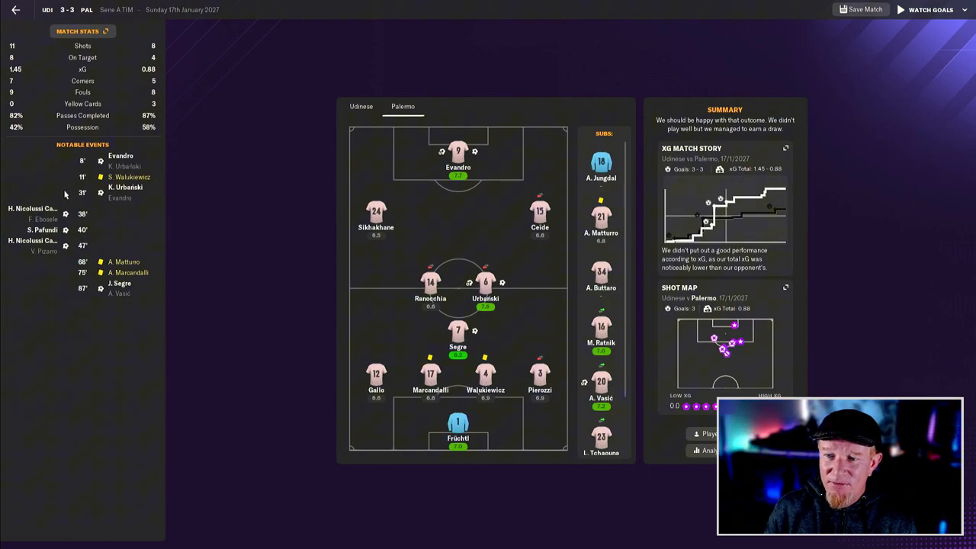
pyautogui.moveTo(90, 221)
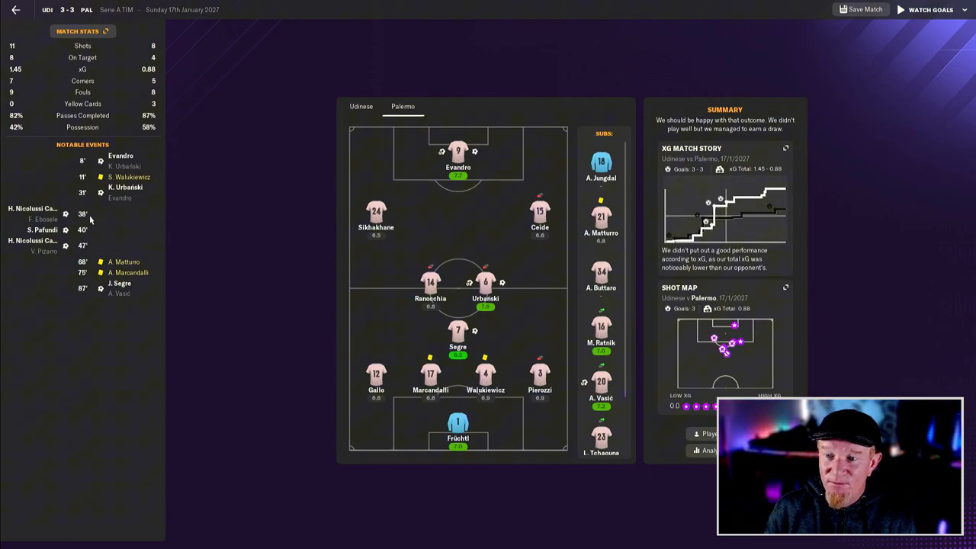
pyautogui.moveTo(103, 224)
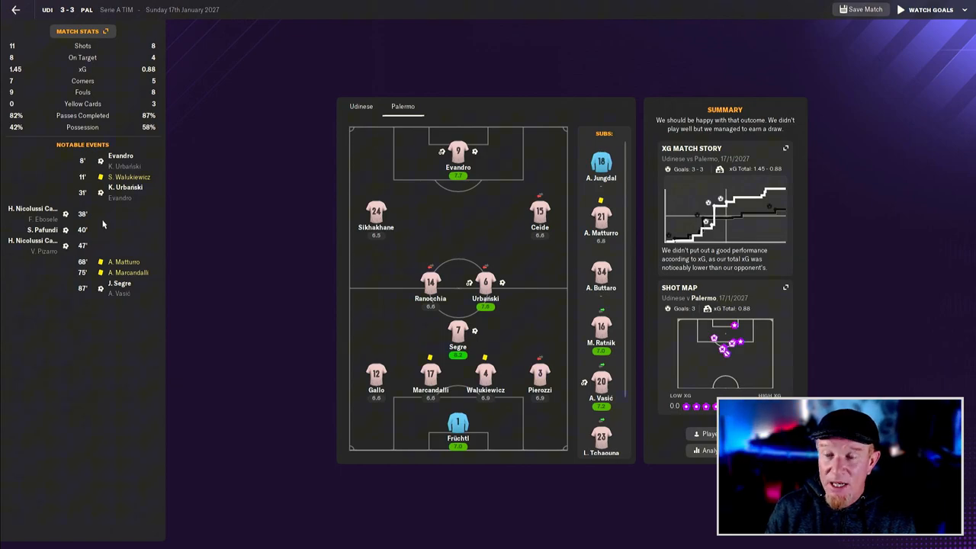
pyautogui.moveTo(99, 224)
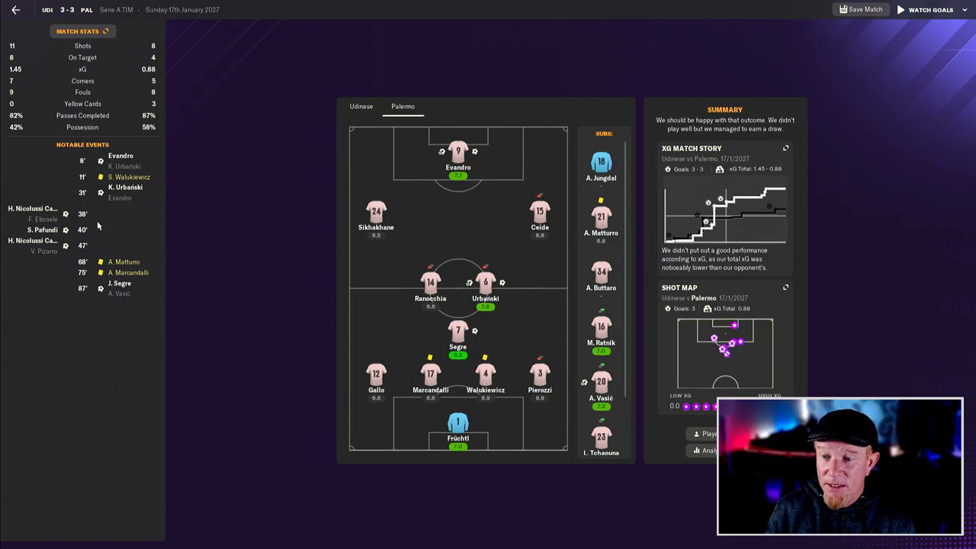
pyautogui.moveTo(129, 288)
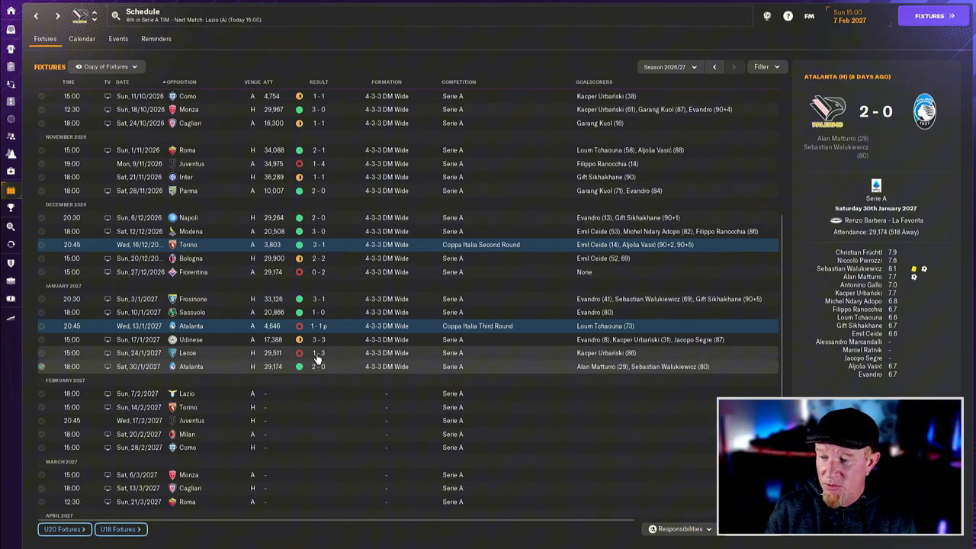
pyautogui.click(317, 353)
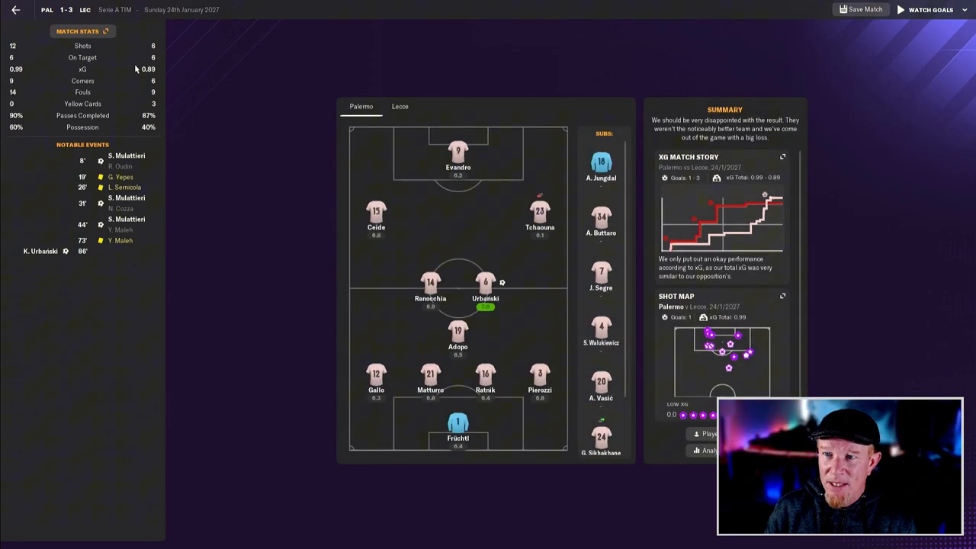
pyautogui.moveTo(25, 131)
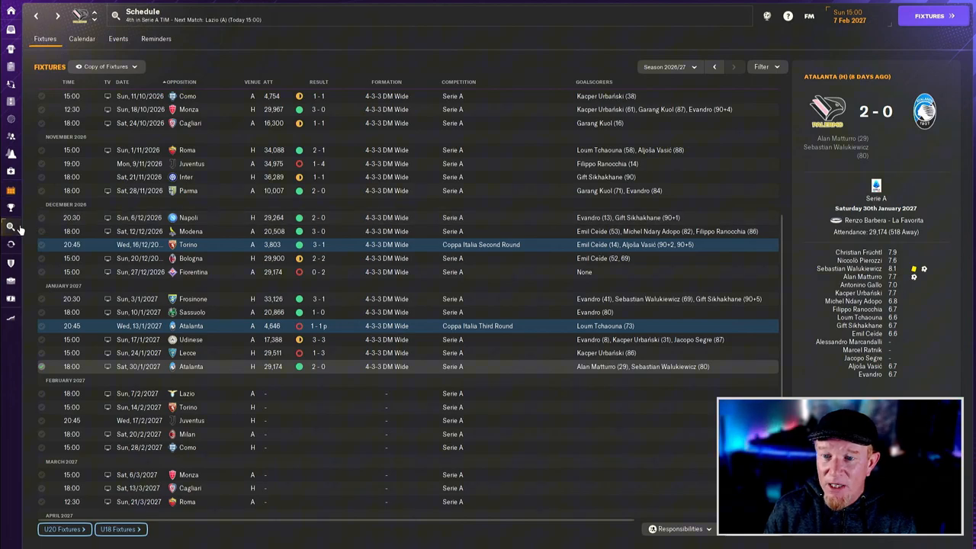
pyautogui.click(10, 227)
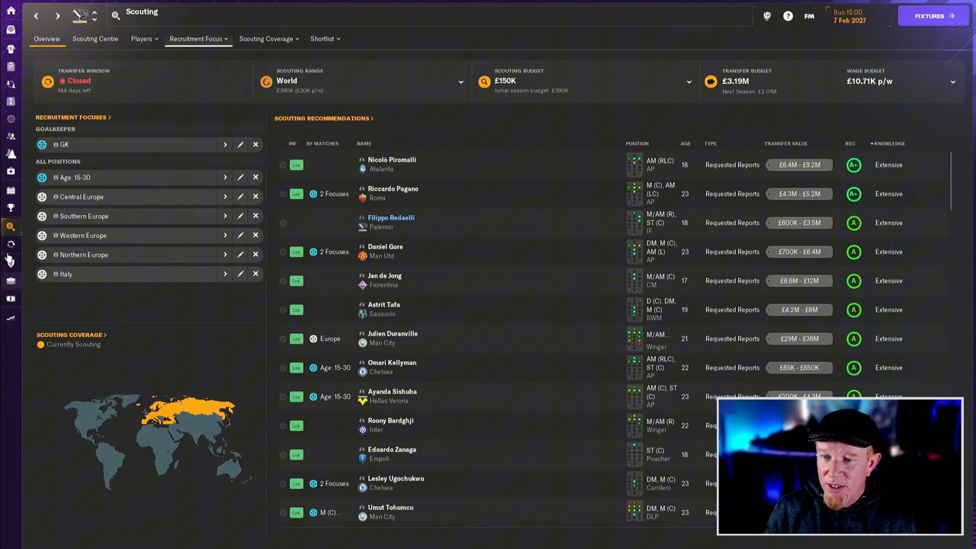
pyautogui.click(11, 244)
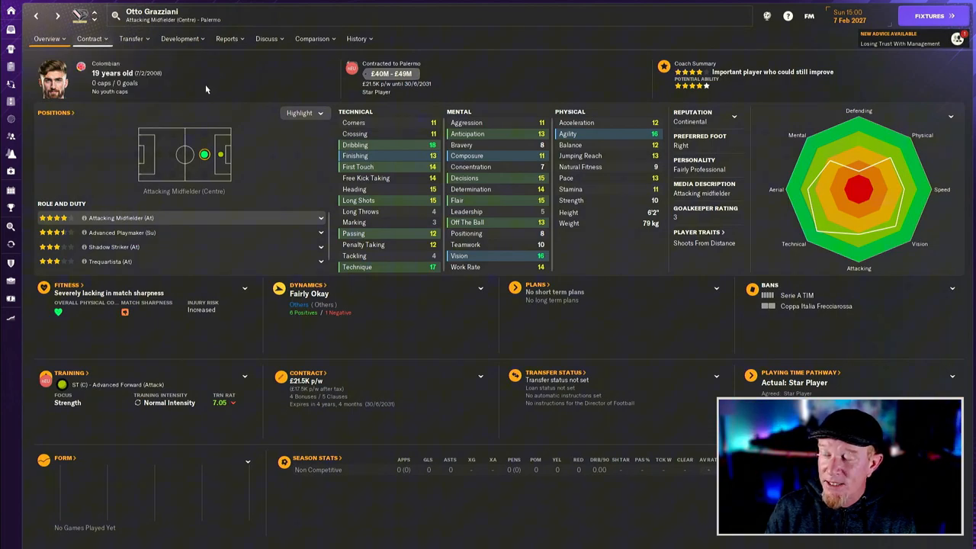
pyautogui.click(88, 38)
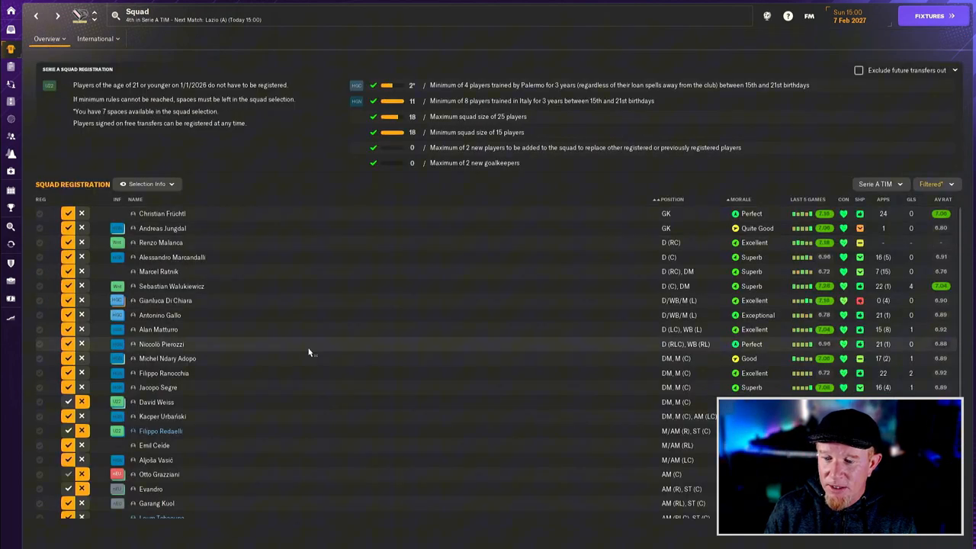
pyautogui.scroll(-3)
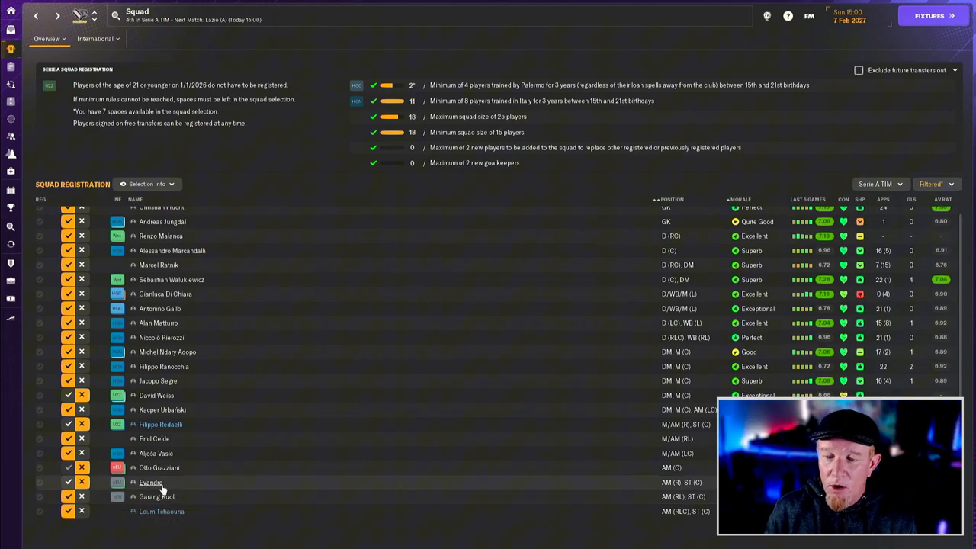
pyautogui.moveTo(150, 482)
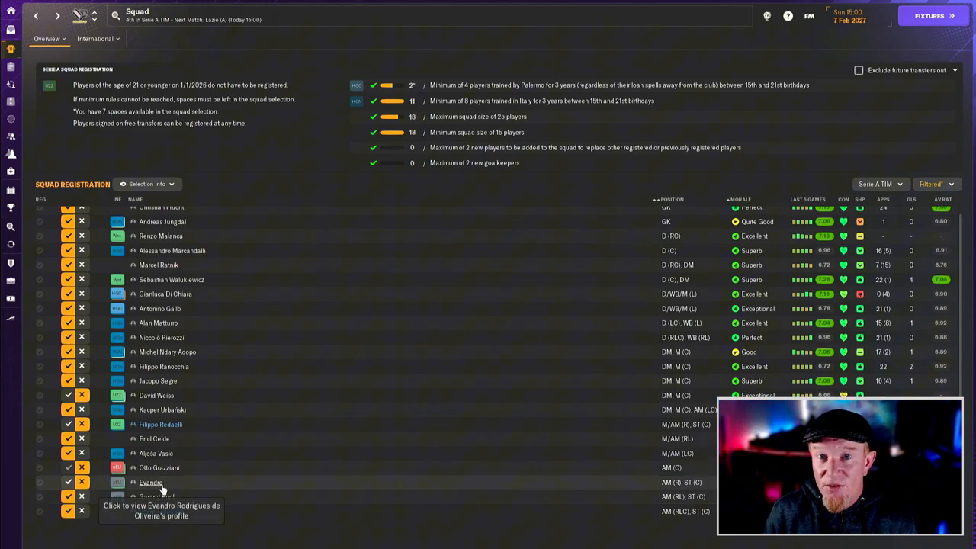
pyautogui.moveTo(376, 445)
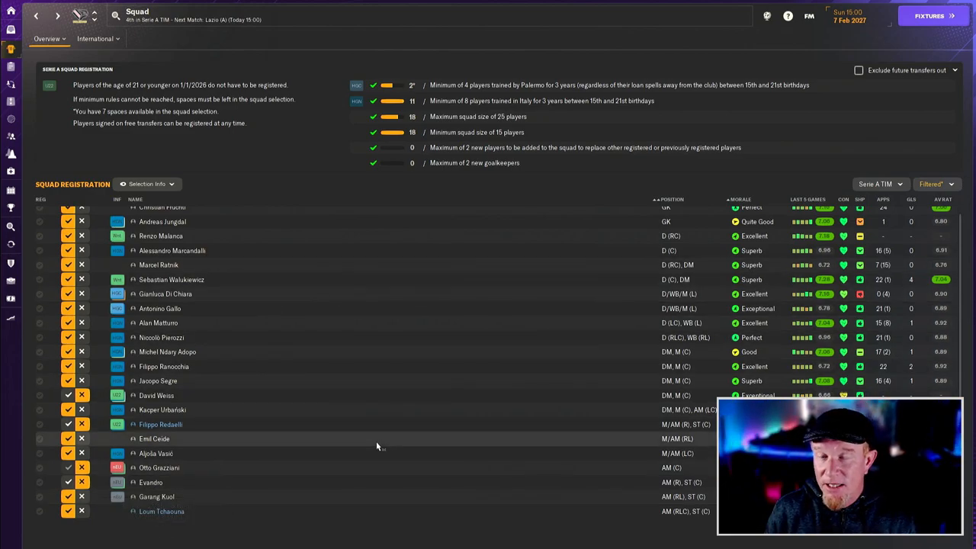
pyautogui.moveTo(318, 439)
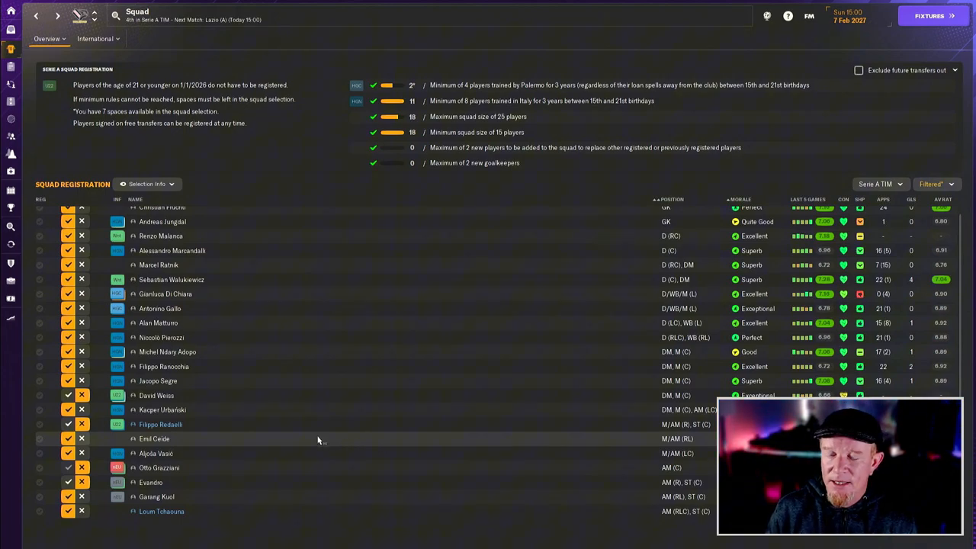
pyautogui.moveTo(272, 439)
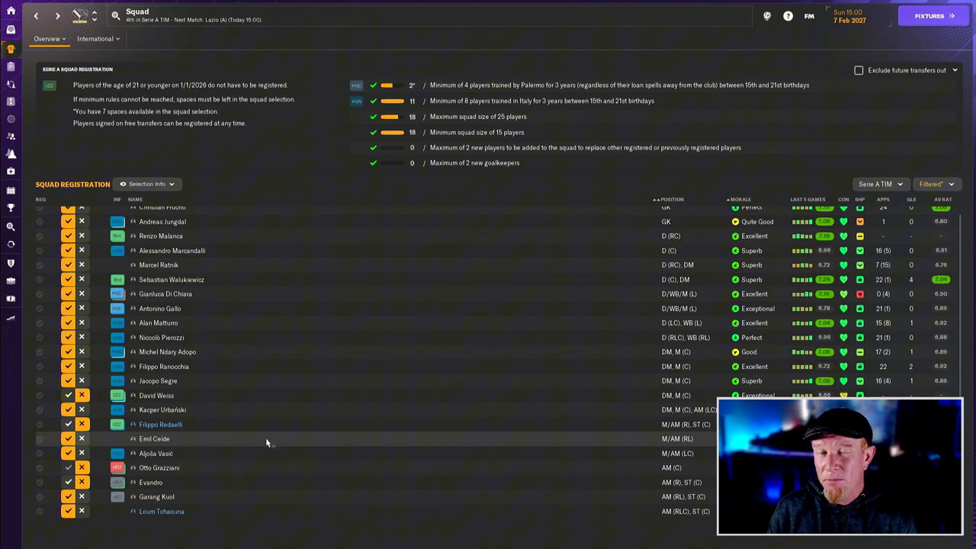
pyautogui.moveTo(222, 450)
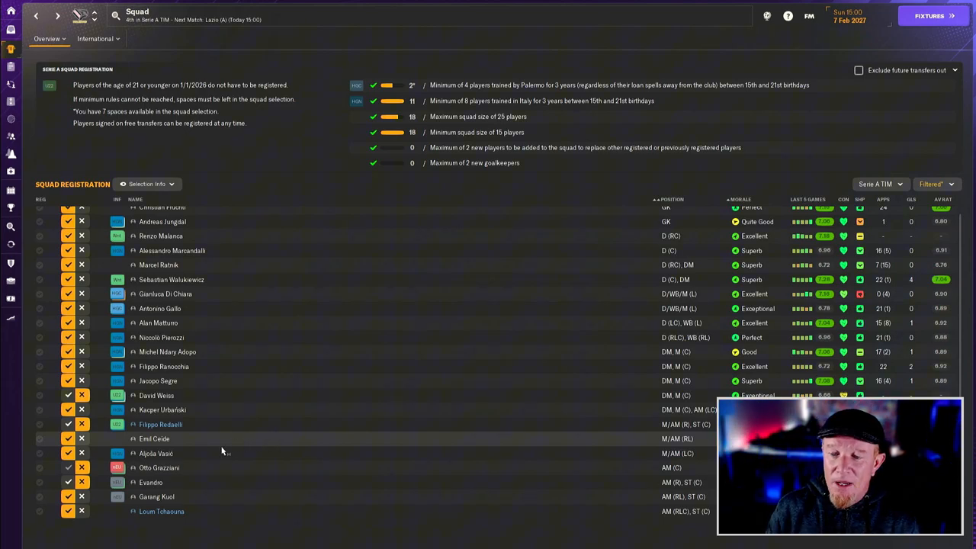
pyautogui.moveTo(128, 476)
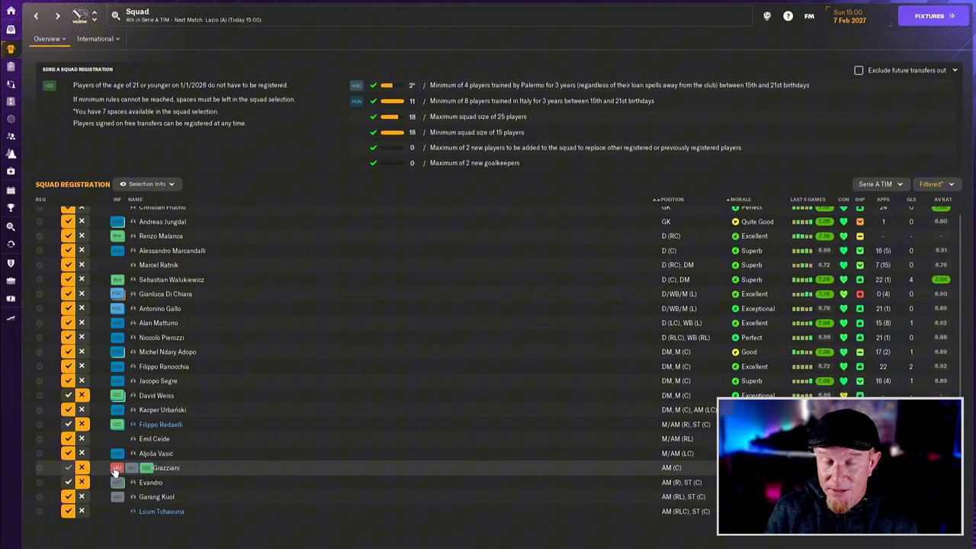
pyautogui.moveTo(117, 467)
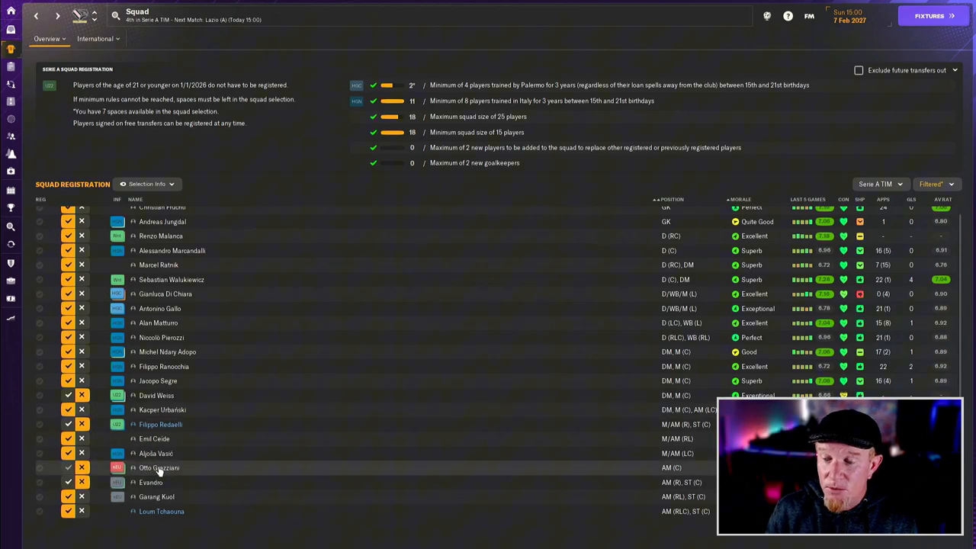
pyautogui.moveTo(159, 468)
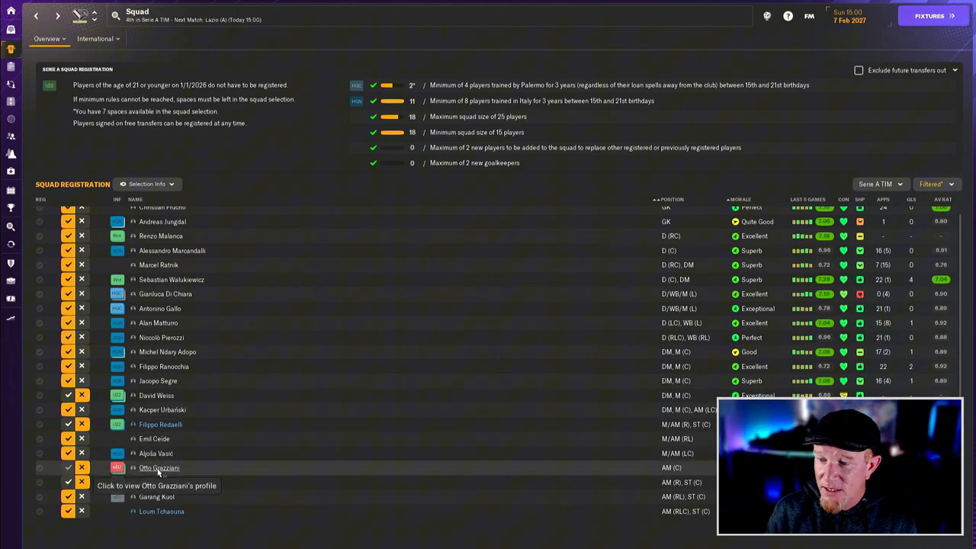
pyautogui.click(159, 468)
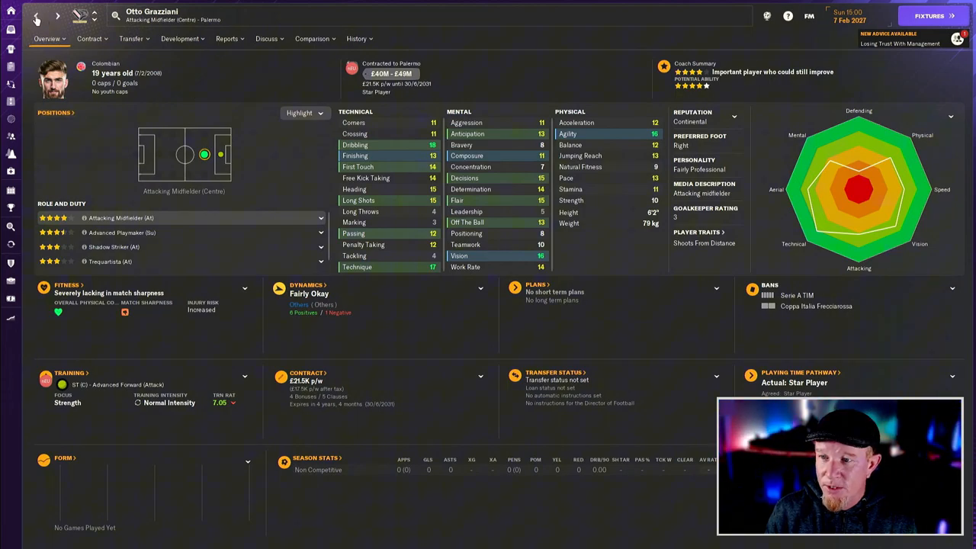
pyautogui.click(36, 16)
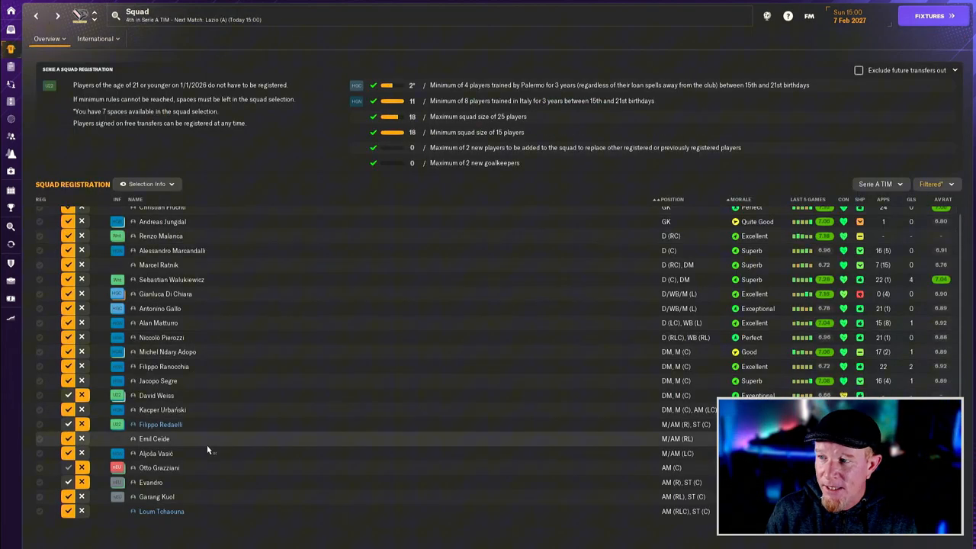
pyautogui.moveTo(228, 424)
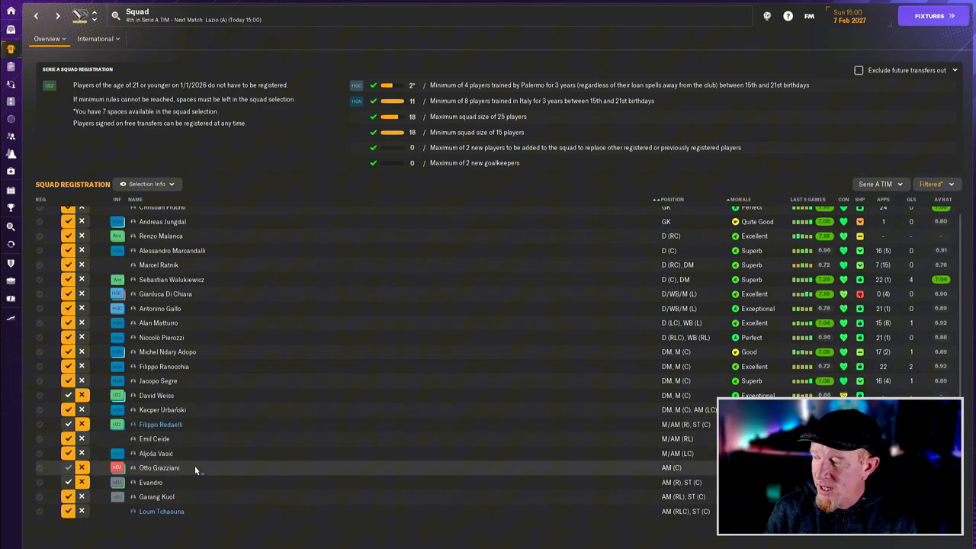
pyautogui.moveTo(195, 468)
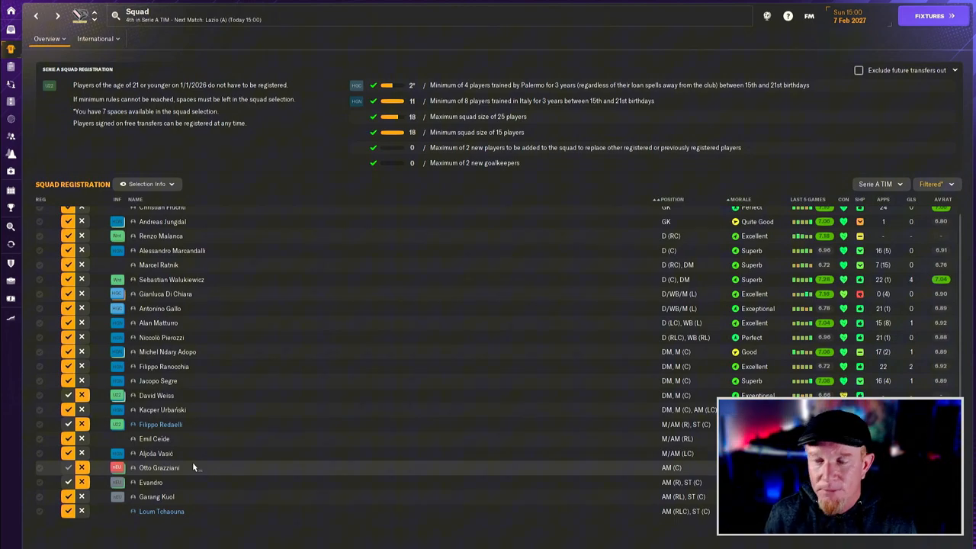
pyautogui.moveTo(164, 467)
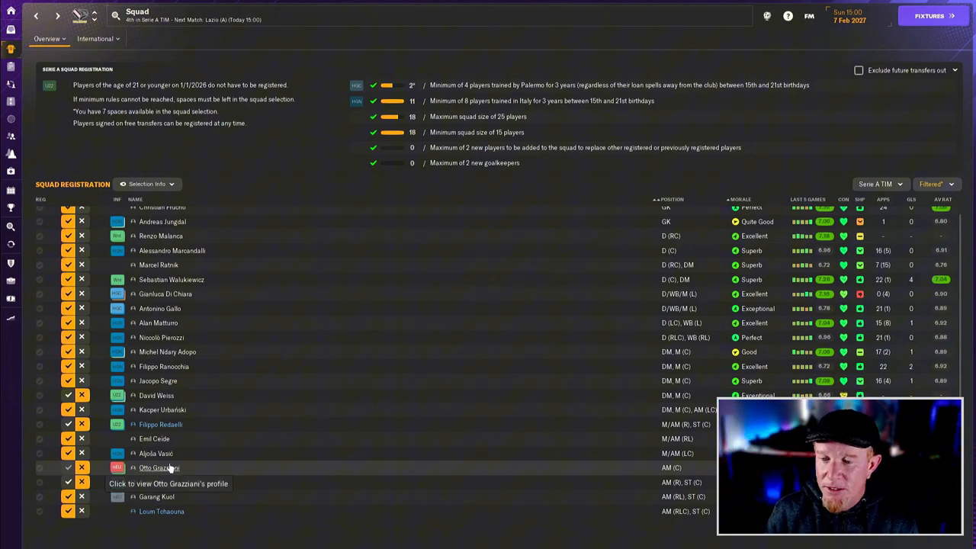
pyautogui.moveTo(176, 497)
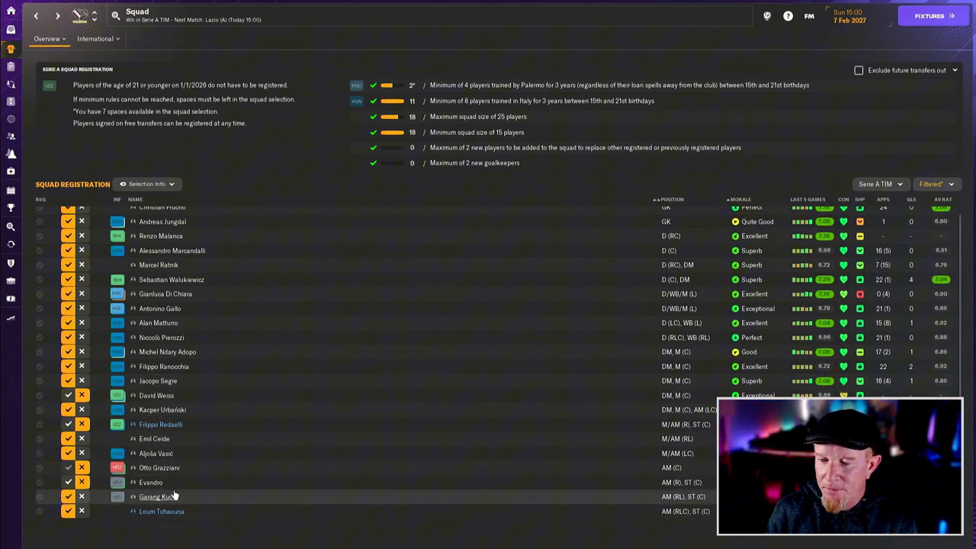
pyautogui.moveTo(160, 468)
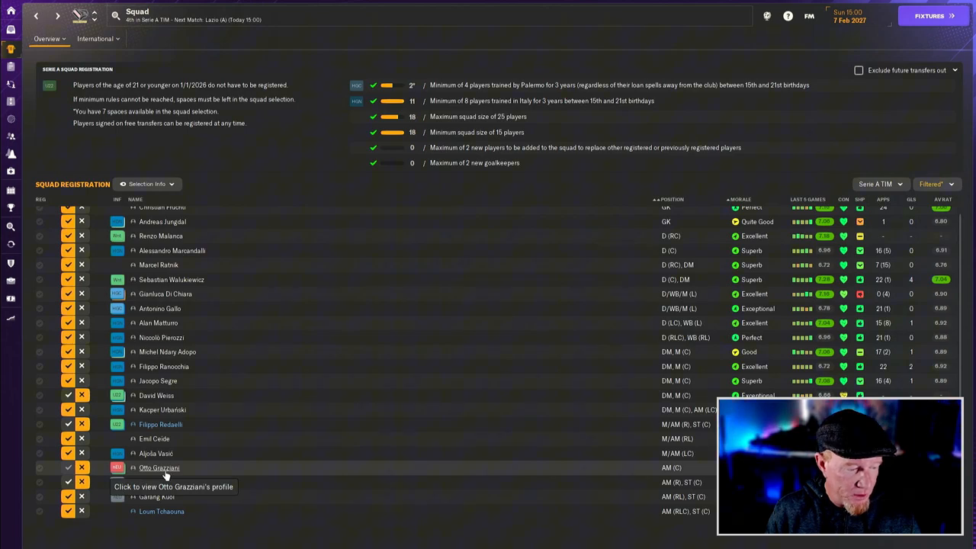
pyautogui.moveTo(162, 481)
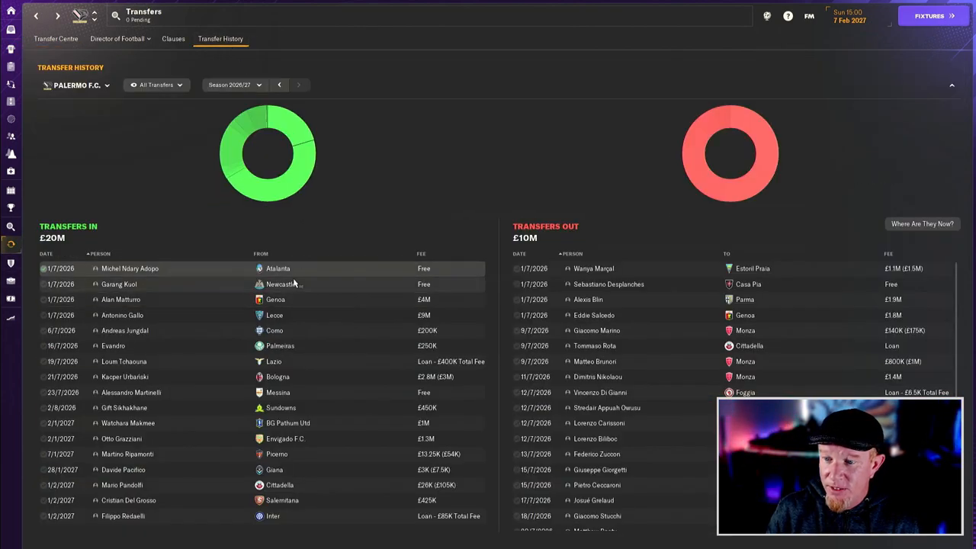
pyautogui.moveTo(345, 339)
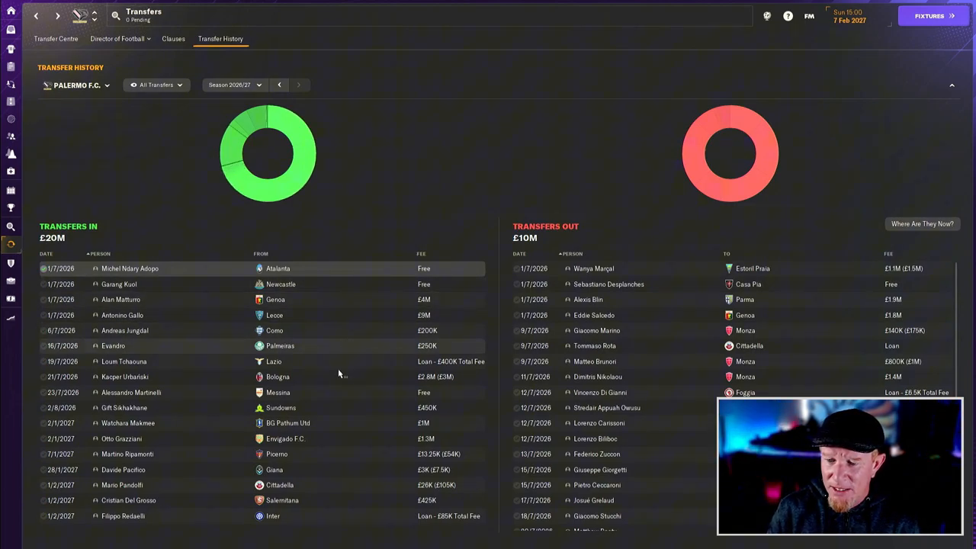
pyautogui.moveTo(129, 423)
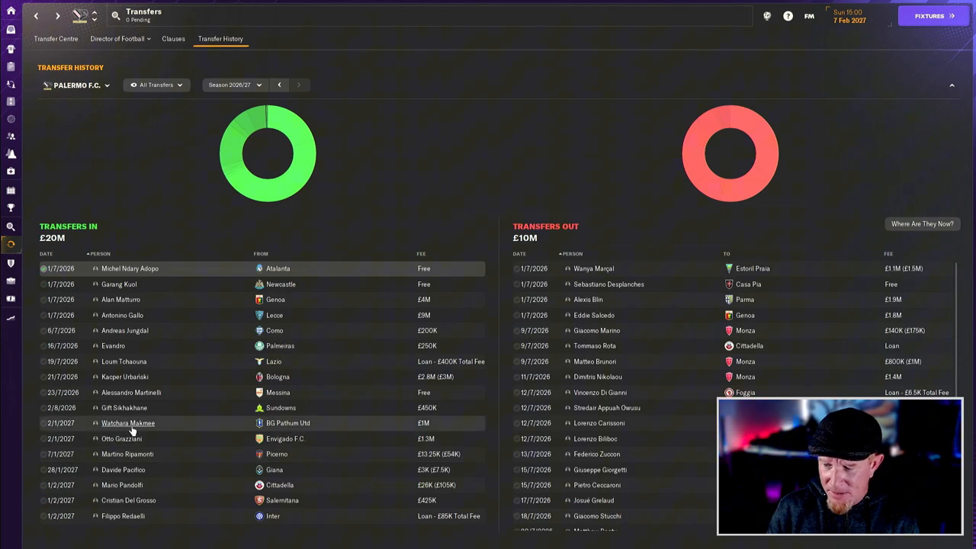
pyautogui.moveTo(347, 428)
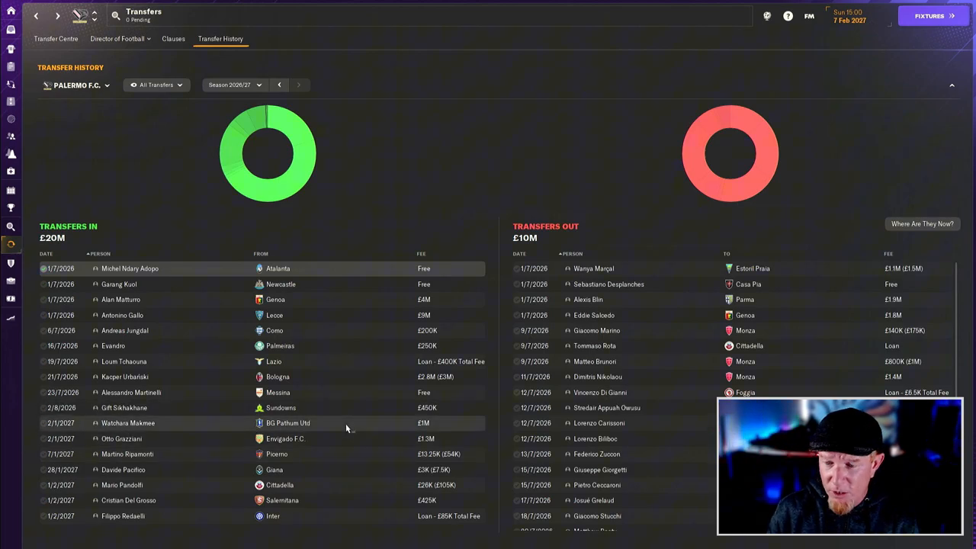
pyautogui.moveTo(223, 436)
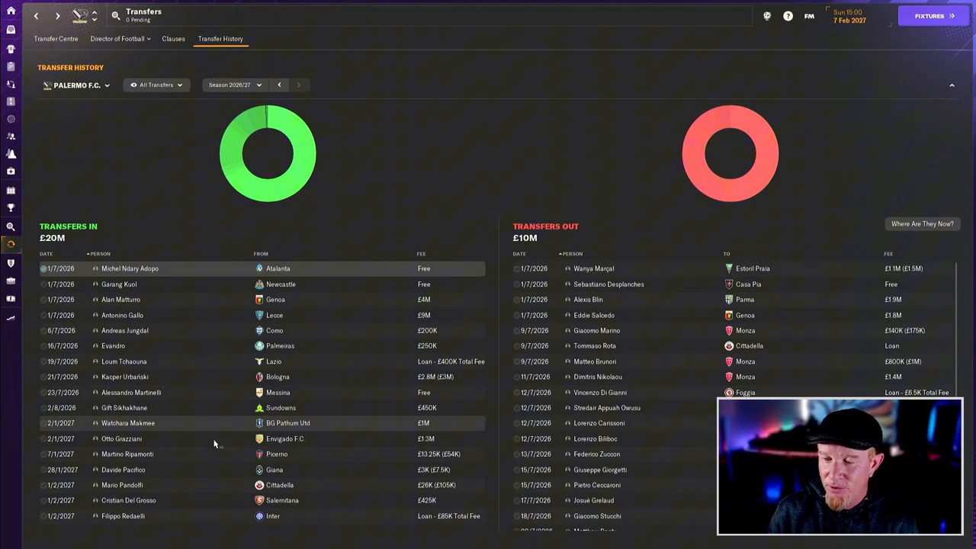
pyautogui.moveTo(214, 461)
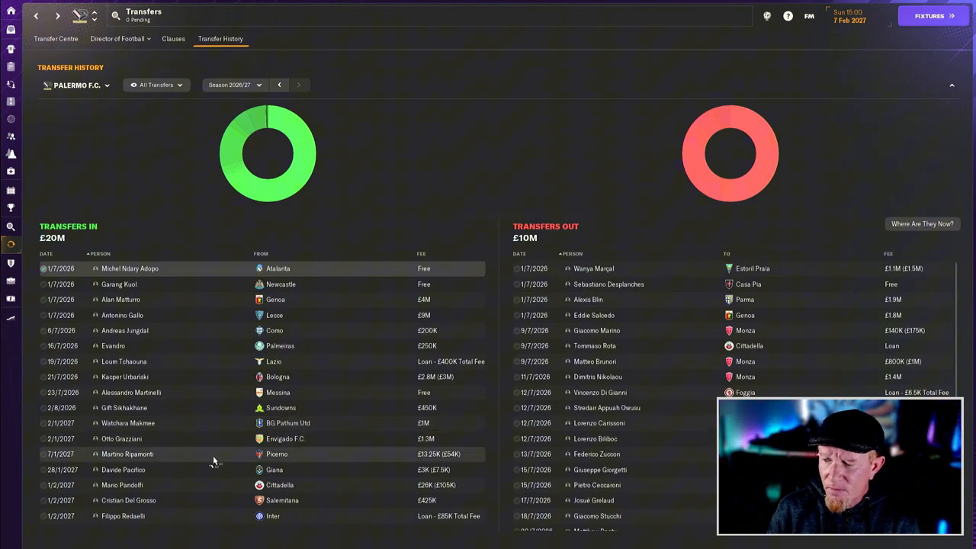
pyautogui.moveTo(200, 462)
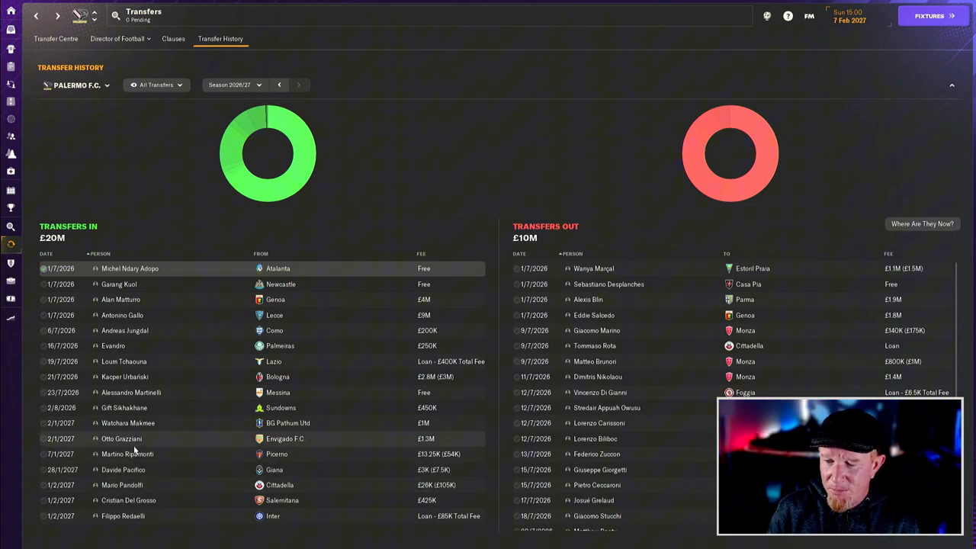
pyautogui.click(127, 454)
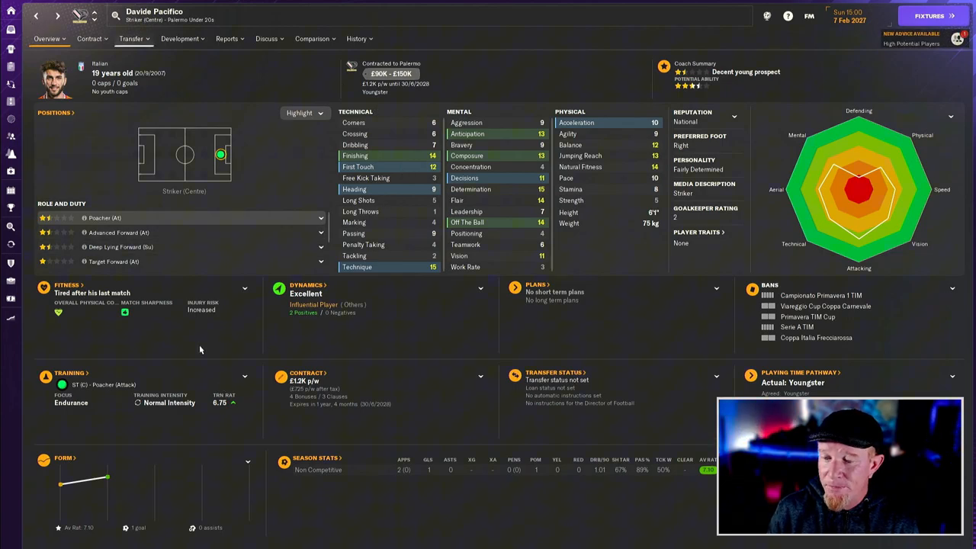
pyautogui.click(58, 16)
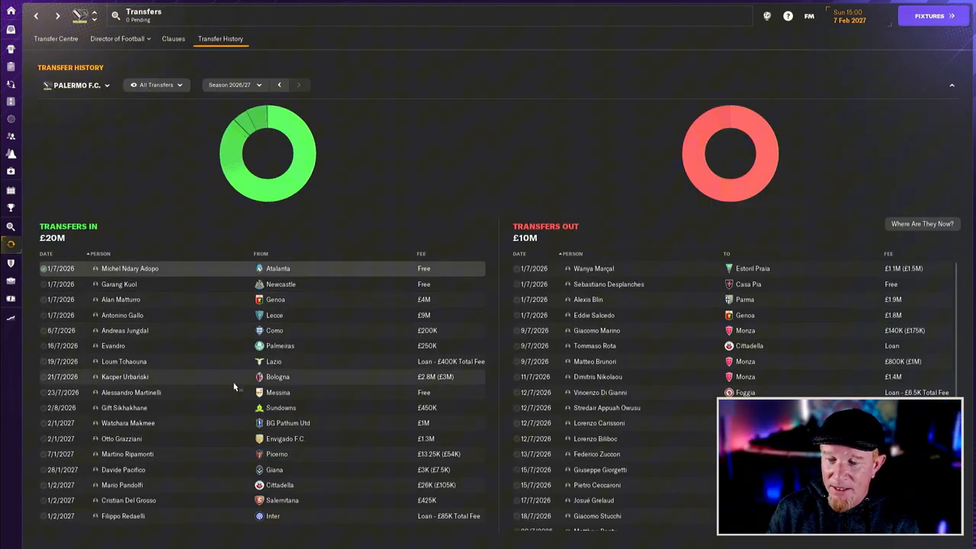
pyautogui.moveTo(181, 469)
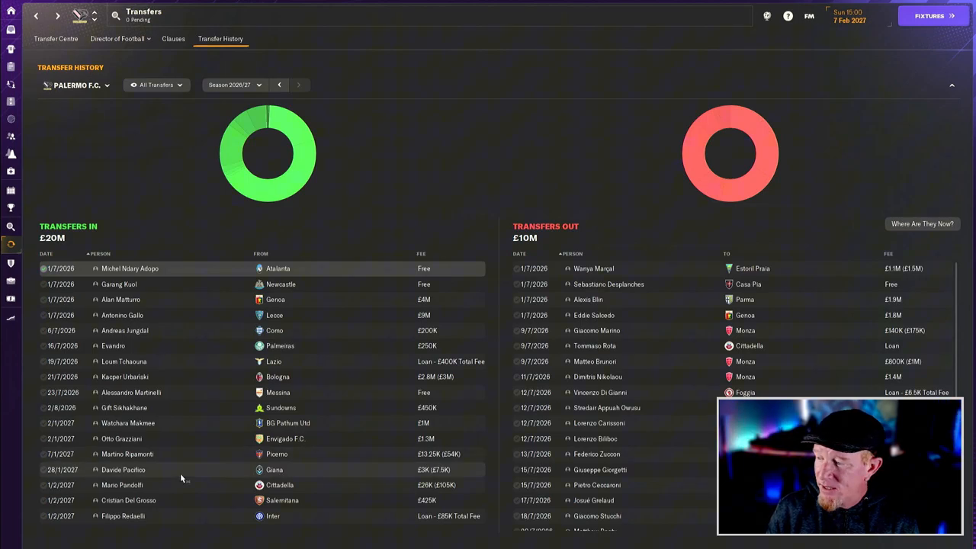
pyautogui.moveTo(128, 501)
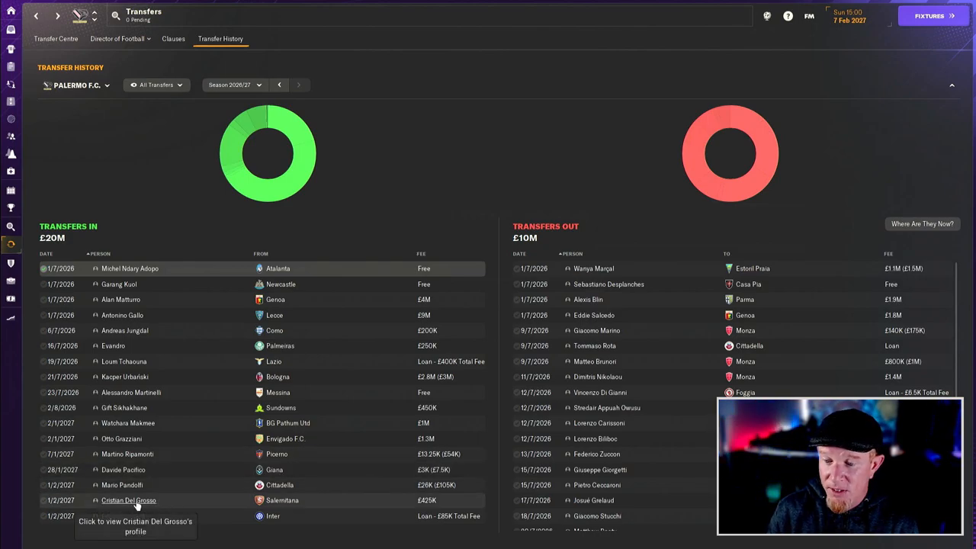
pyautogui.click(128, 500)
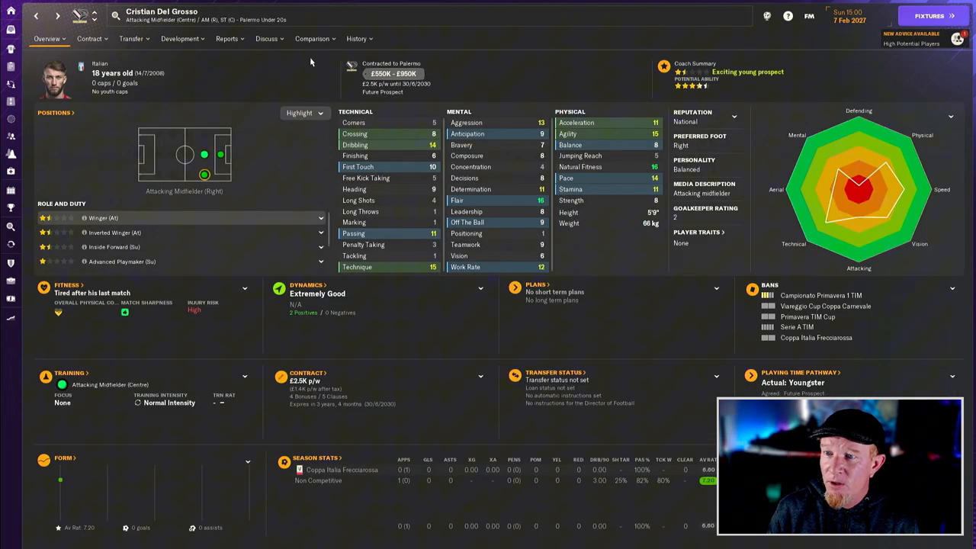
pyautogui.click(356, 39)
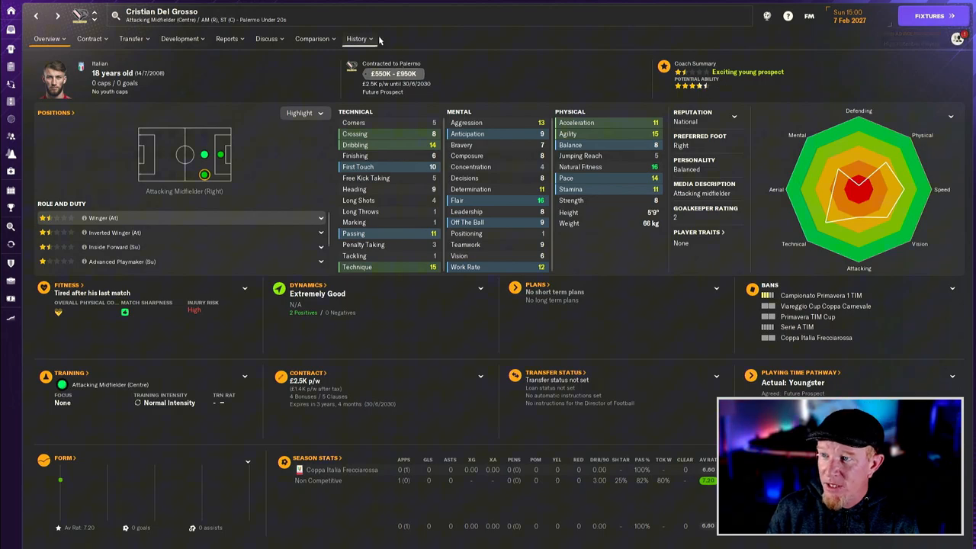
pyautogui.click(356, 39)
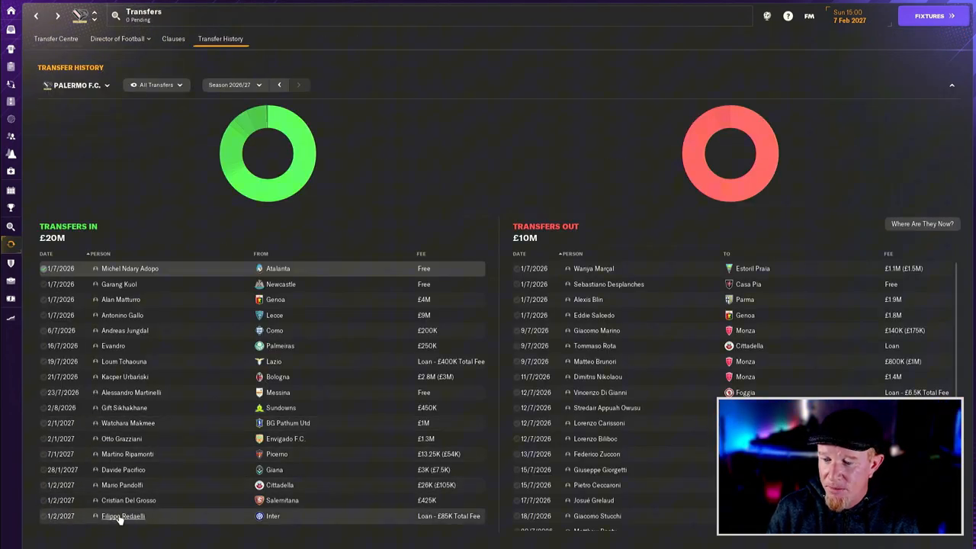
pyautogui.click(123, 516)
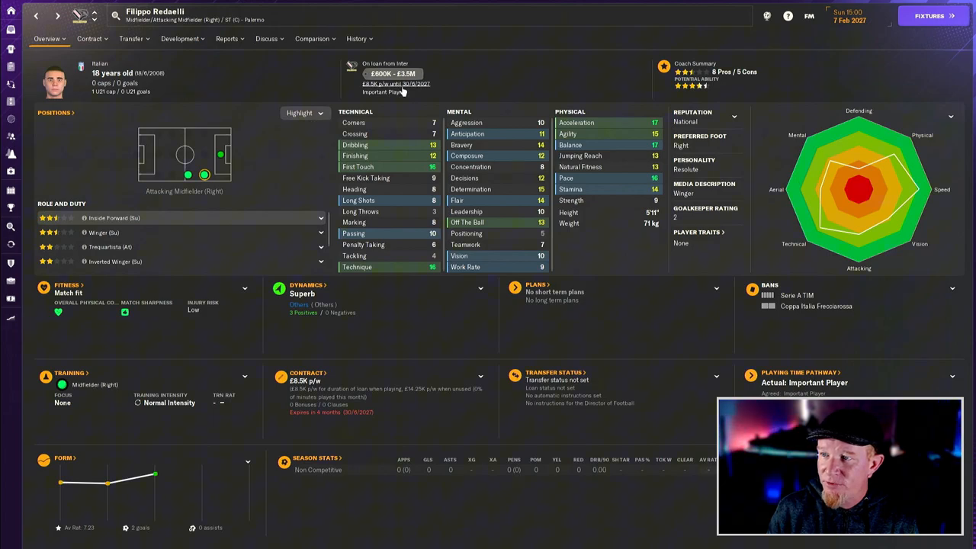
pyautogui.moveTo(236, 83)
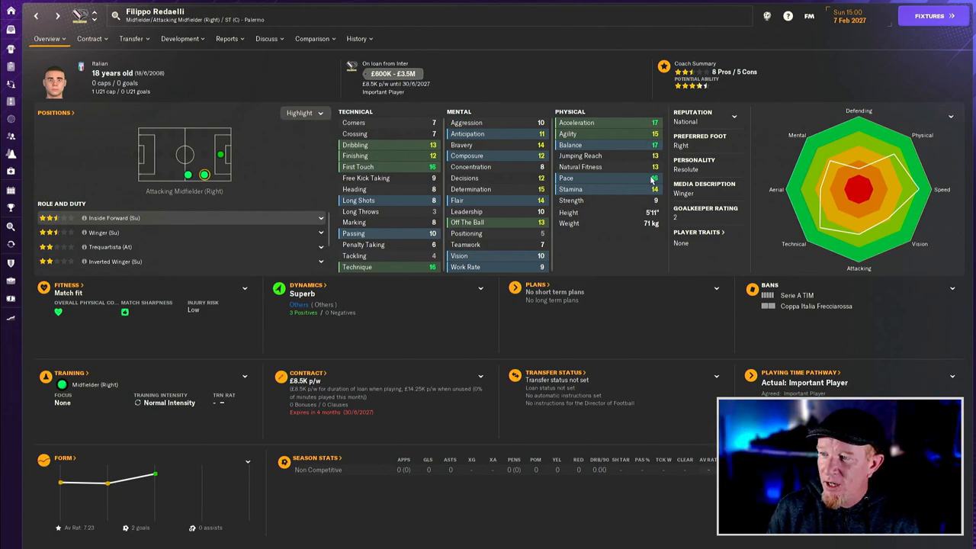
pyautogui.moveTo(166, 164)
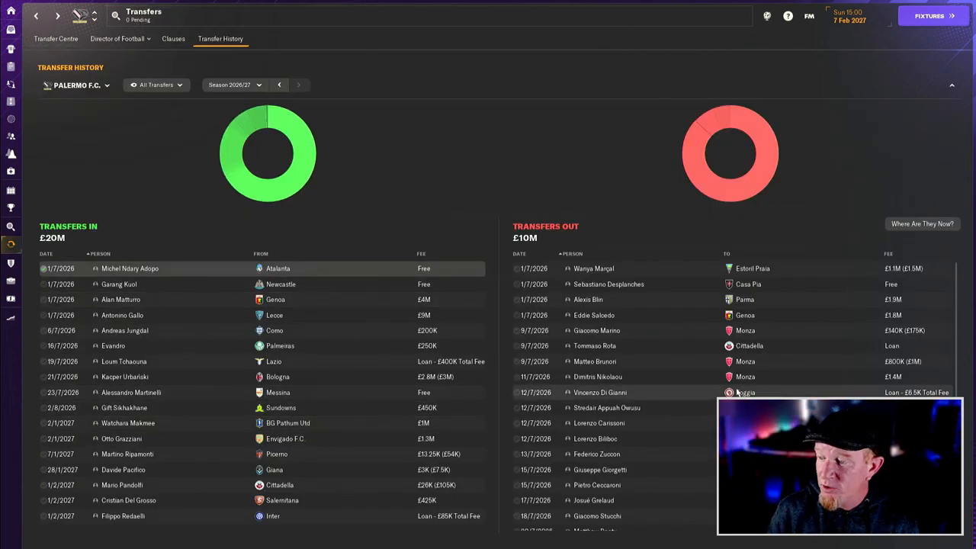
pyautogui.scroll(-3)
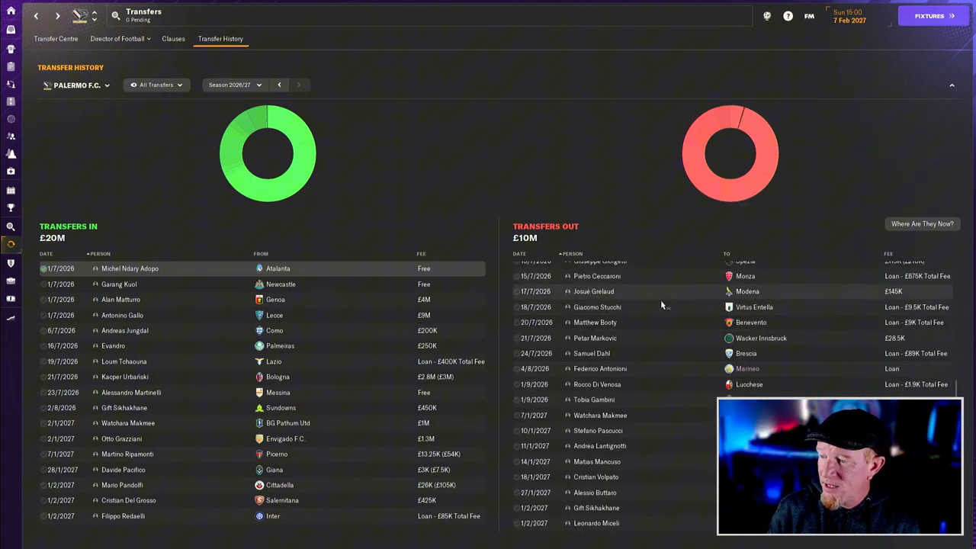
pyautogui.click(127, 423)
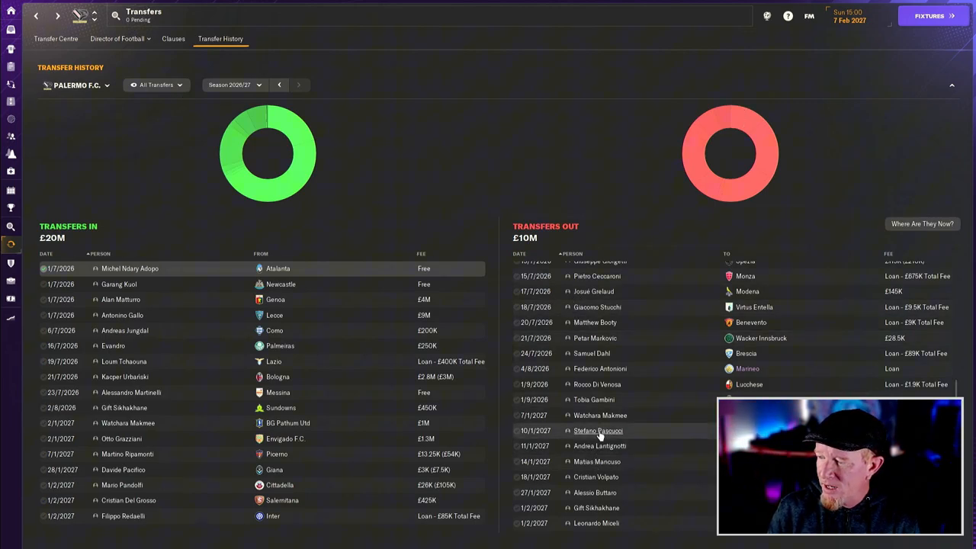
pyautogui.click(598, 430)
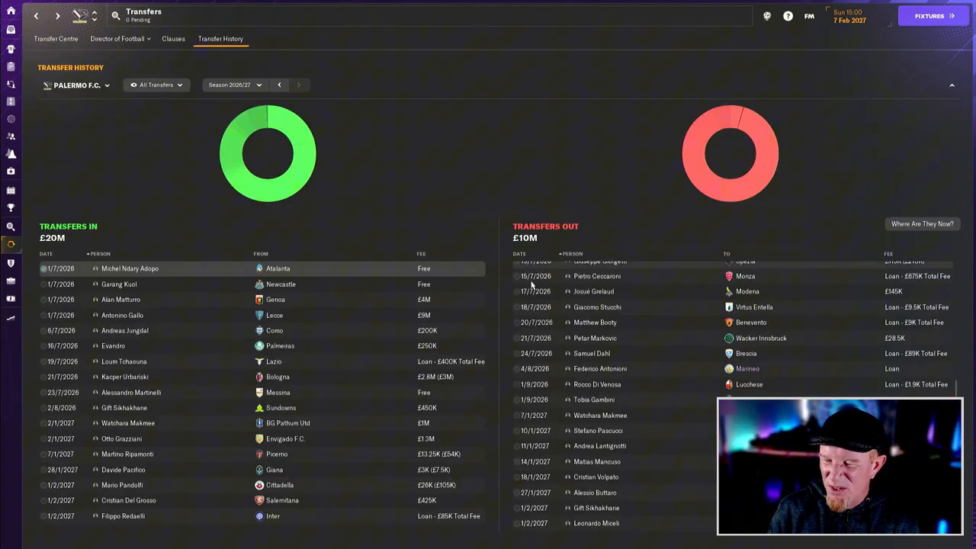
pyautogui.moveTo(594, 492)
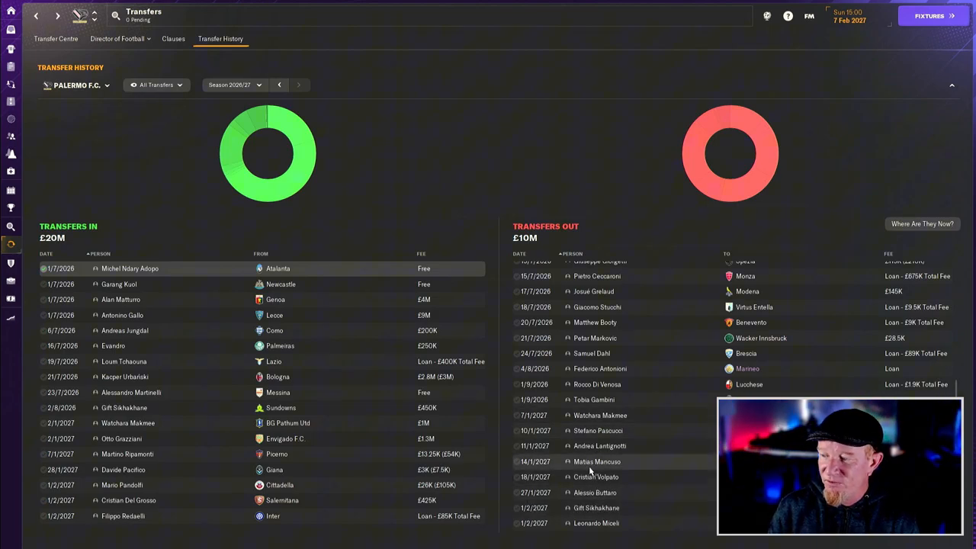
pyautogui.click(600, 446)
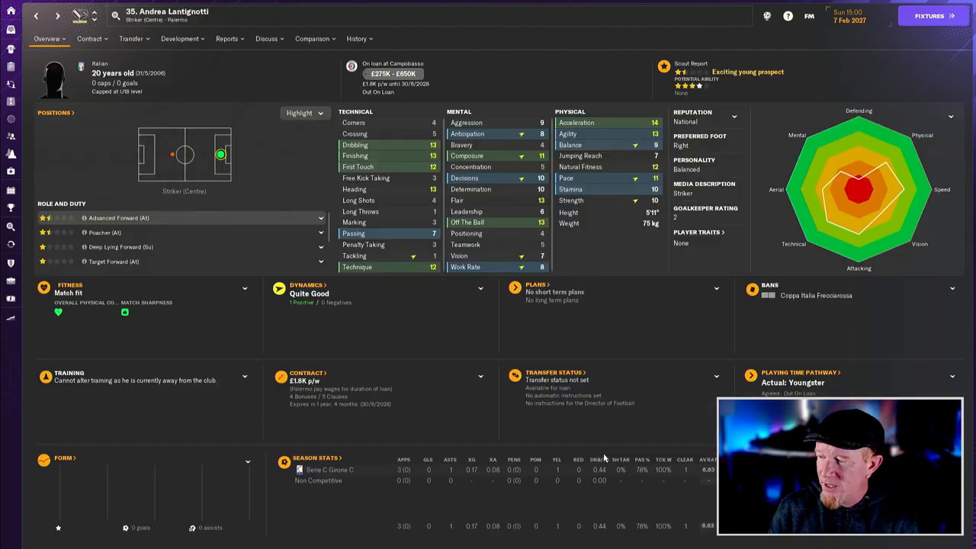
pyautogui.moveTo(244, 75)
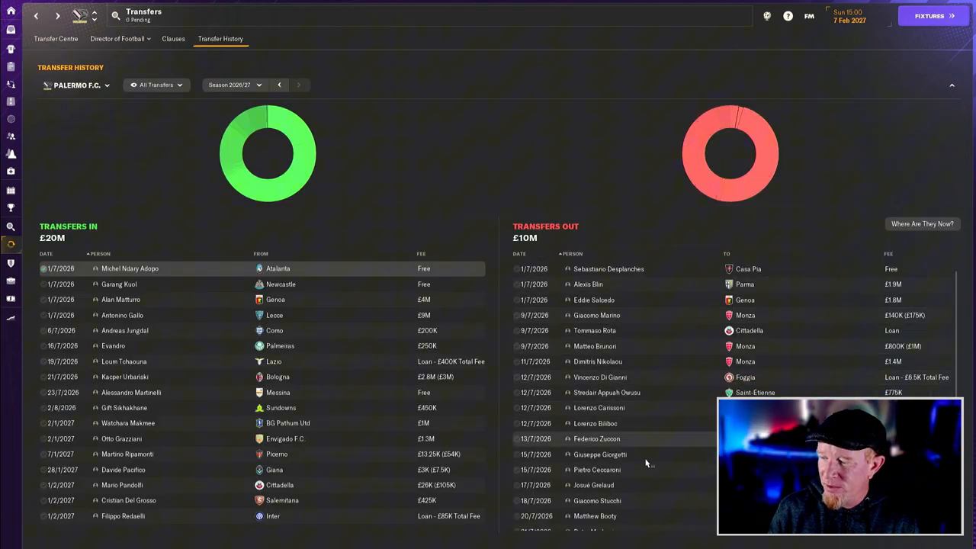
pyautogui.scroll(-3)
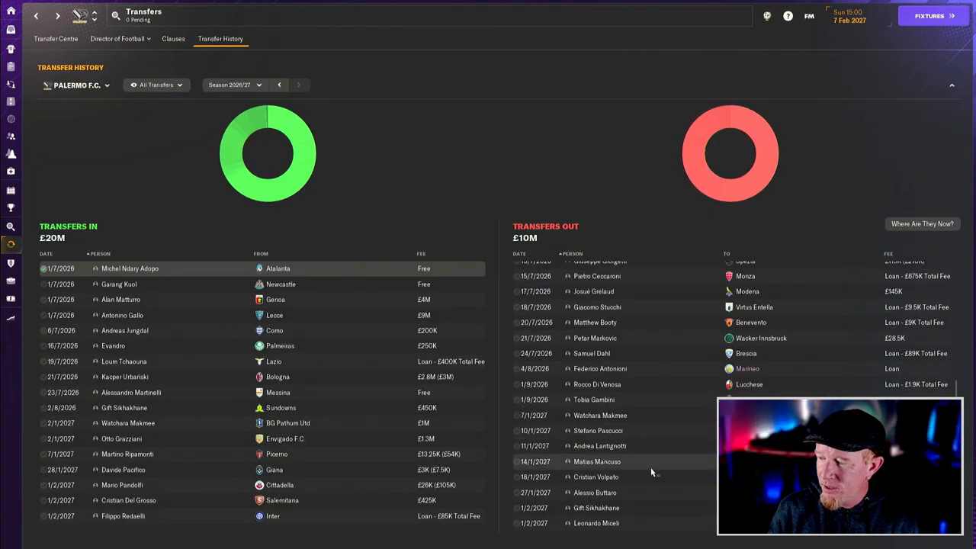
pyautogui.moveTo(597, 476)
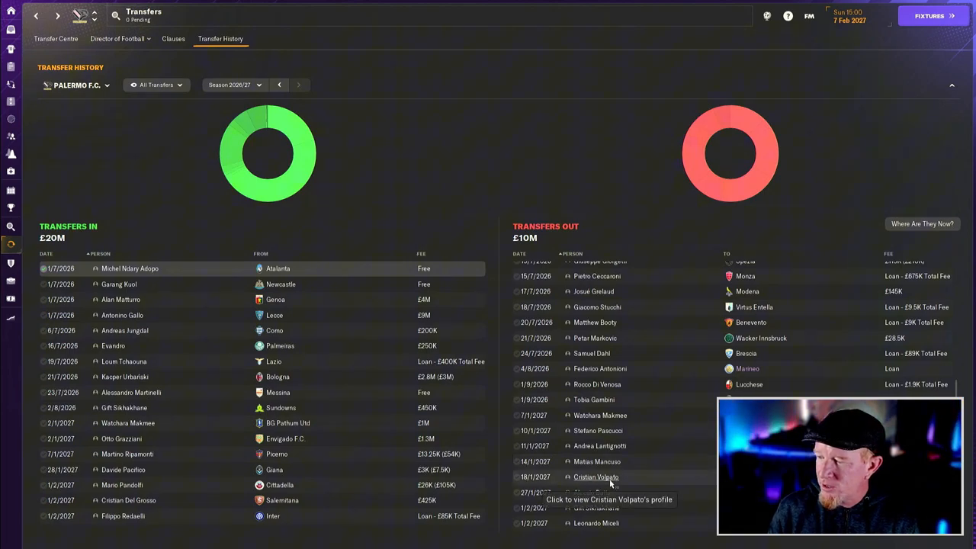
# Review Cristian Volpato's career stats and his Como loan contract expiring 30/5/2027.
pyautogui.click(596, 476)
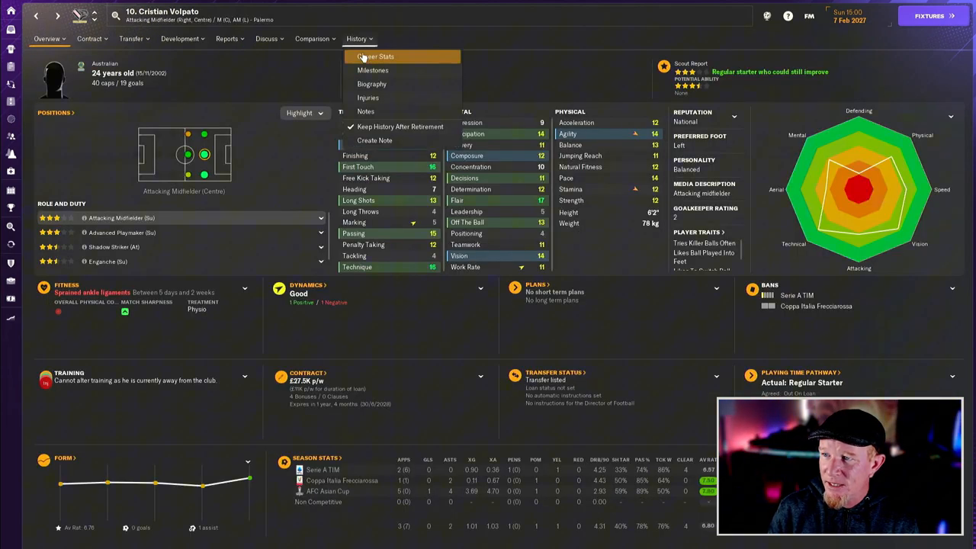
pyautogui.click(374, 56)
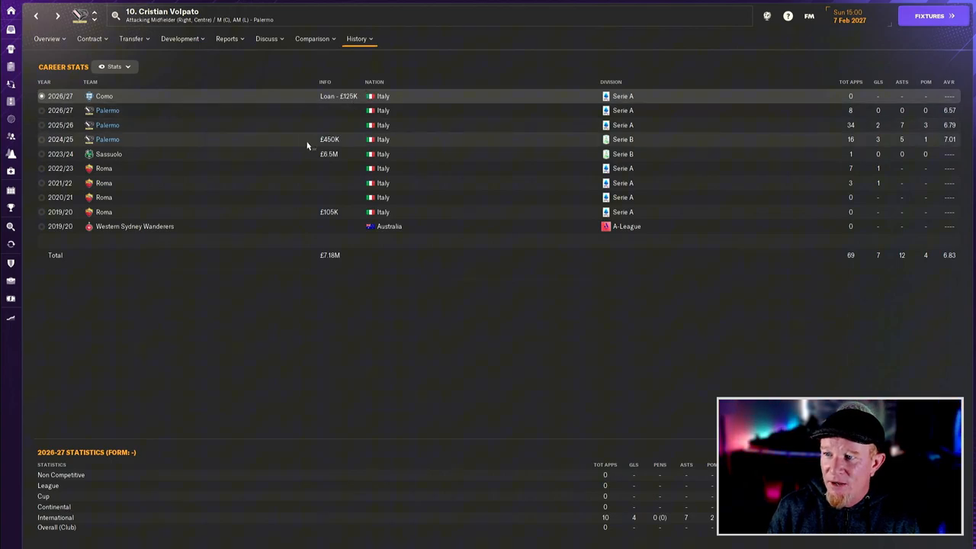
pyautogui.moveTo(865, 142)
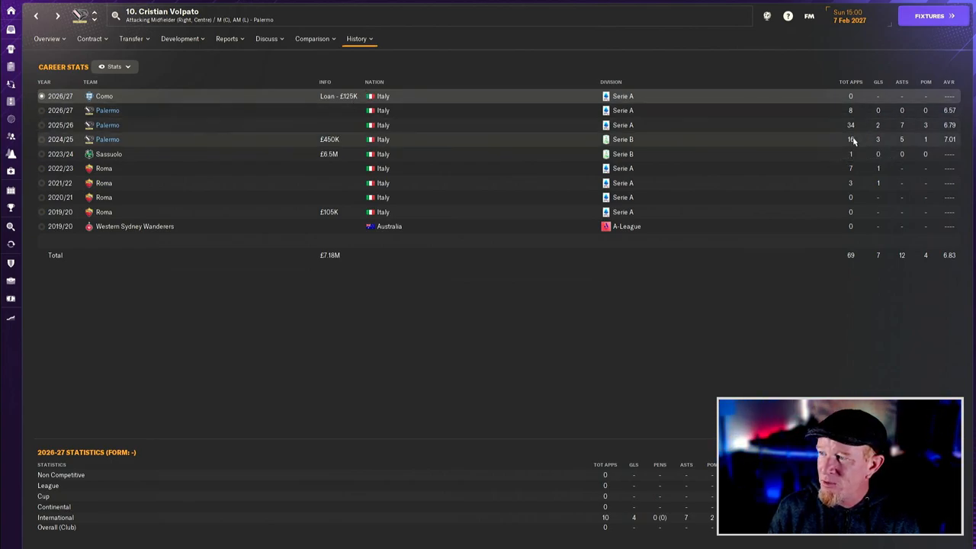
pyautogui.moveTo(854, 122)
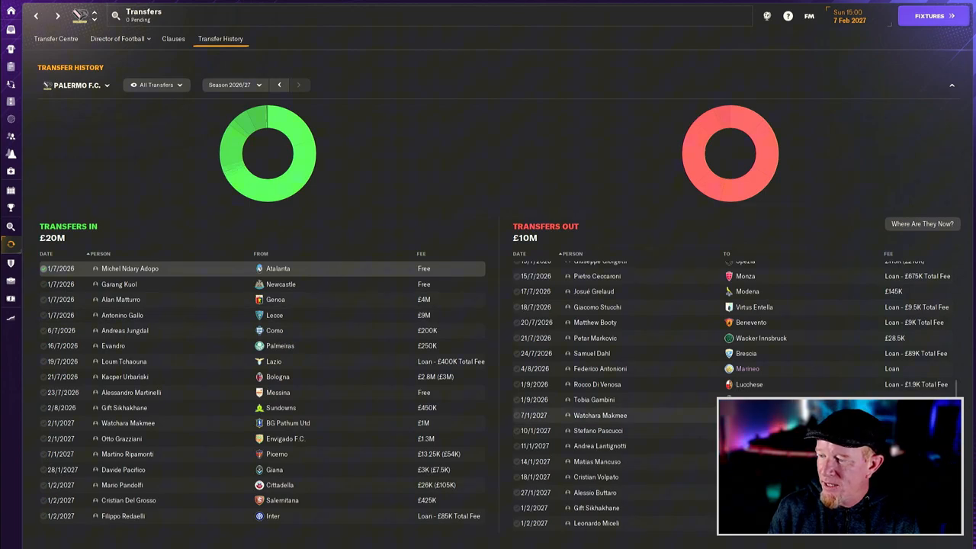
pyautogui.moveTo(597, 477)
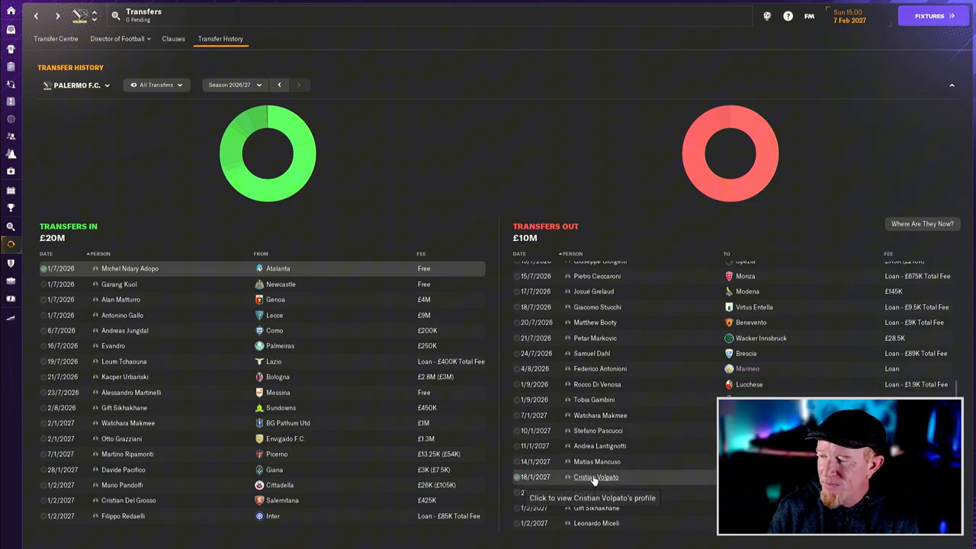
pyautogui.click(596, 477)
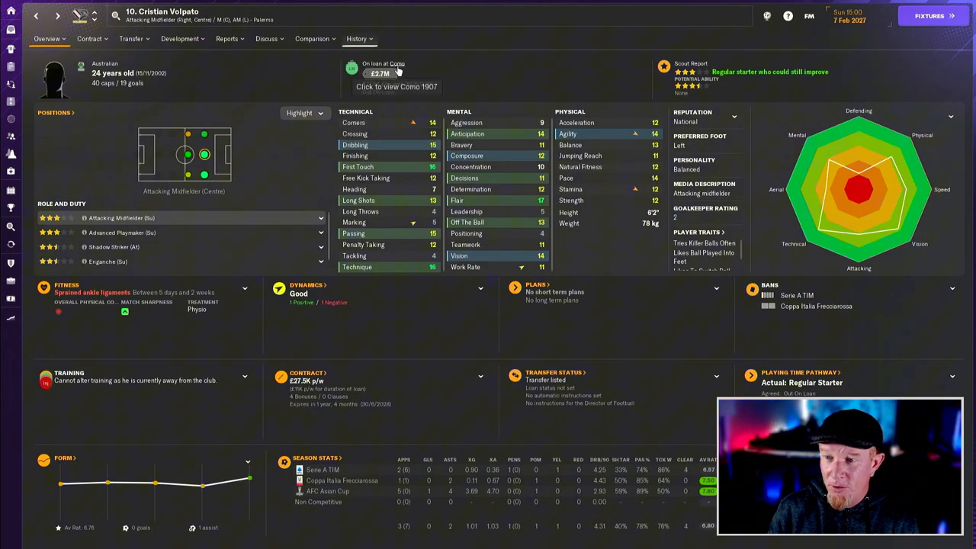
pyautogui.click(88, 39)
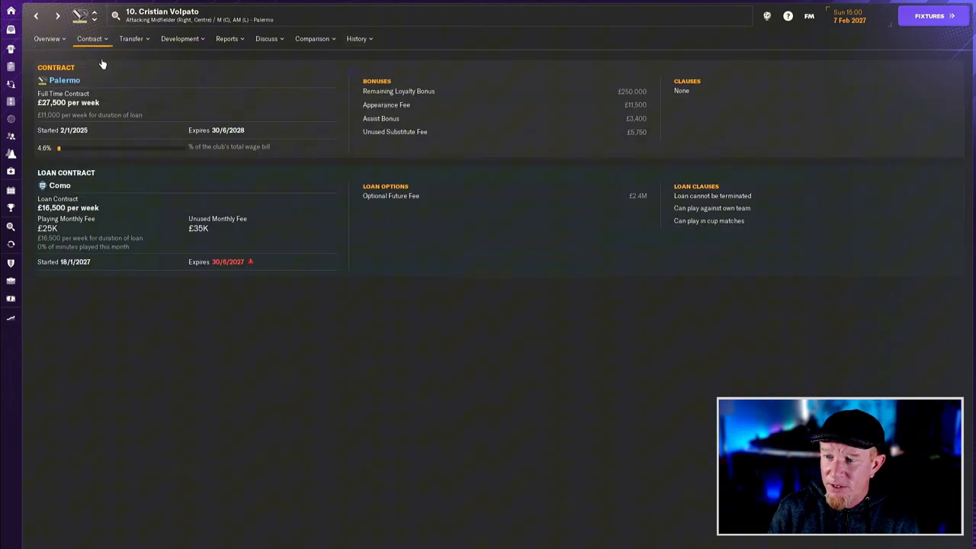
pyautogui.moveTo(624, 197)
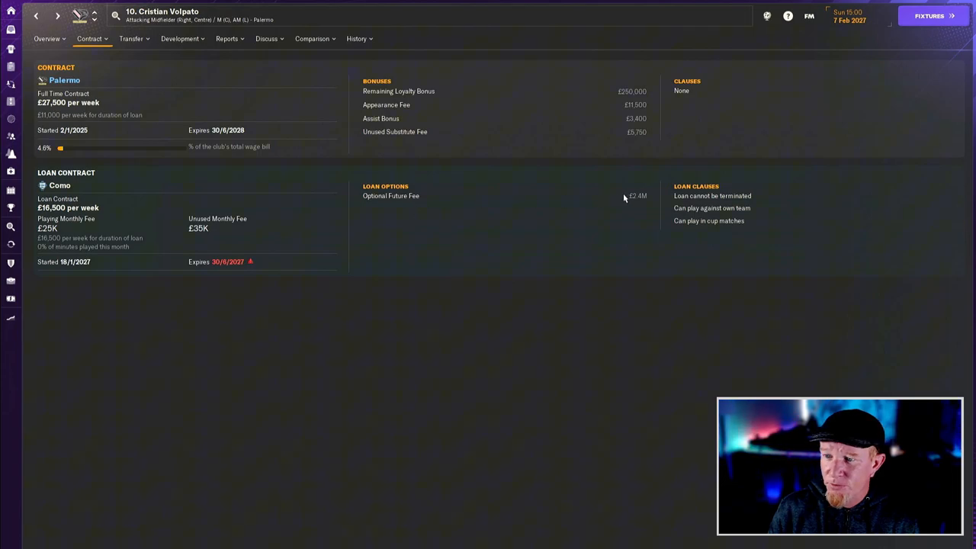
pyautogui.moveTo(607, 205)
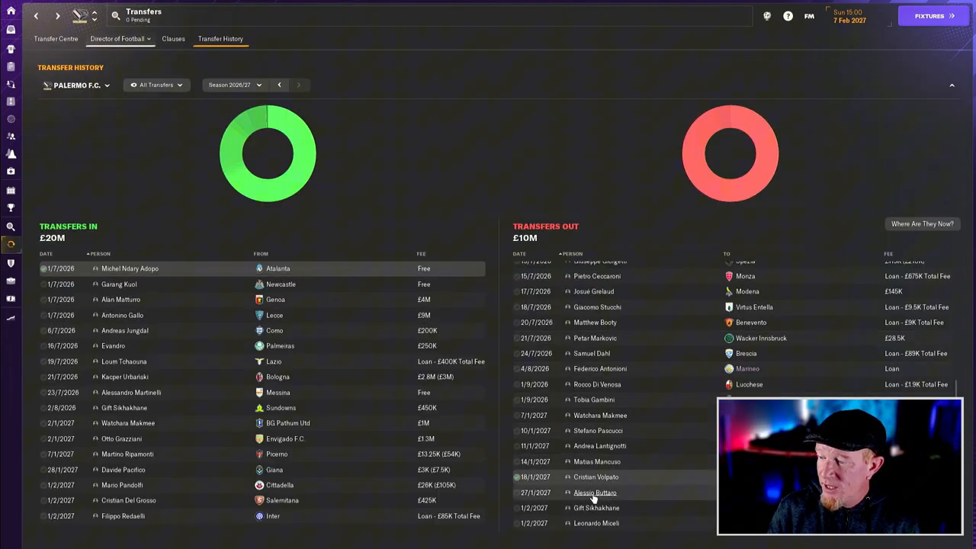
pyautogui.click(595, 492)
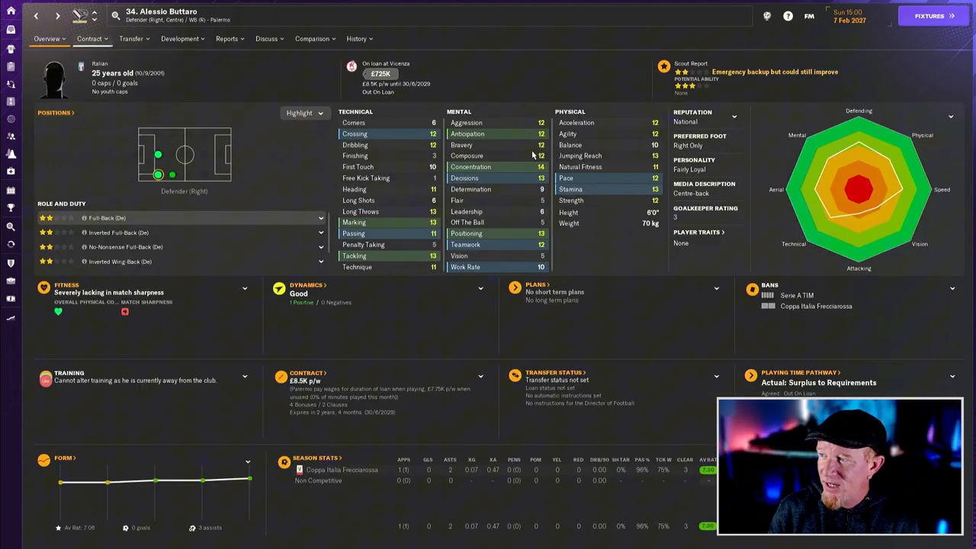
pyautogui.moveTo(568, 213)
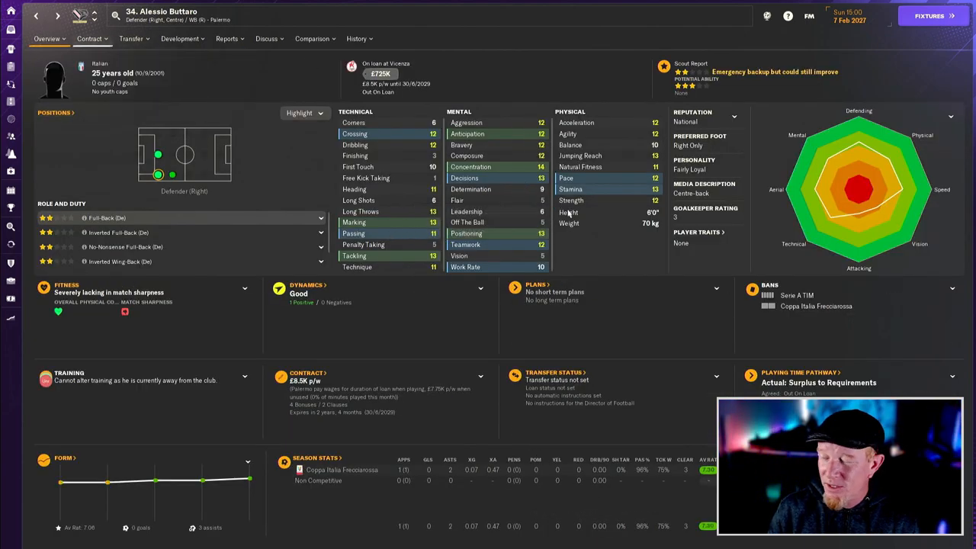
pyautogui.click(89, 39)
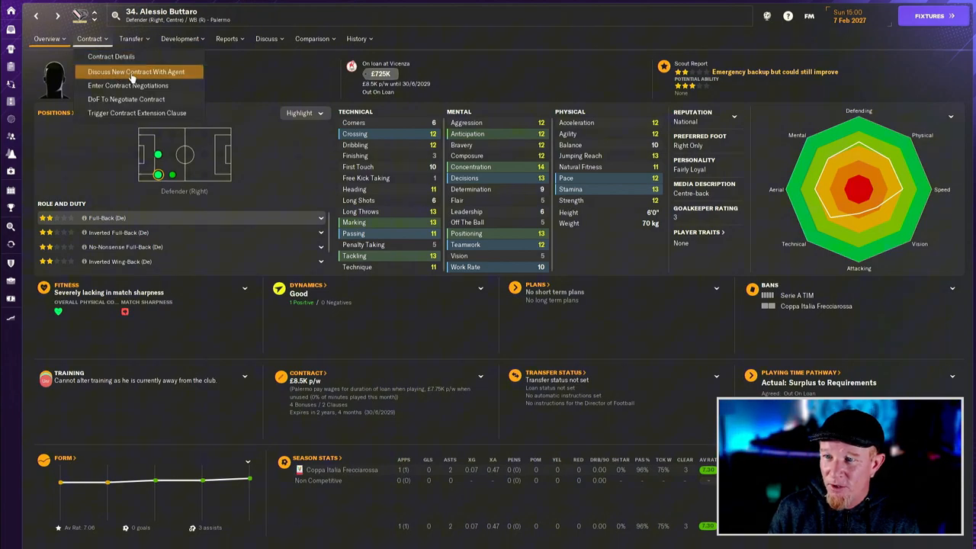
pyautogui.click(131, 39)
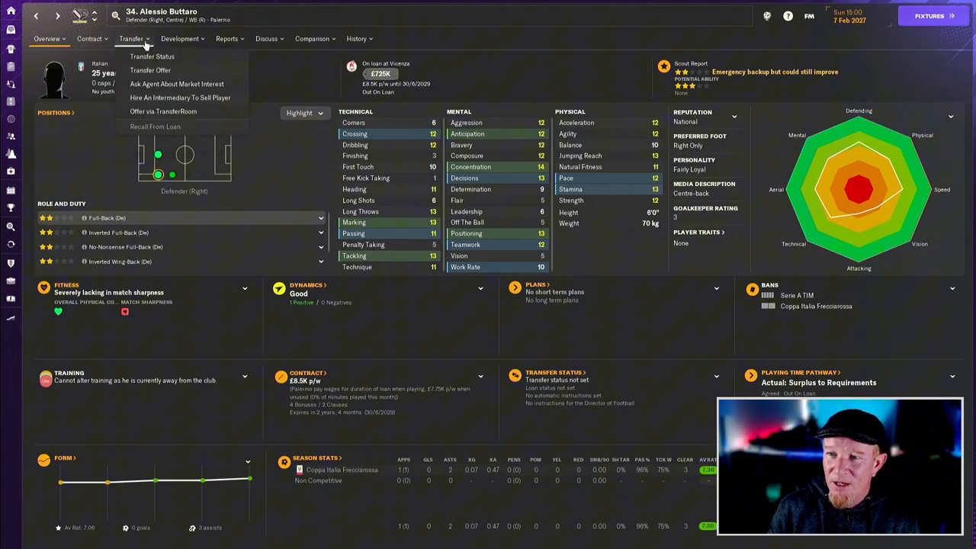
pyautogui.click(90, 38)
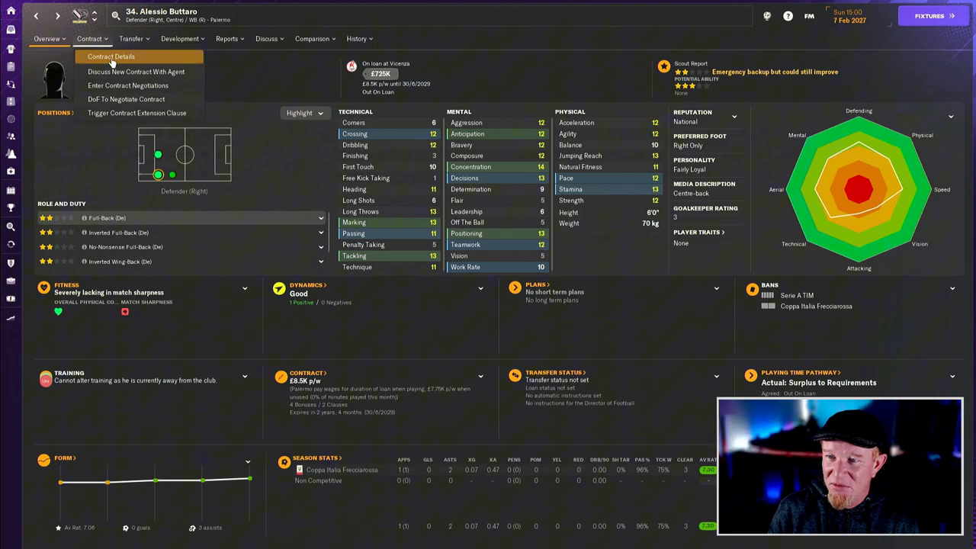
pyautogui.click(112, 56)
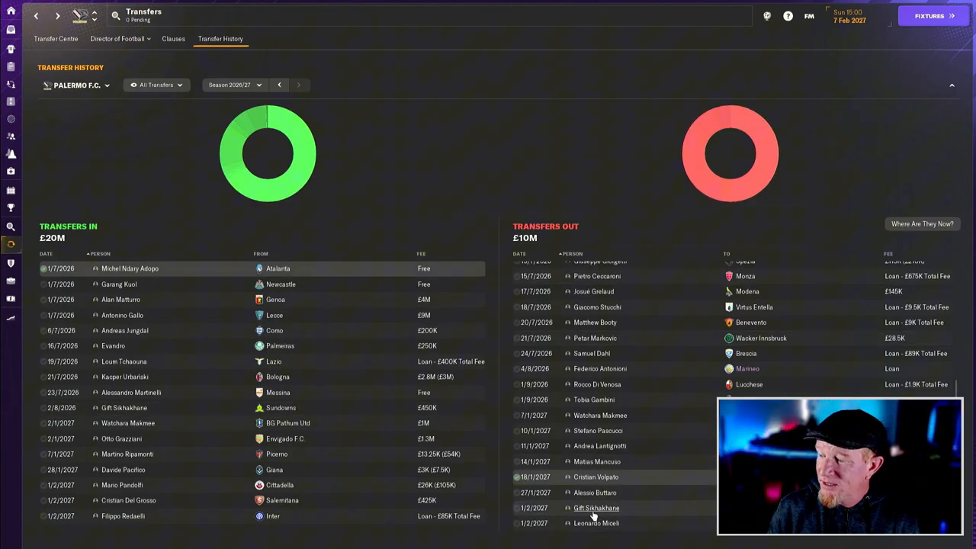
pyautogui.click(596, 508)
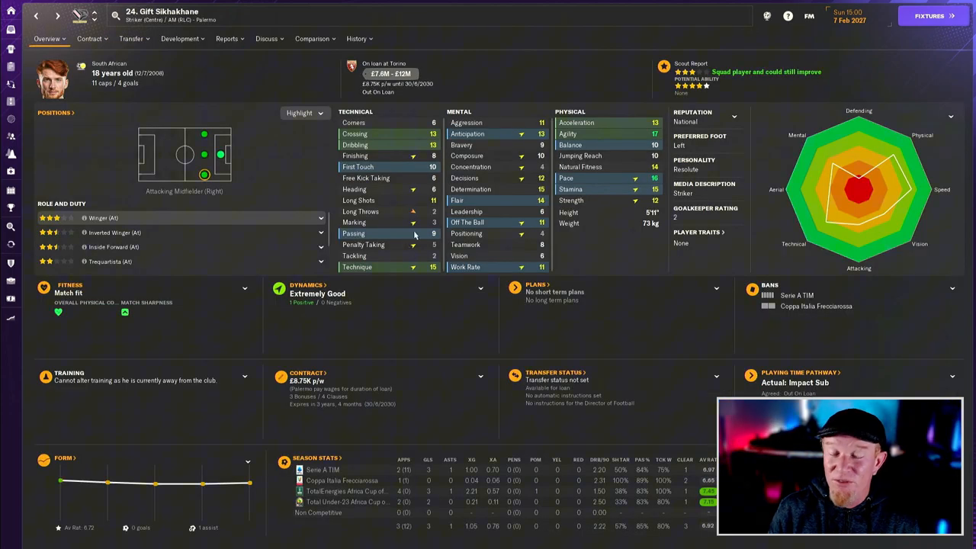
pyautogui.moveTo(432, 233)
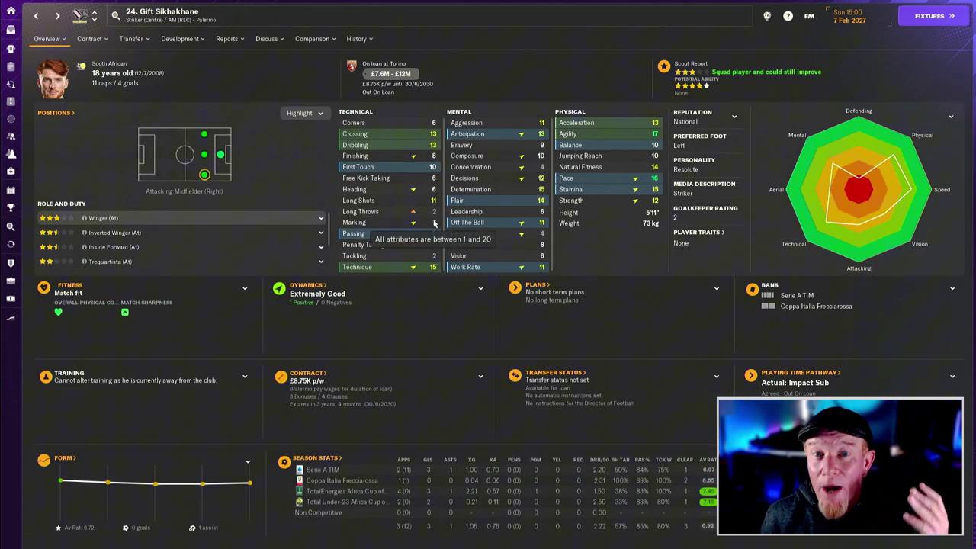
pyautogui.moveTo(384, 213)
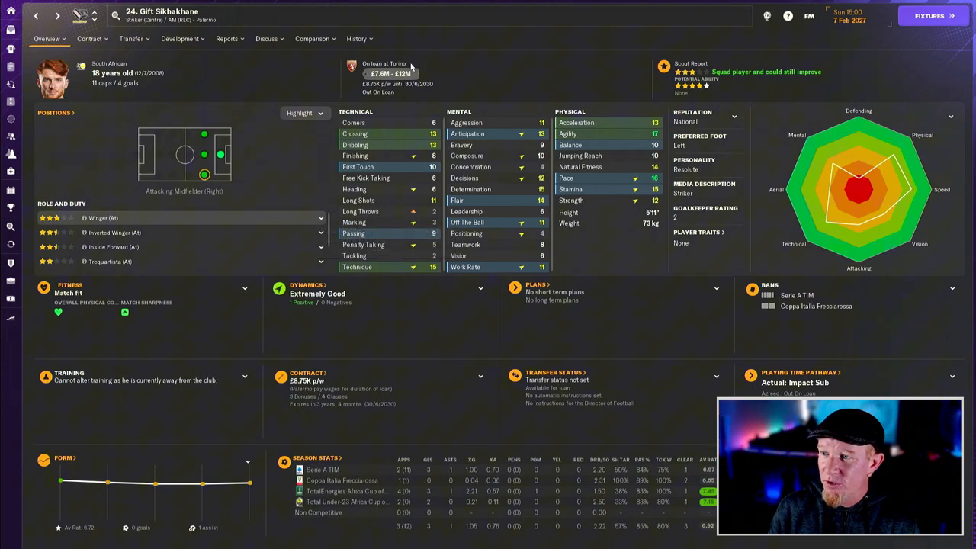
pyautogui.moveTo(397, 340)
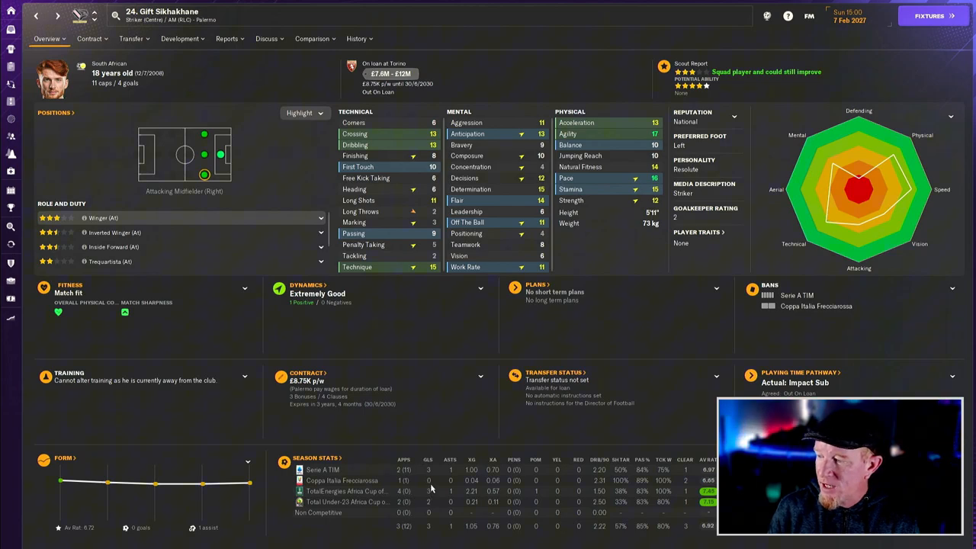
pyautogui.moveTo(598, 489)
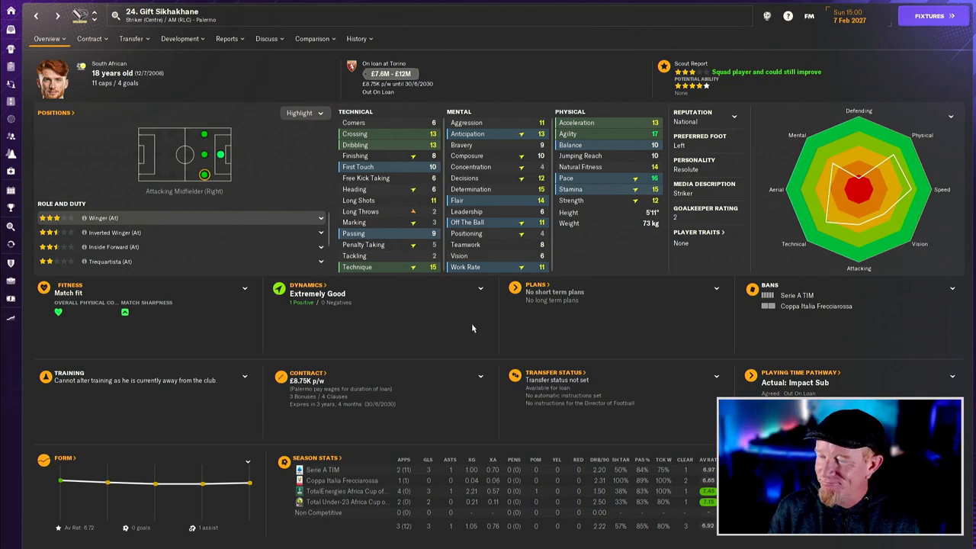
pyautogui.moveTo(465, 327)
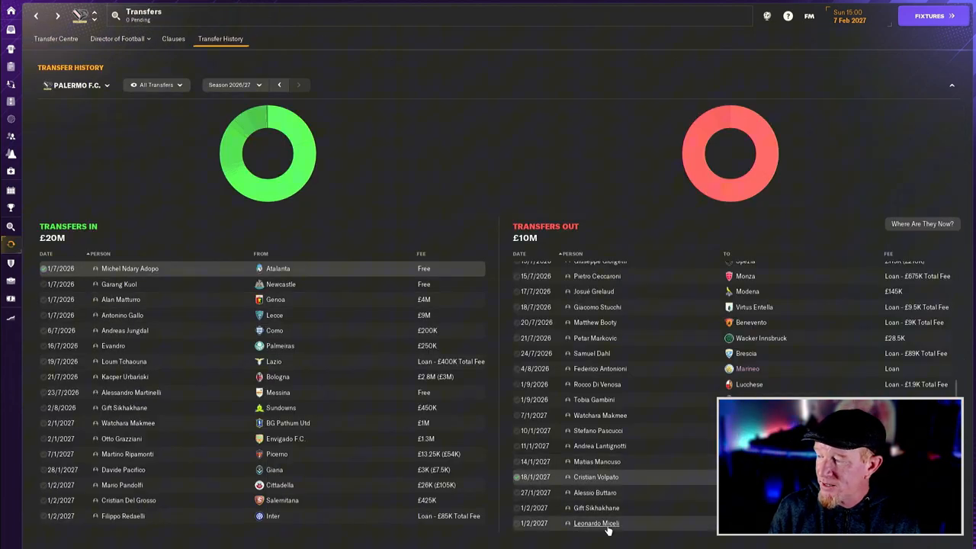
# Open the Dynamics Overview showing cohesion, club atmosphere and excellent managerial support.
pyautogui.click(596, 523)
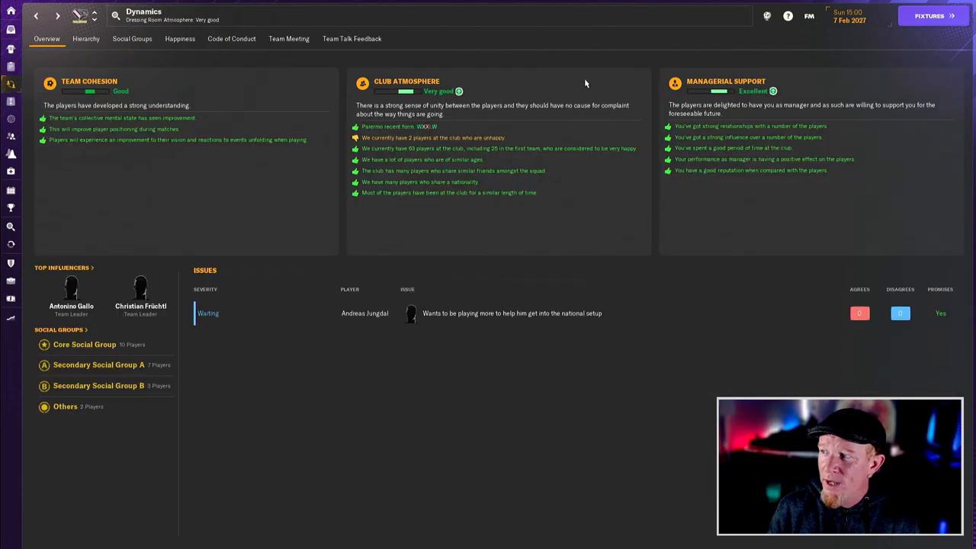
pyautogui.moveTo(662, 313)
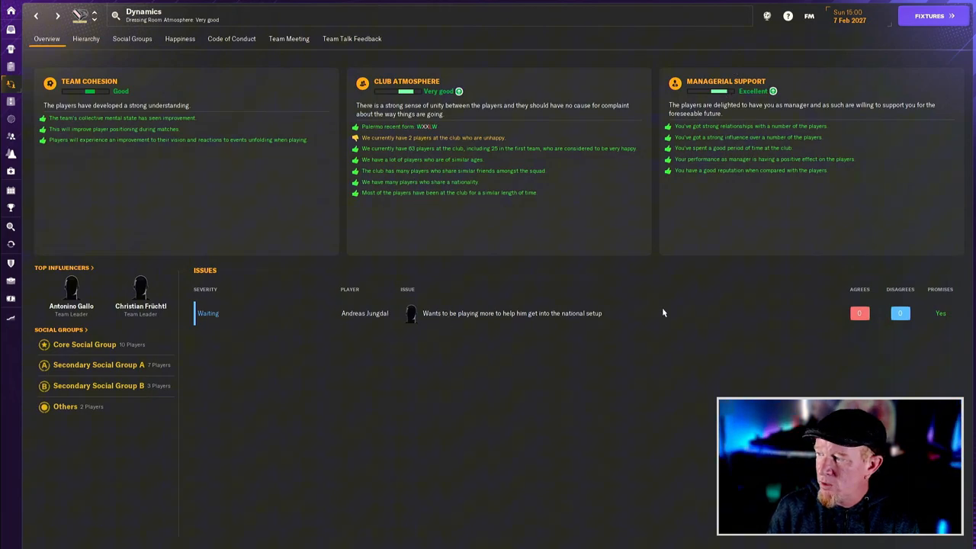
pyautogui.moveTo(383, 319)
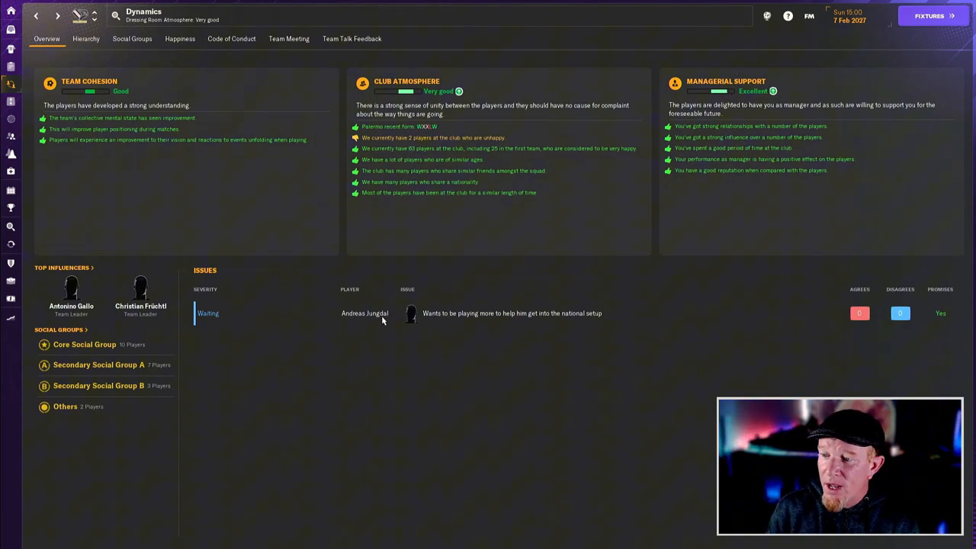
pyautogui.click(364, 313)
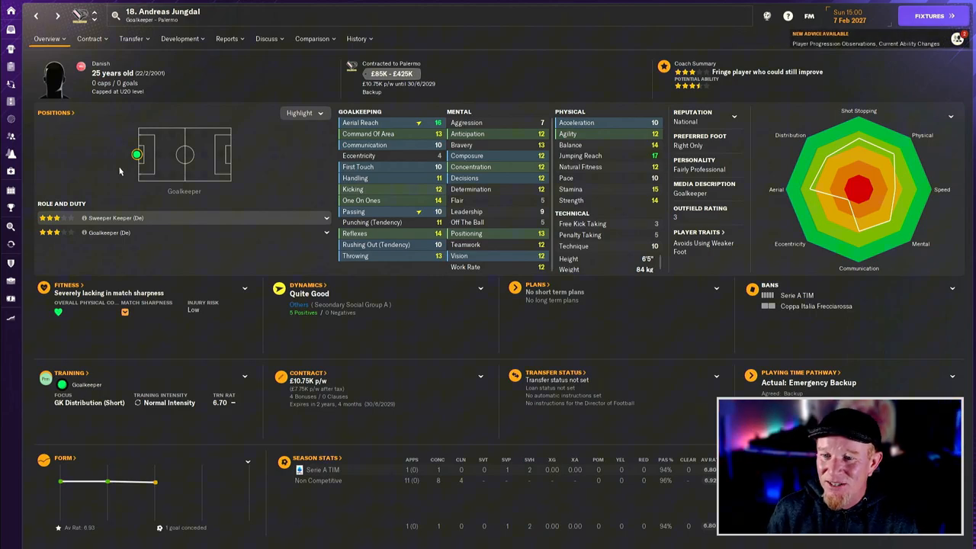
pyautogui.moveTo(135, 155)
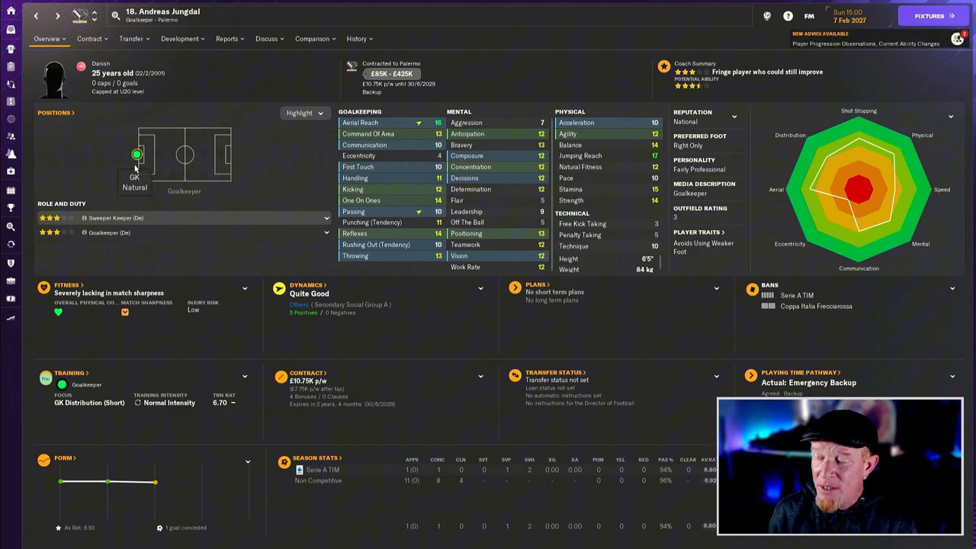
pyautogui.moveTo(347, 171)
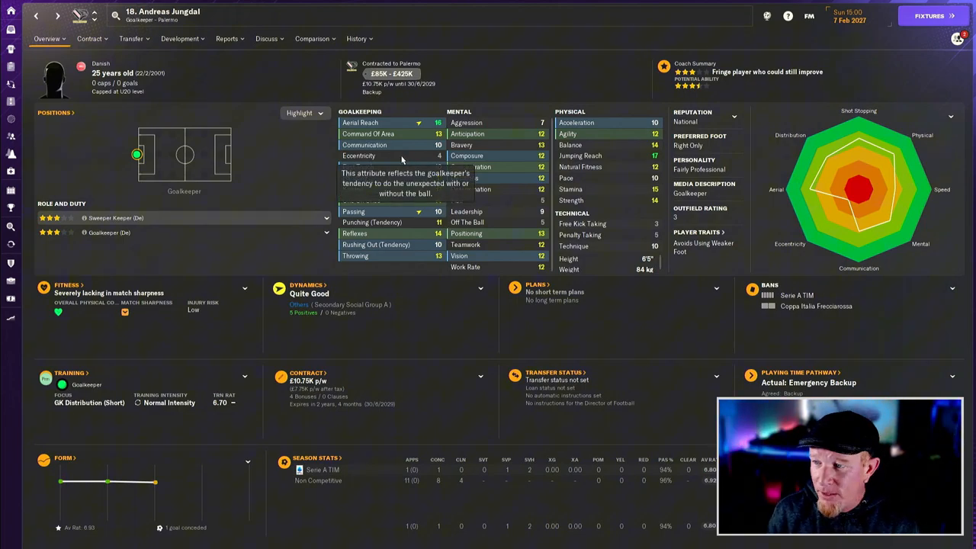
pyautogui.moveTo(618, 445)
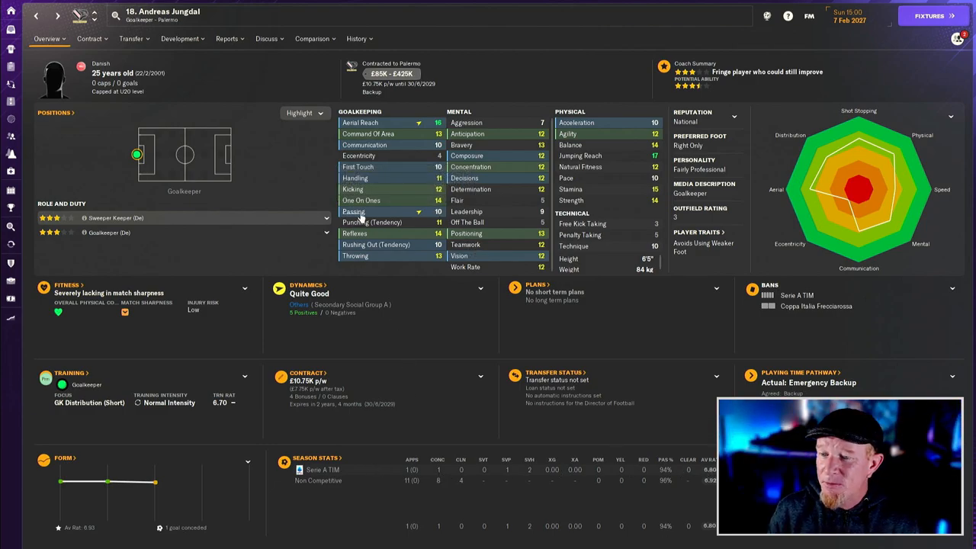
pyautogui.moveTo(353, 211)
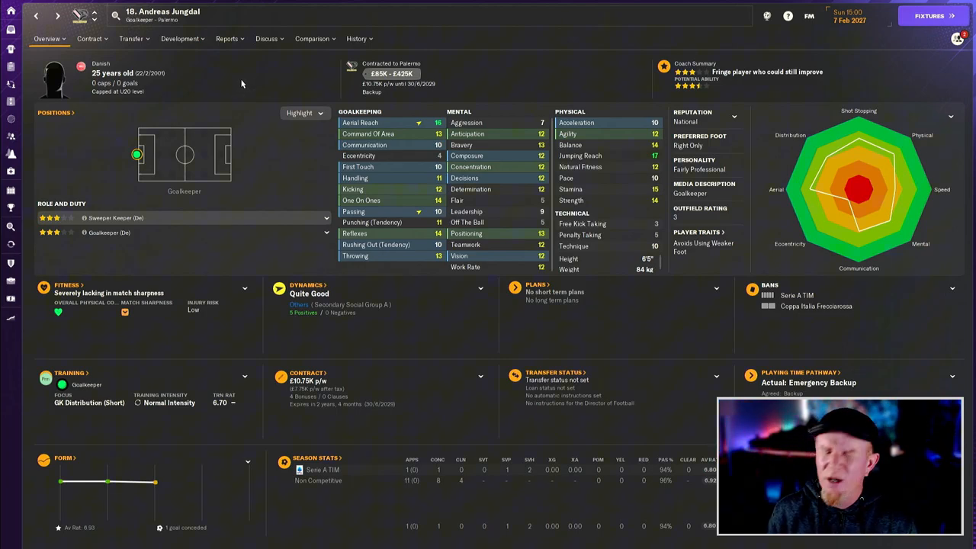
pyautogui.moveTo(243, 84)
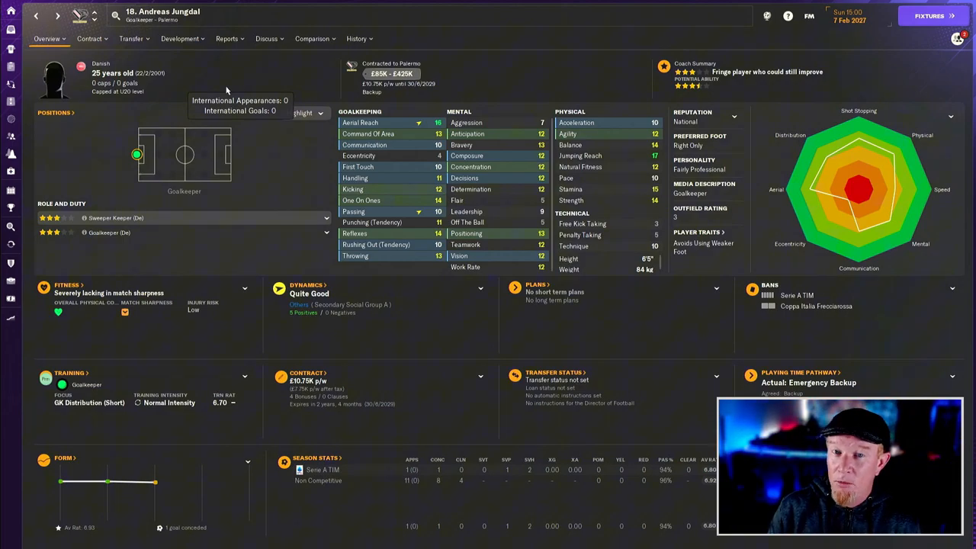
pyautogui.moveTo(150, 73)
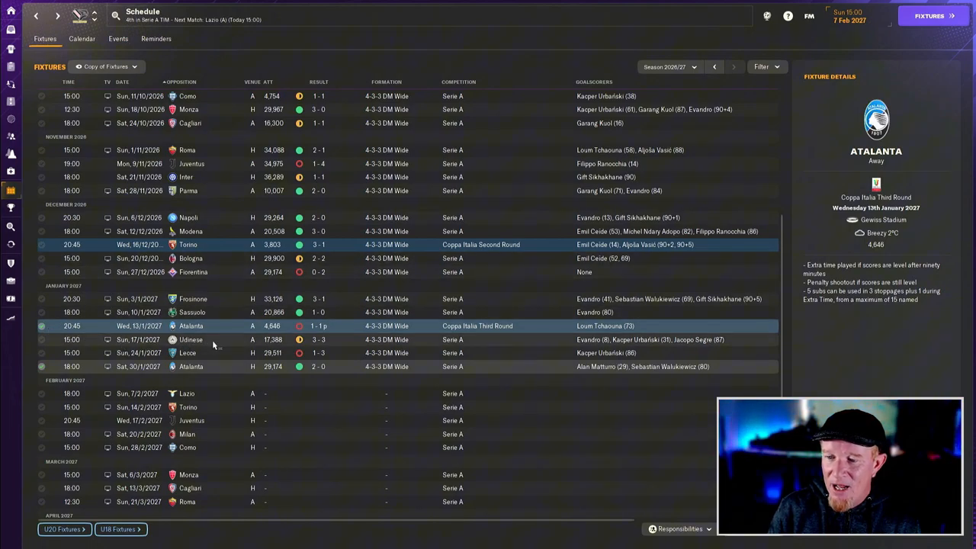
pyautogui.moveTo(381, 346)
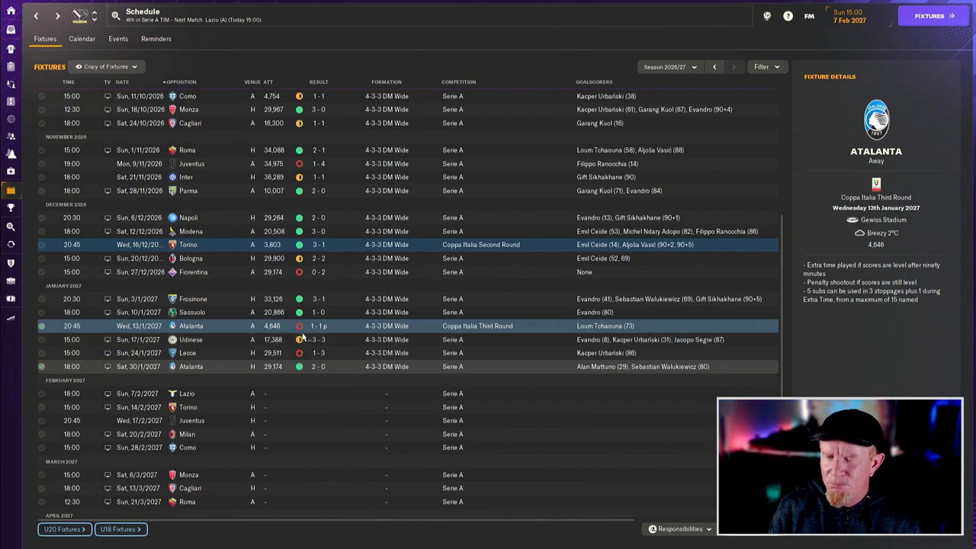
# Scroll the schedule down to the 7 February Serie A matchday at Lazio.
pyautogui.scroll(-3)
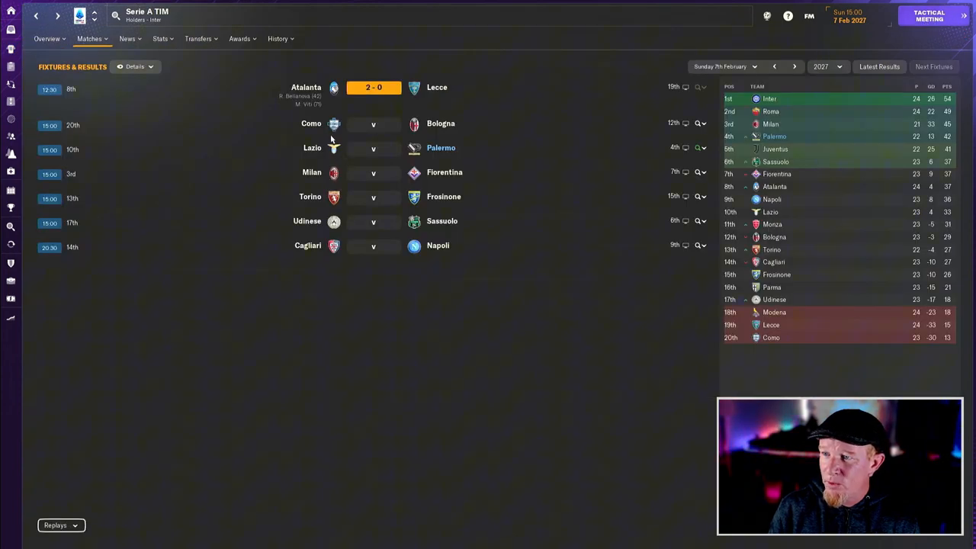
# Start the pre-match tactical meeting for Lazio v Palermo.
pyautogui.click(931, 16)
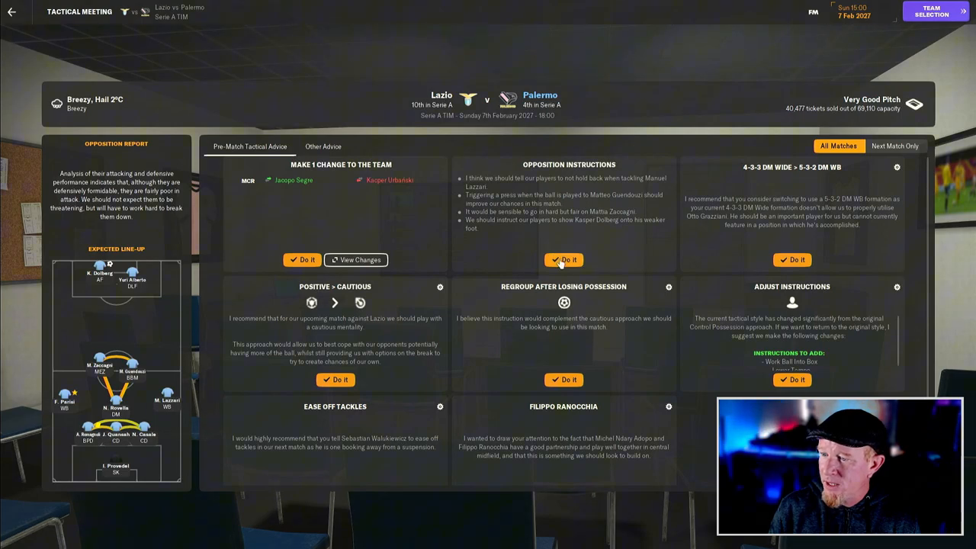
# Apply the assistant's opposition instructions advice and proceed to team selection for Lazio.
pyautogui.click(563, 259)
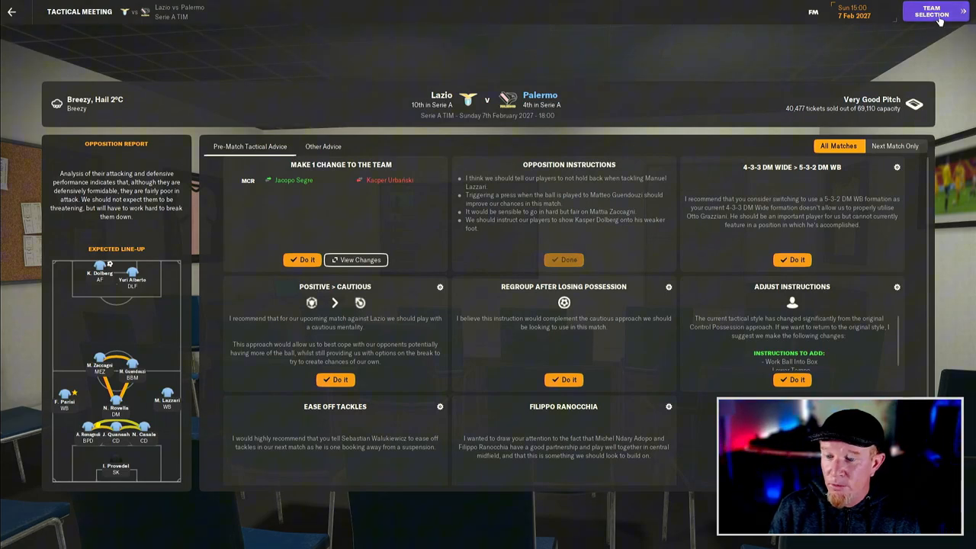
pyautogui.moveTo(932, 14)
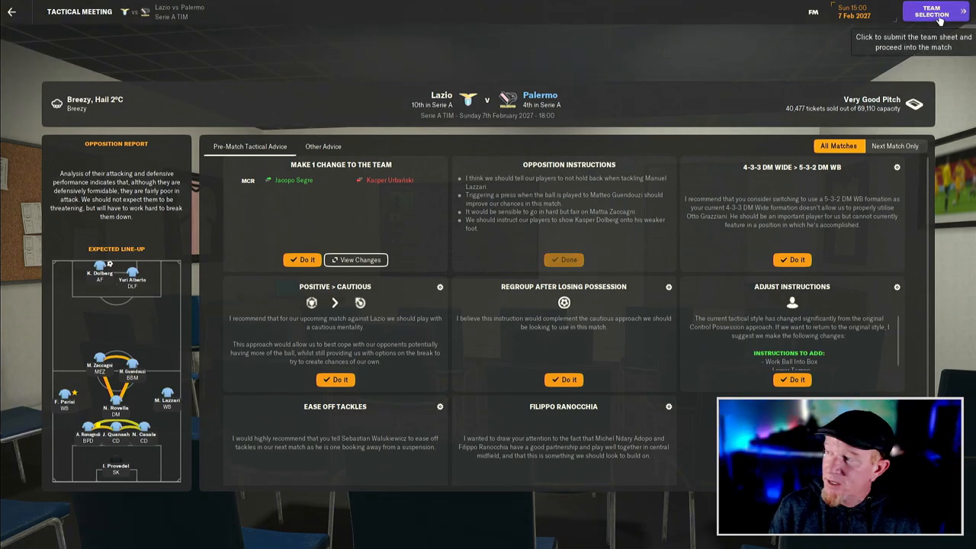
pyautogui.click(931, 11)
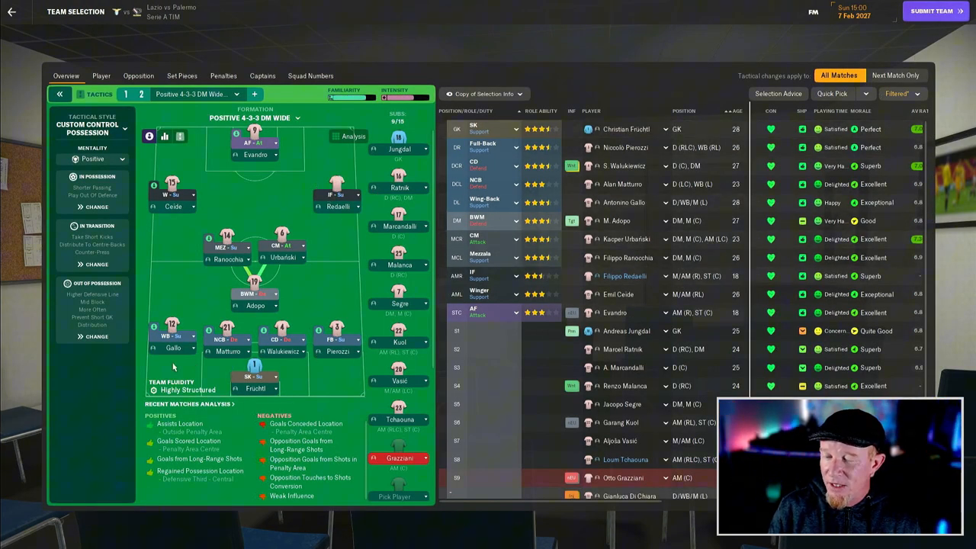
pyautogui.moveTo(336, 351)
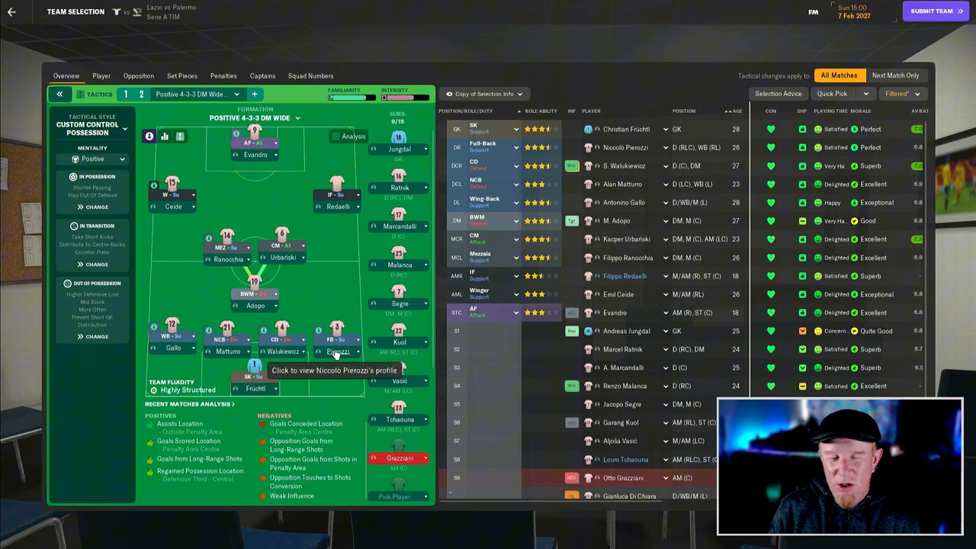
pyautogui.moveTo(336, 349)
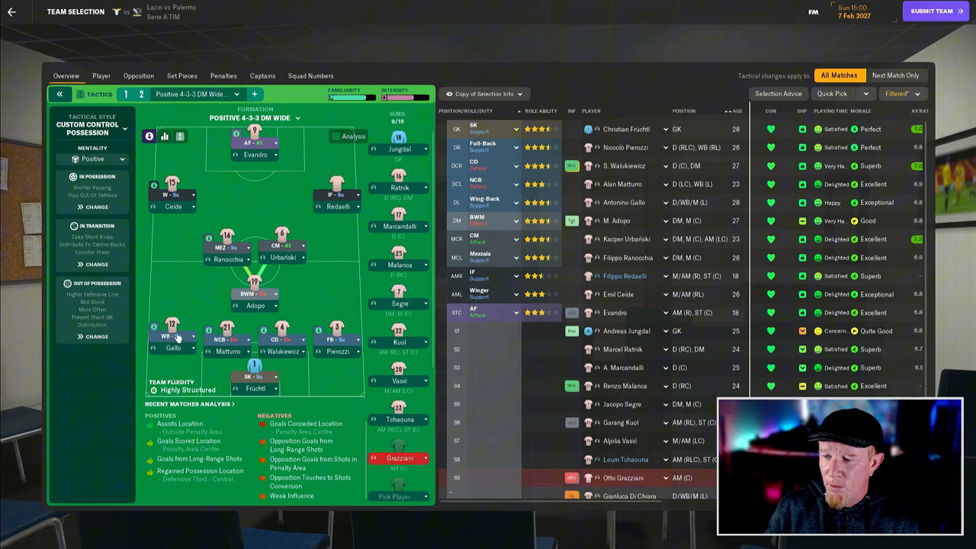
pyautogui.moveTo(352, 341)
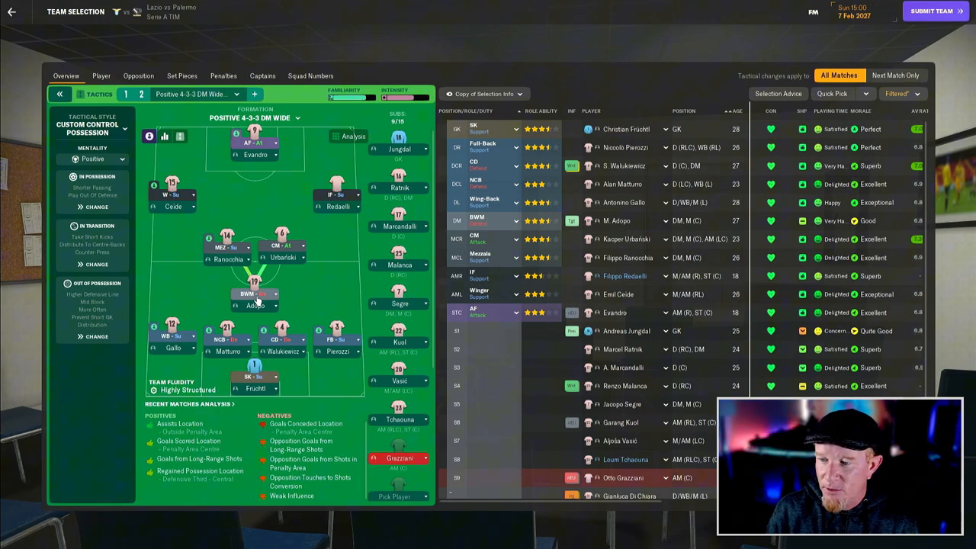
pyautogui.moveTo(255, 305)
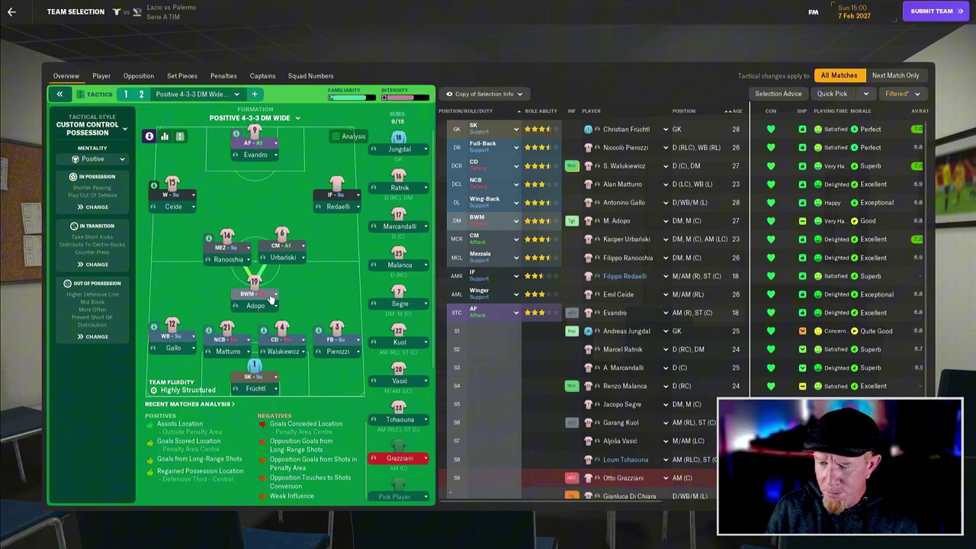
pyautogui.moveTo(244, 347)
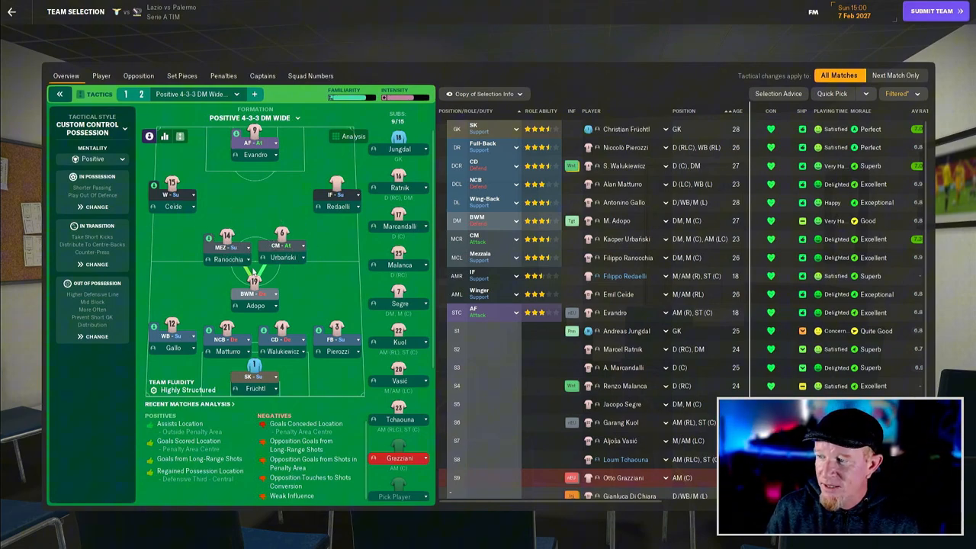
pyautogui.moveTo(343, 206)
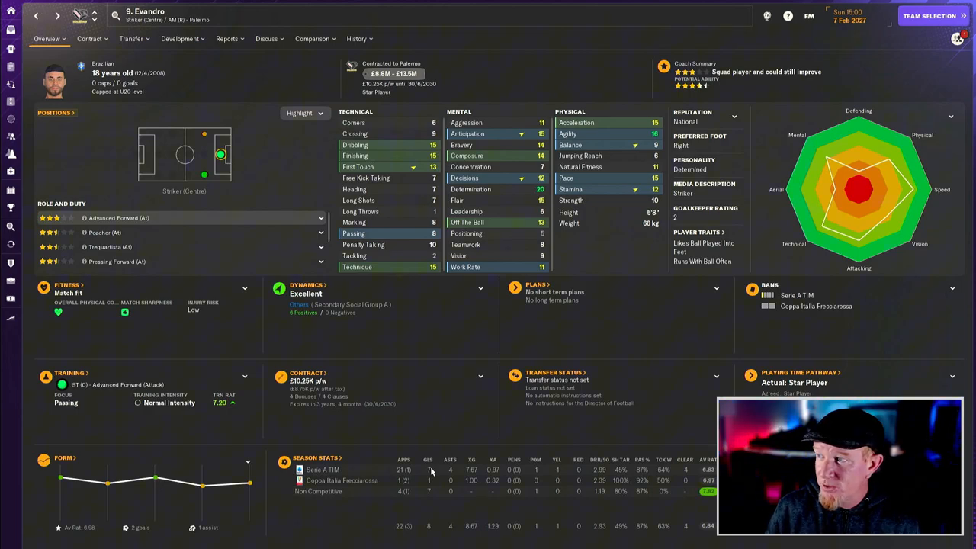
pyautogui.moveTo(425, 475)
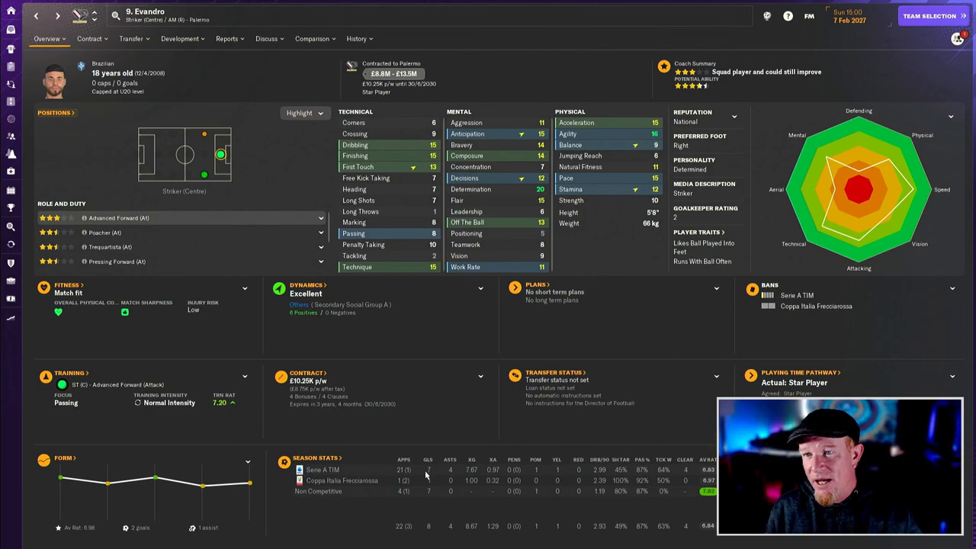
pyautogui.moveTo(110, 78)
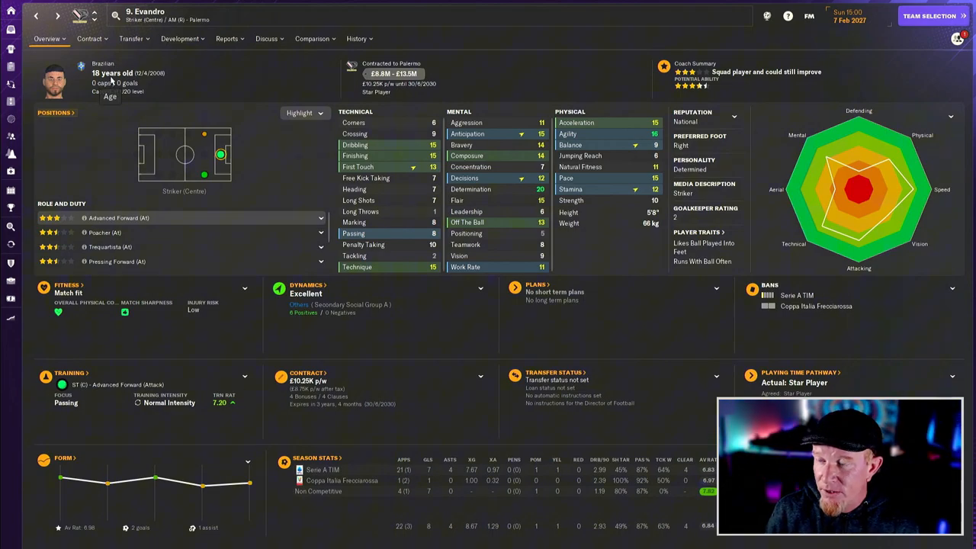
# View Evandro's Happiness and Information pages, then return to his main profile.
pyautogui.click(46, 39)
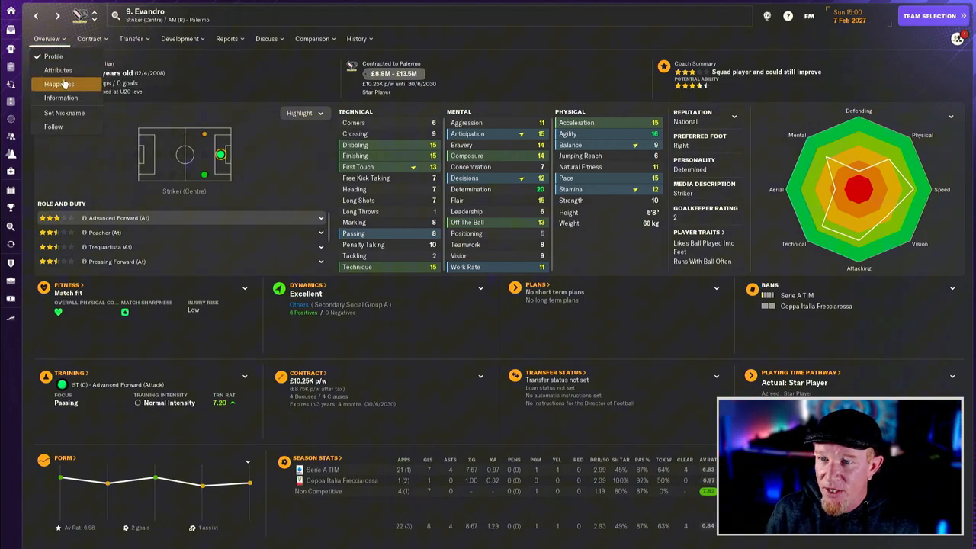
pyautogui.click(59, 83)
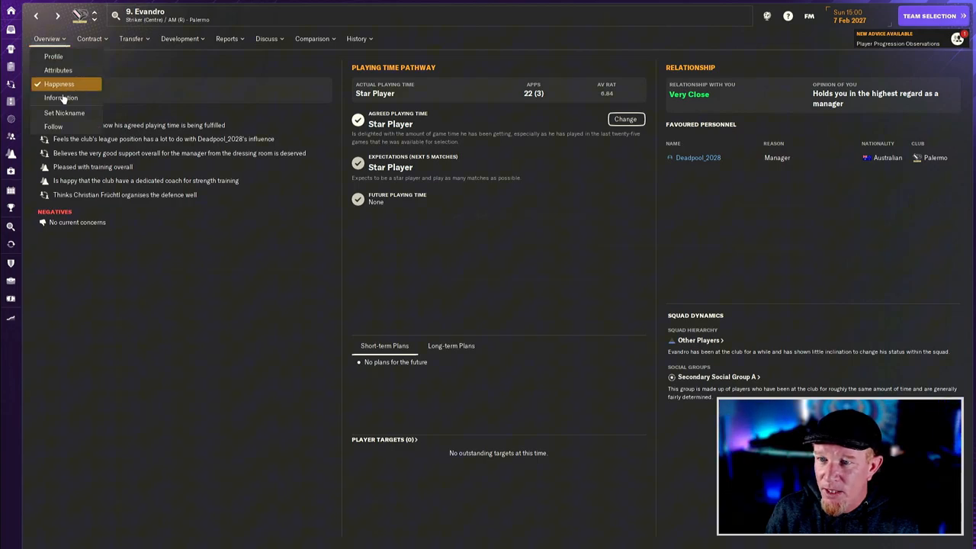
pyautogui.click(61, 98)
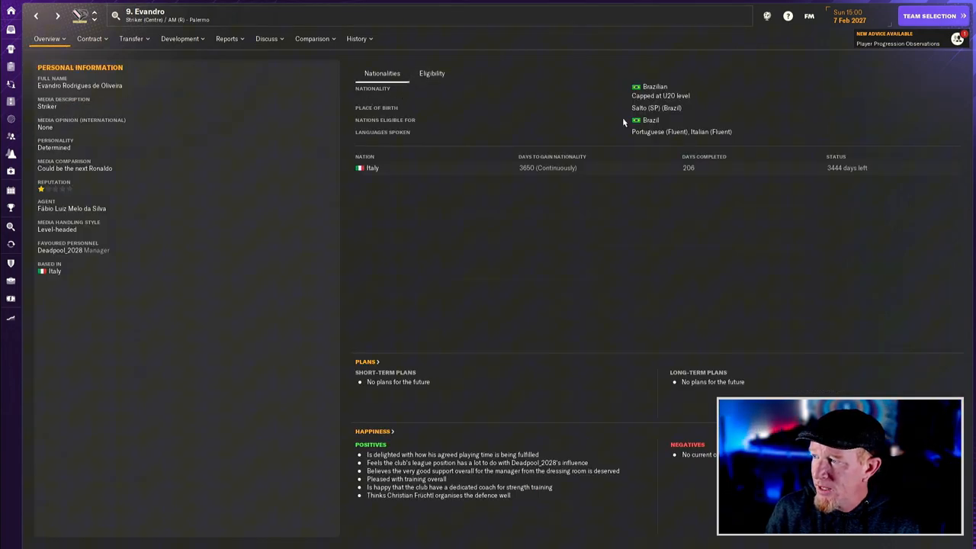
pyautogui.moveTo(716, 137)
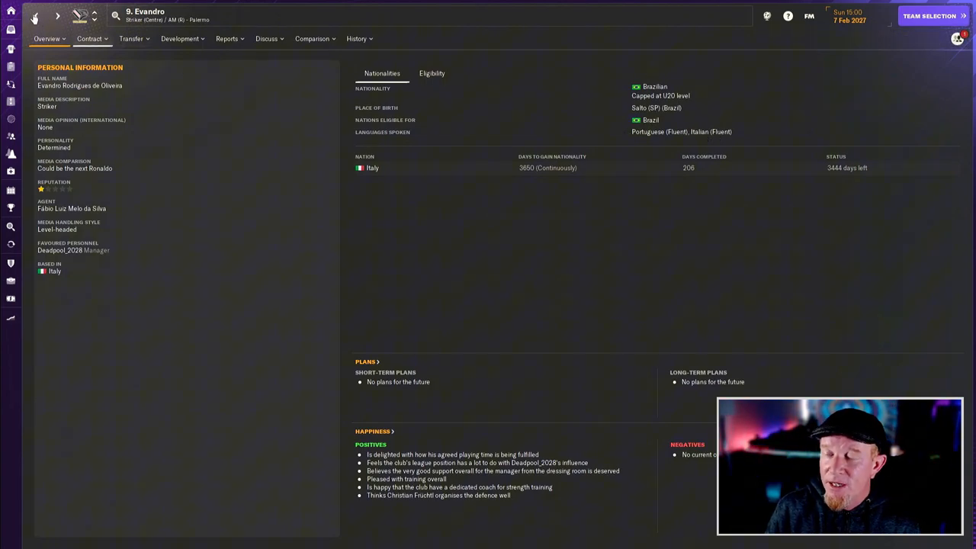
pyautogui.click(929, 15)
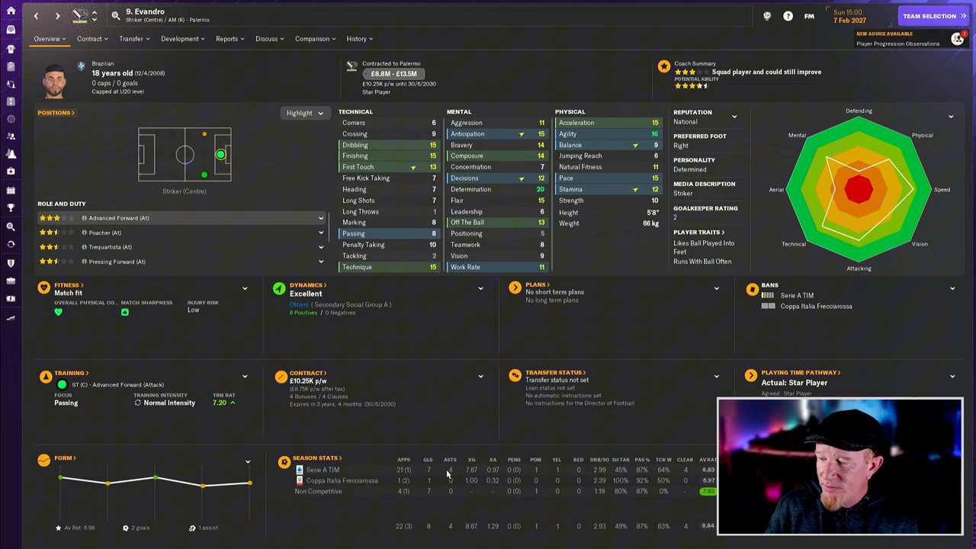
pyautogui.moveTo(518, 477)
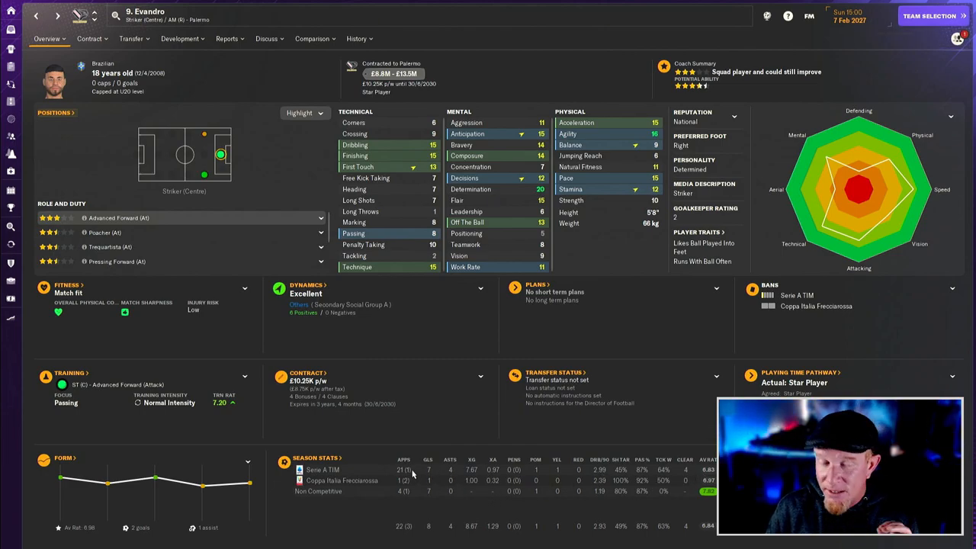
pyautogui.moveTo(127, 126)
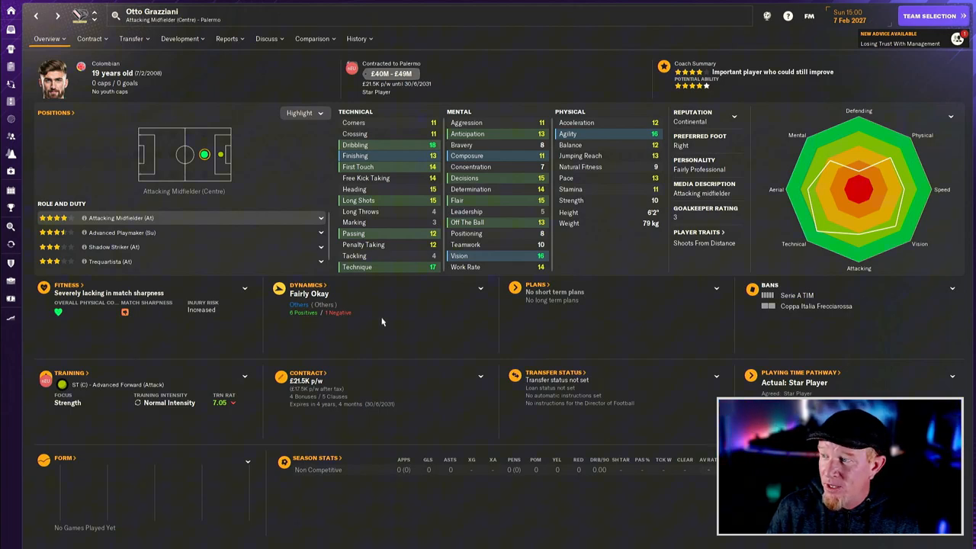
pyautogui.moveTo(221, 155)
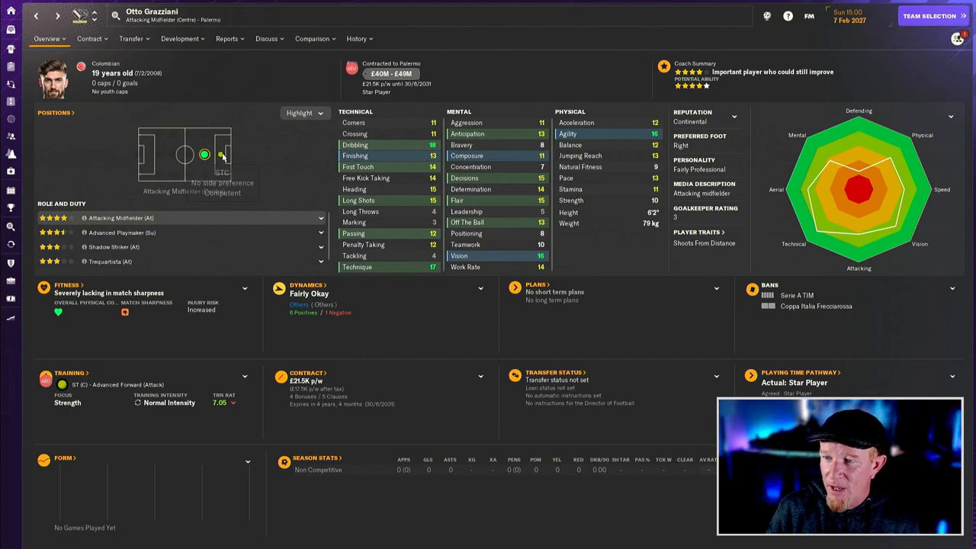
# View Otto Grazziani's STC role ratings, then go back to Palermo's squad list.
pyautogui.click(221, 154)
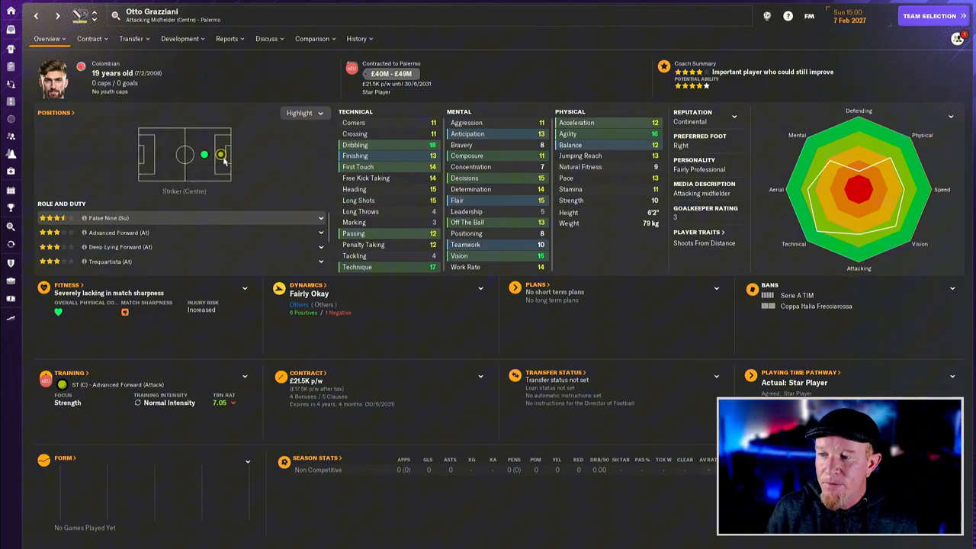
pyautogui.moveTo(220, 155)
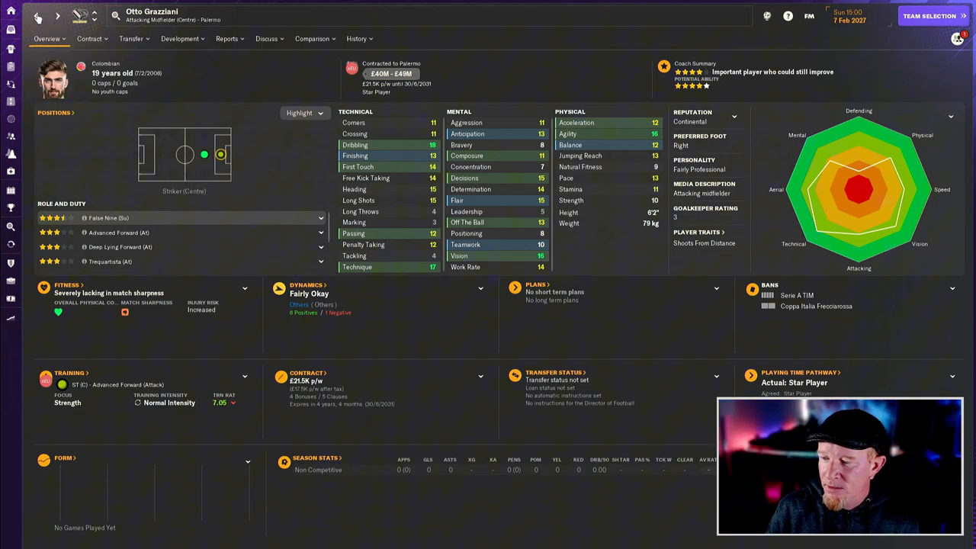
pyautogui.click(929, 16)
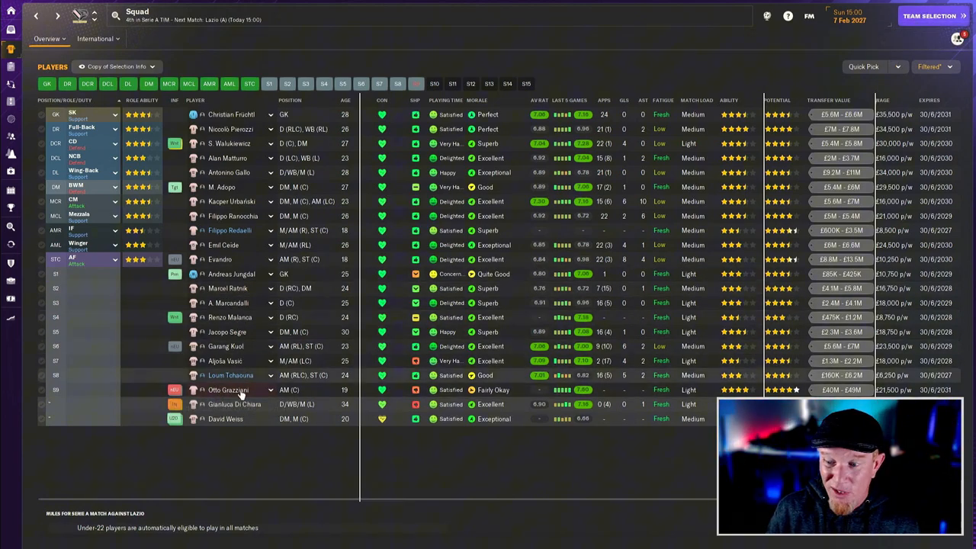
pyautogui.moveTo(231, 375)
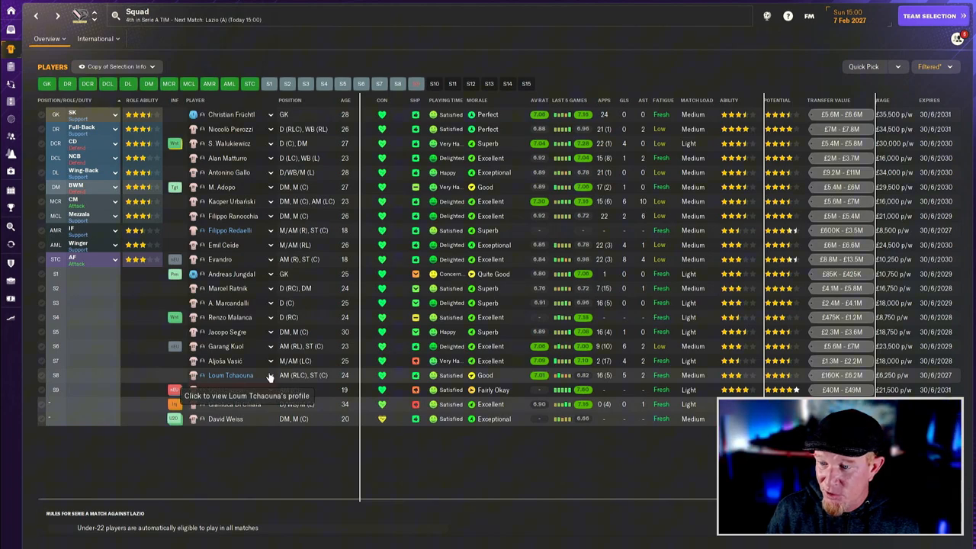
pyautogui.moveTo(288, 390)
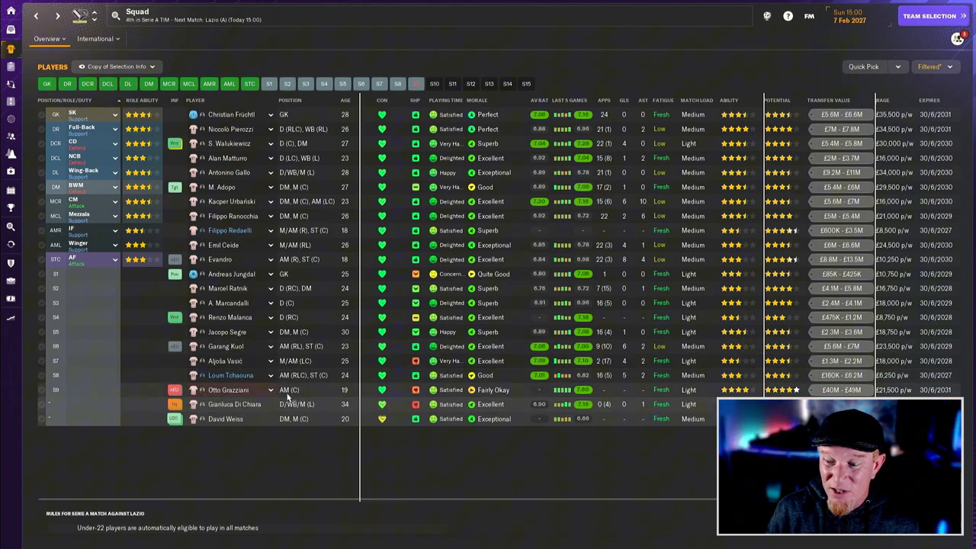
pyautogui.moveTo(928, 16)
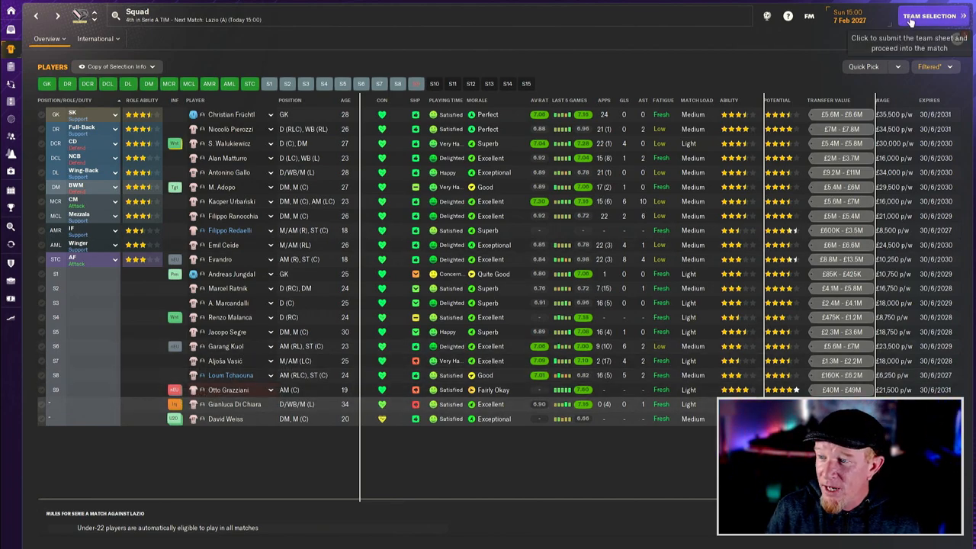
# Return to team selection for the Lazio v Palermo match.
pyautogui.click(928, 15)
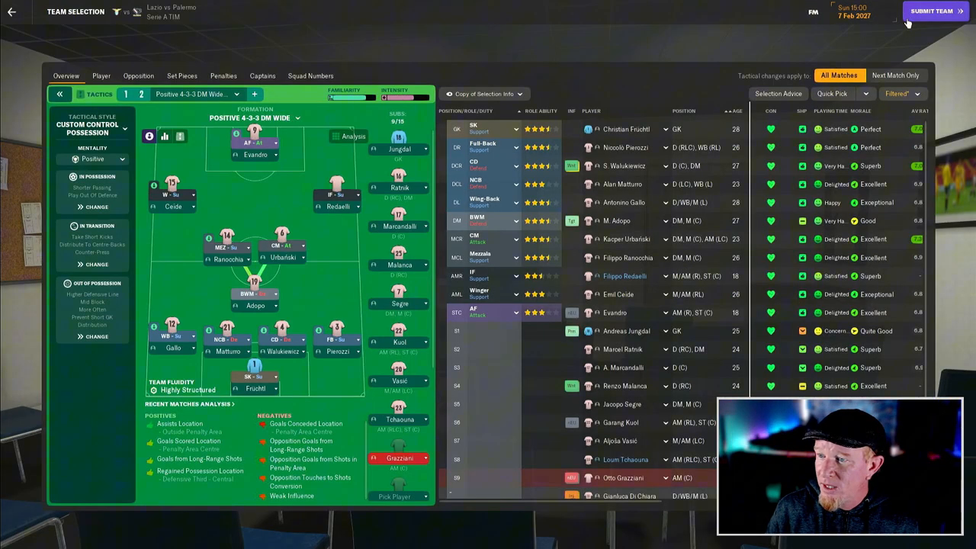
# Try submitting the Lazio team sheet and dismiss Grazziani's non-EU registration warning.
pyautogui.click(931, 11)
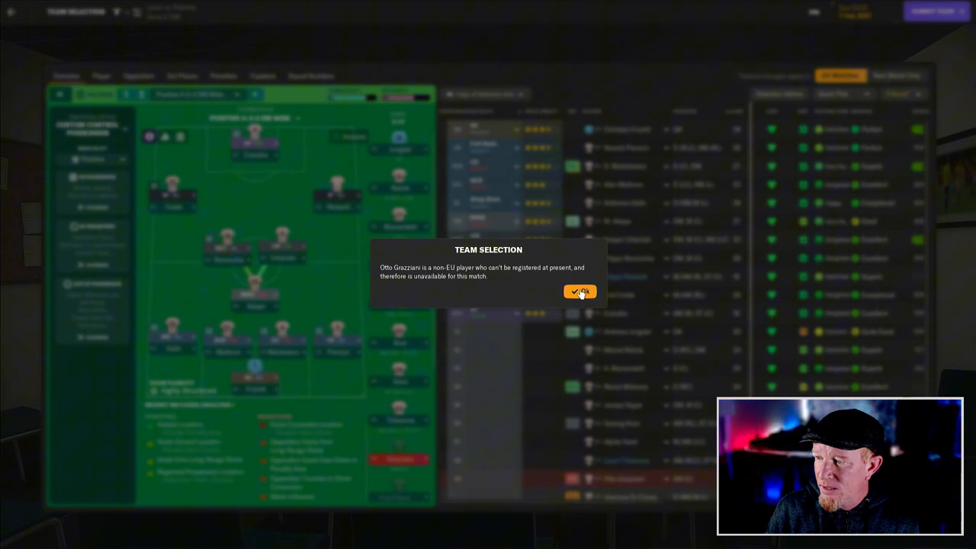
pyautogui.click(579, 291)
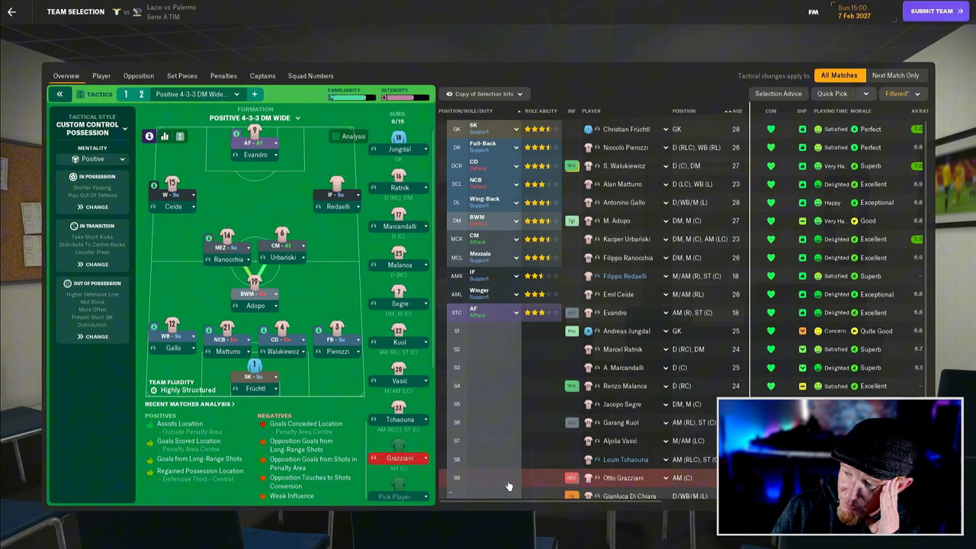
pyautogui.scroll(-3)
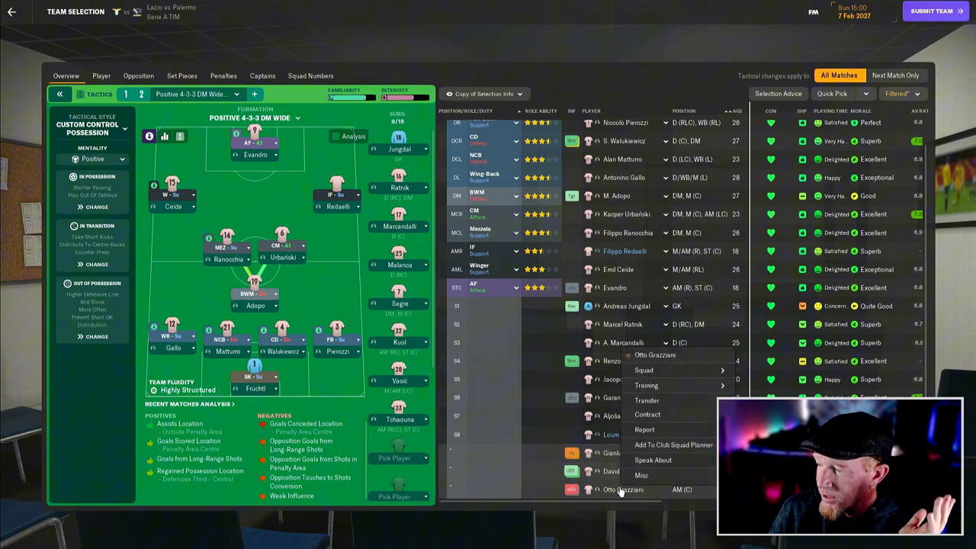
pyautogui.moveTo(646, 400)
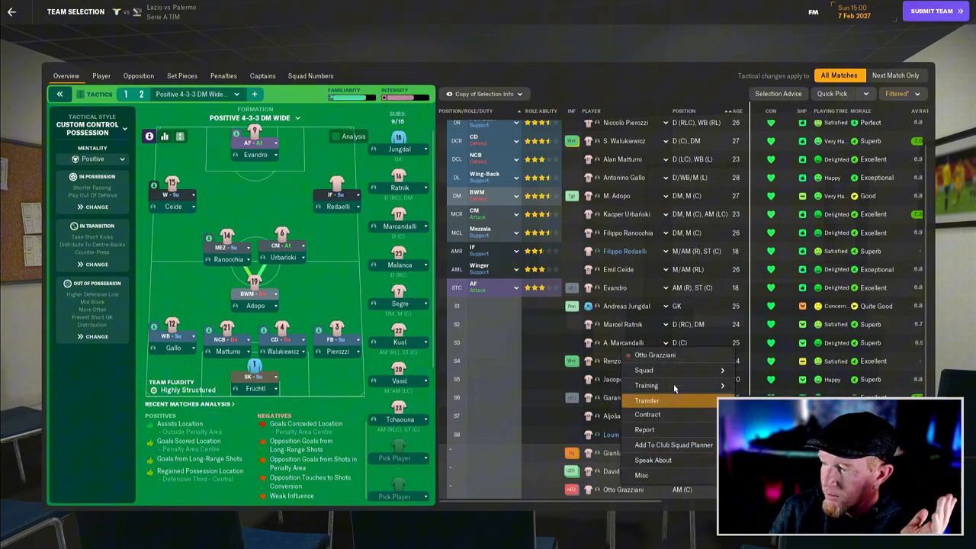
pyautogui.moveTo(643, 369)
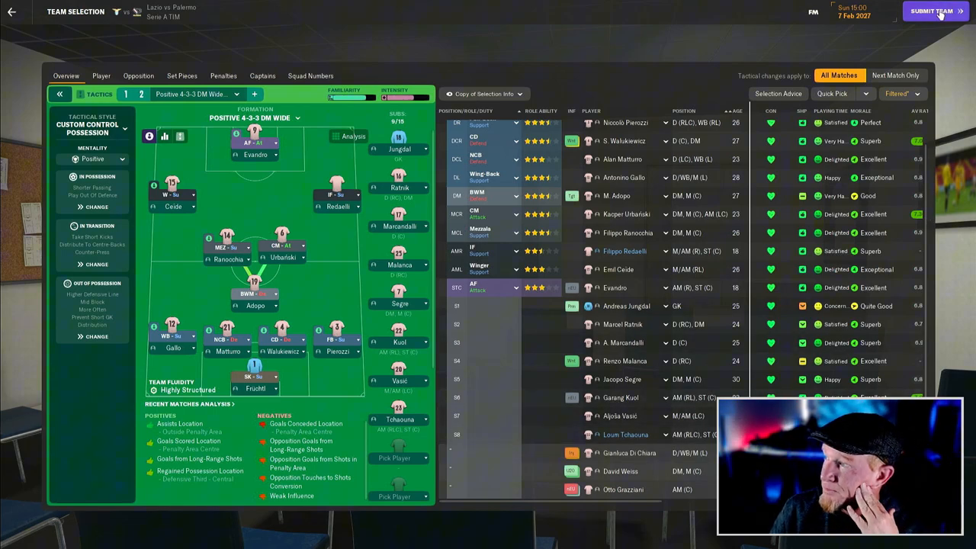
# Submit the team, give Filippo Redaelli squad number 26, and move to the briefing.
pyautogui.click(936, 11)
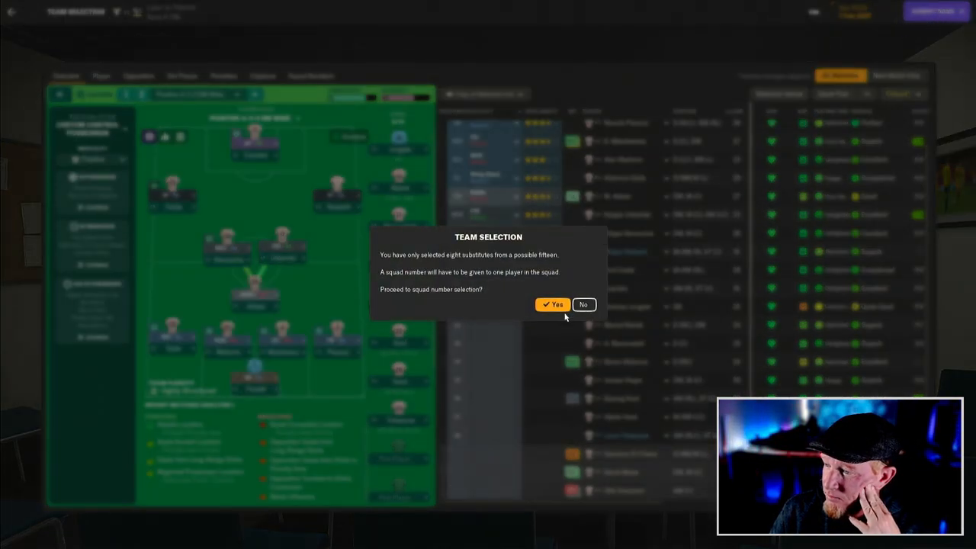
pyautogui.click(552, 304)
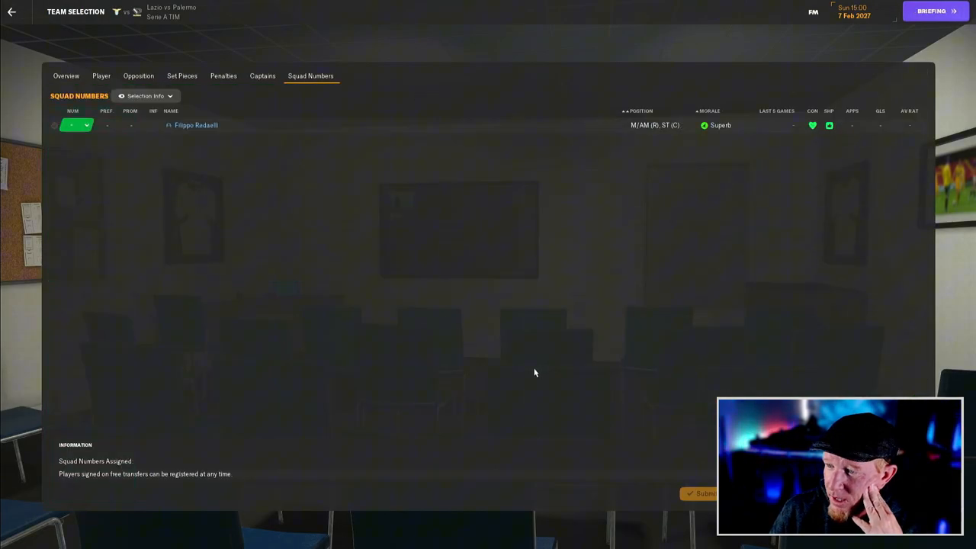
pyautogui.click(76, 125)
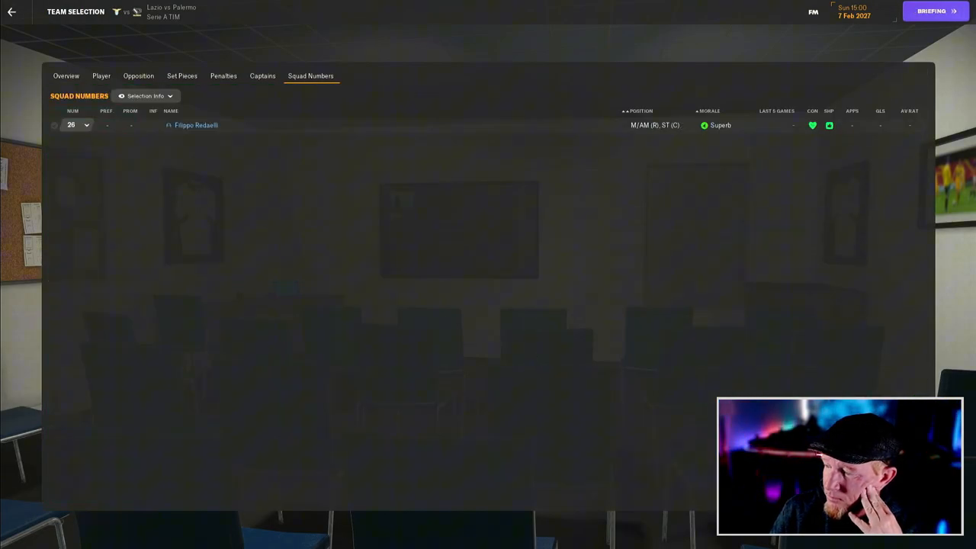
pyautogui.click(933, 10)
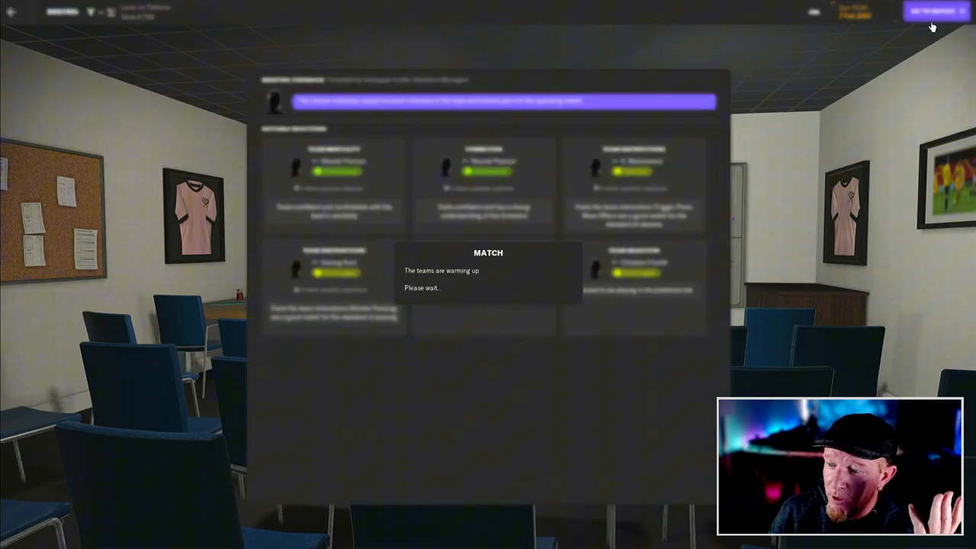
pyautogui.moveTo(919, 38)
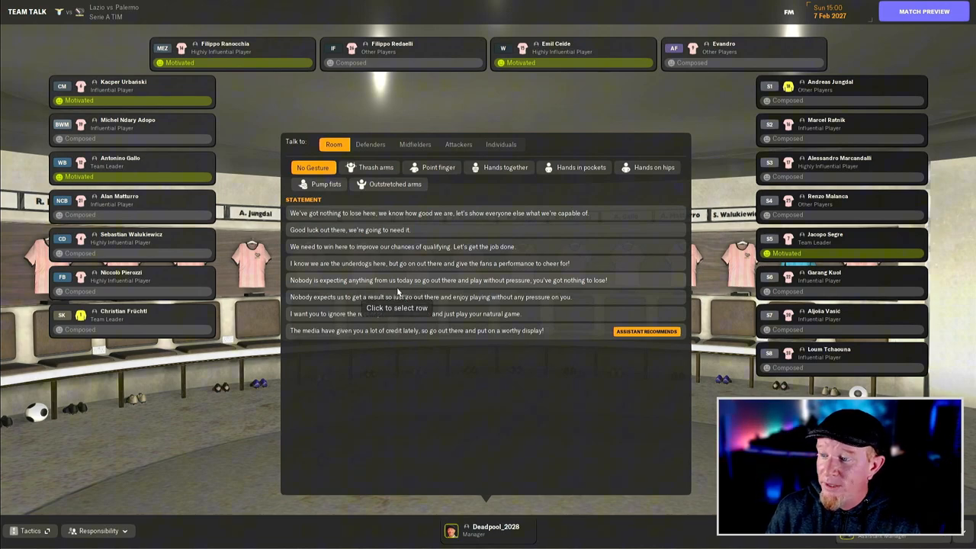
pyautogui.moveTo(425, 313)
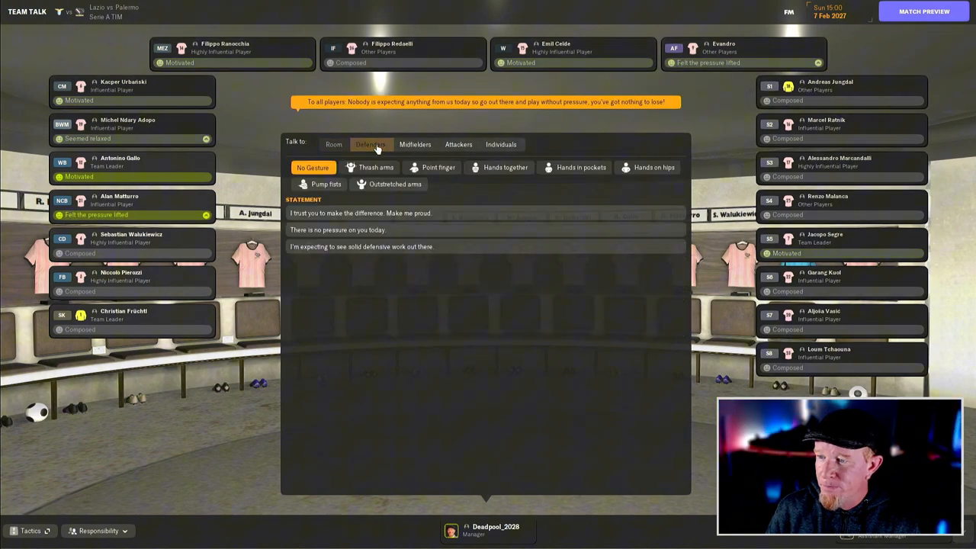
# Tell the squad nobody expects anything and address the defenders in the team talk.
pyautogui.click(415, 144)
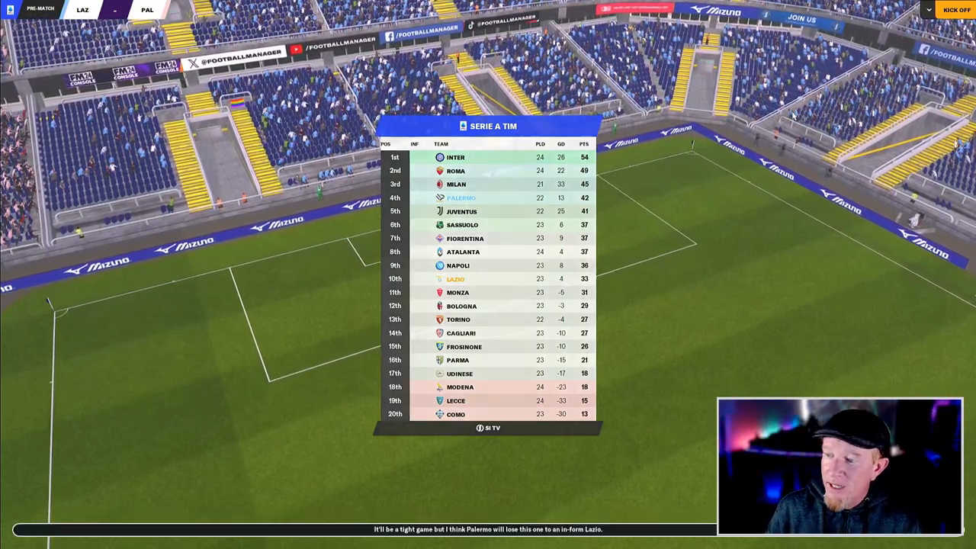
# Kick off against Lazio and skip the replay of Quansah's opening goal.
pyautogui.click(956, 9)
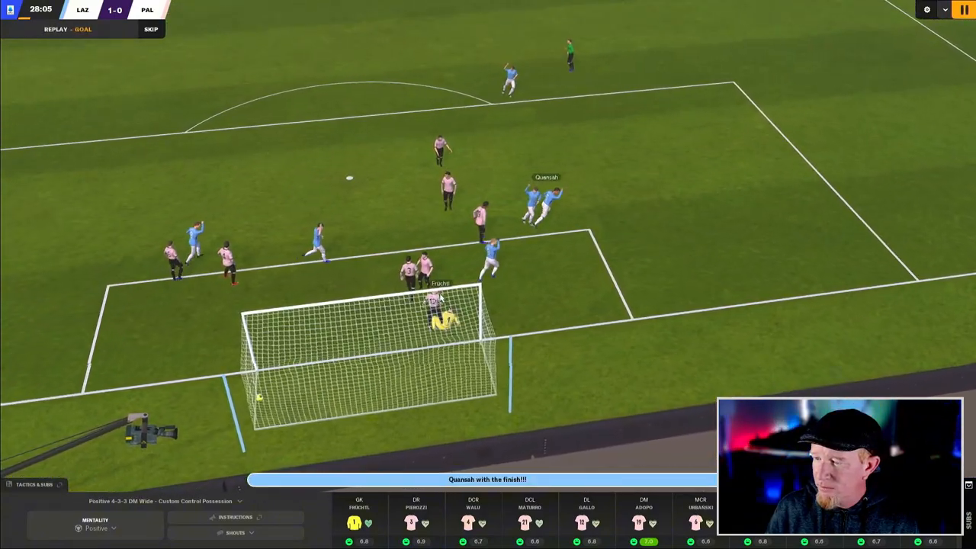
pyautogui.click(151, 29)
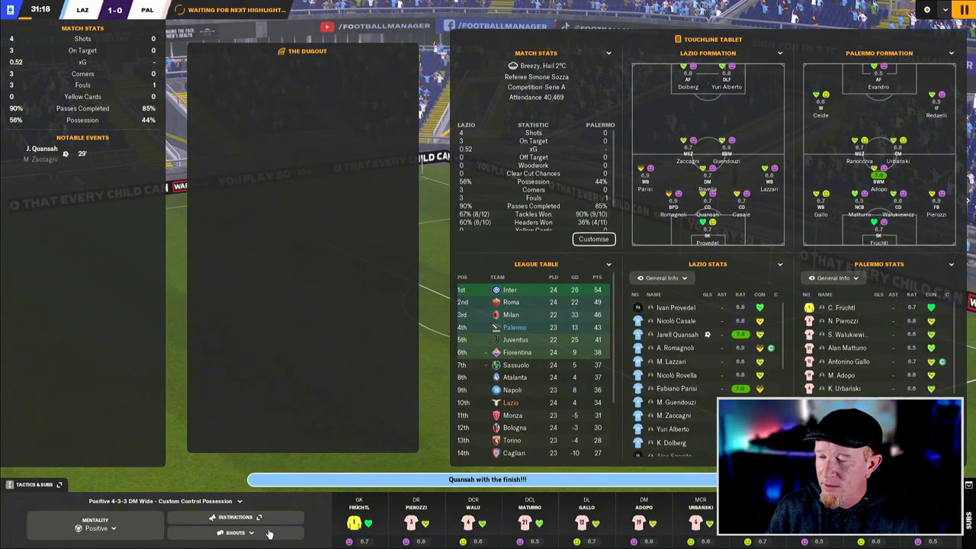
# Set Palermo's pressing trap to Trap Outside, check In Possession, and confirm.
pyautogui.click(235, 532)
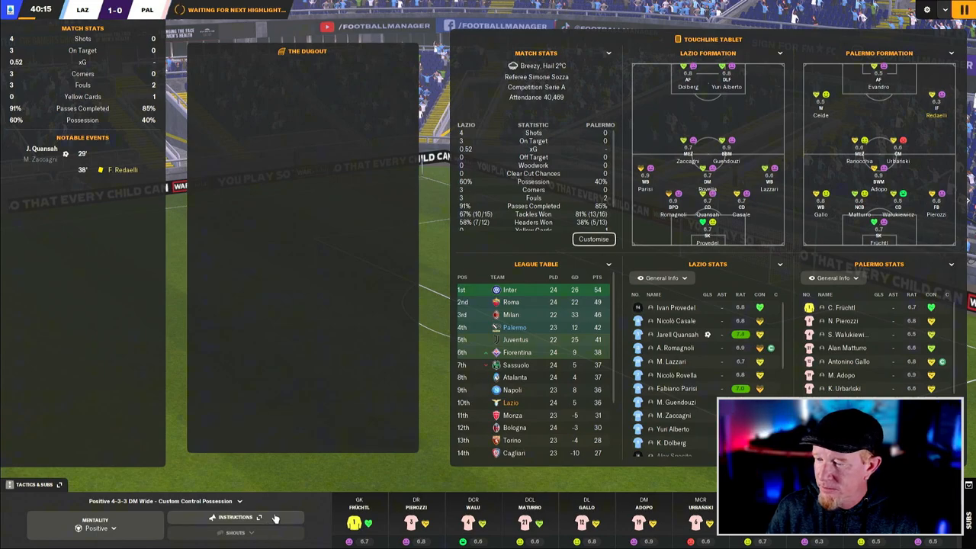
pyautogui.click(234, 517)
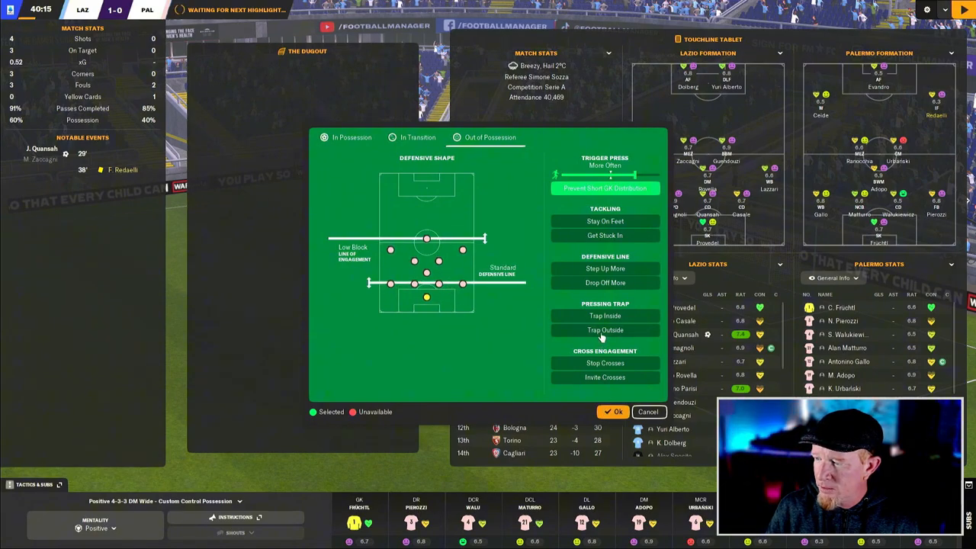
pyautogui.click(604, 330)
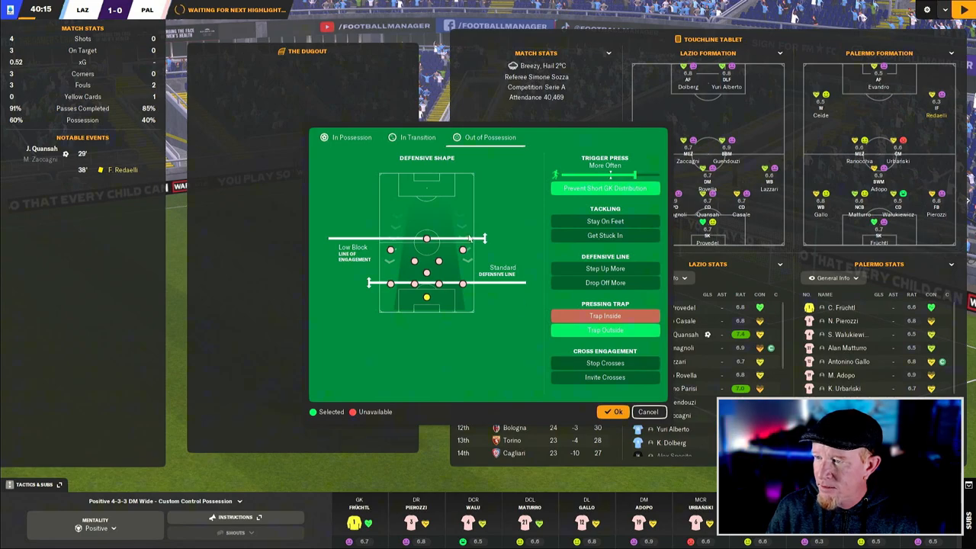
pyautogui.click(351, 138)
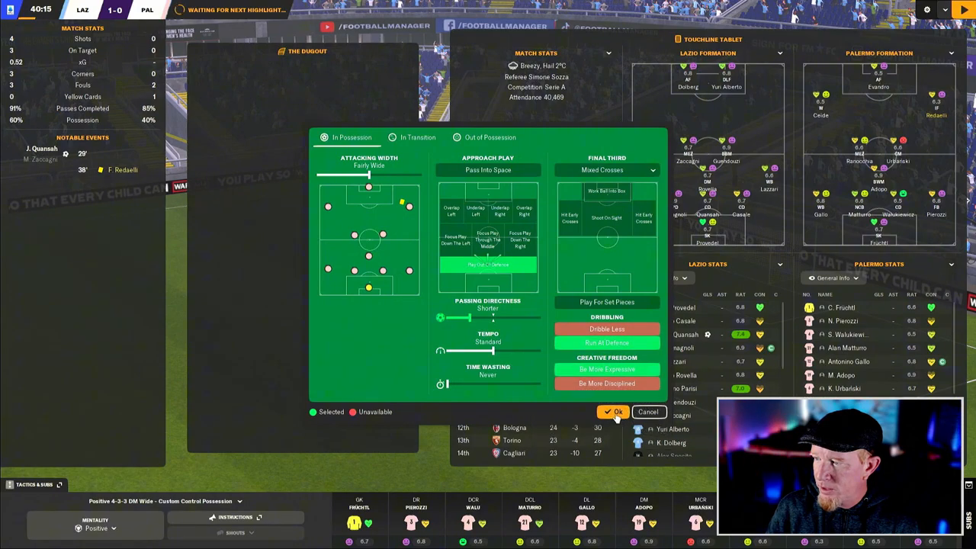
pyautogui.click(618, 412)
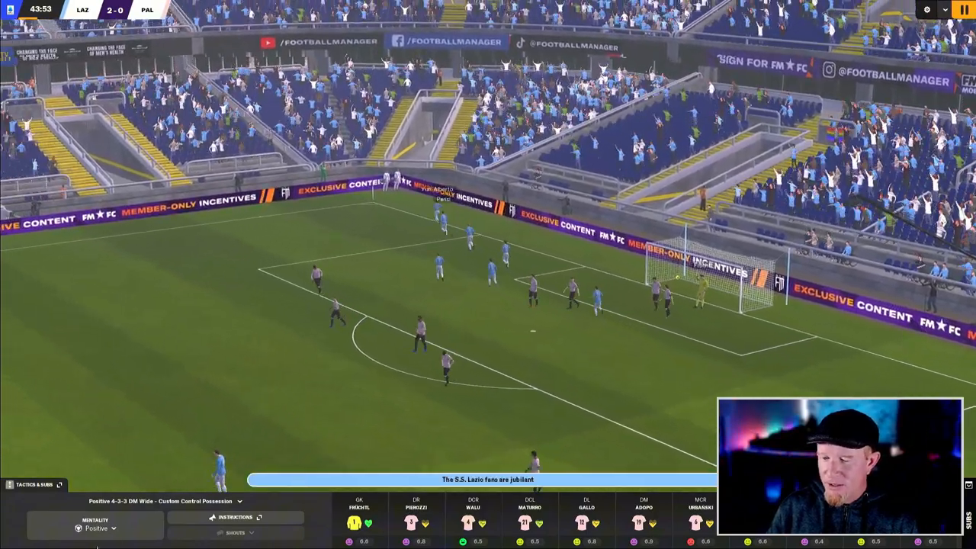
# Set Passing Directness to Much Shorter and Tempo to Slightly Lower, and confirm.
pyautogui.click(235, 517)
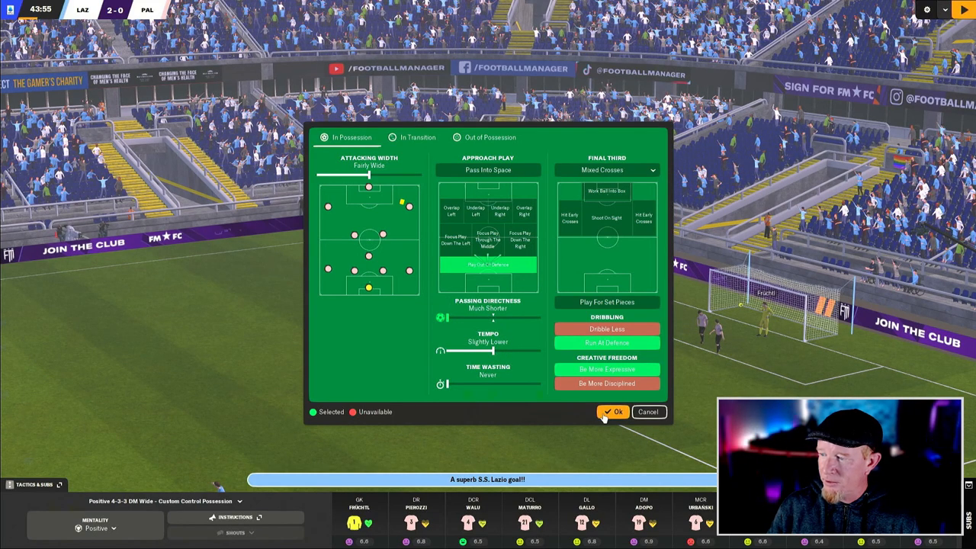
pyautogui.click(613, 412)
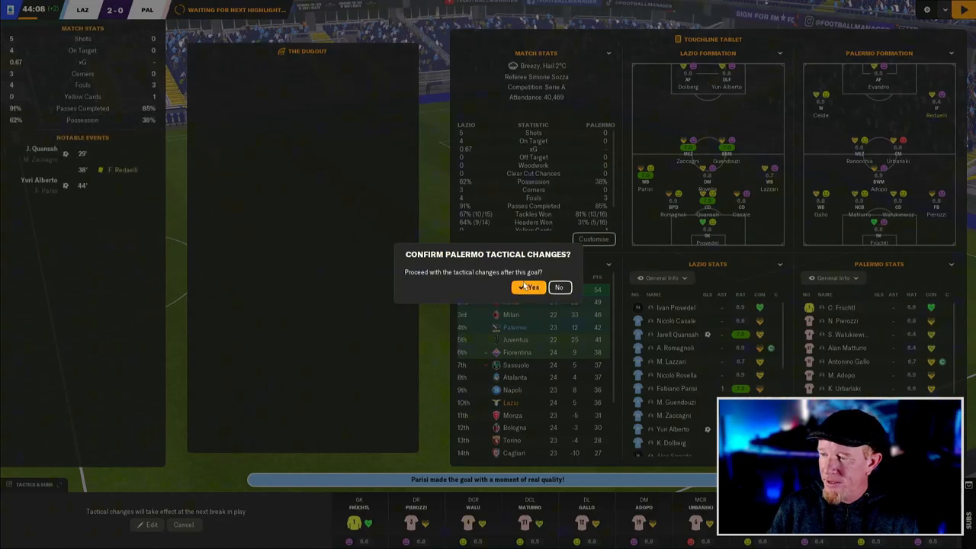
pyautogui.click(530, 287)
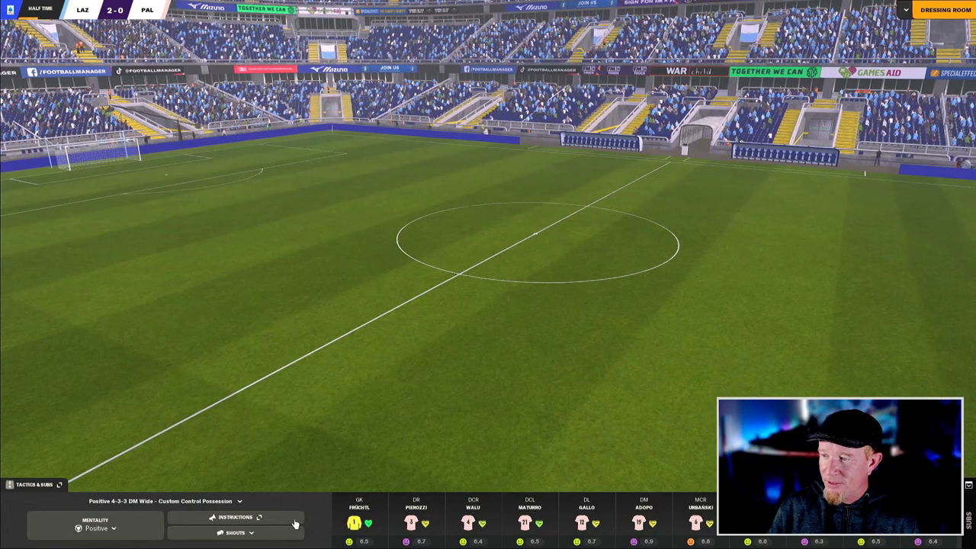
# Tell the squad to sort it out and urge midfielders and attackers to improve, then restart.
pyautogui.click(946, 10)
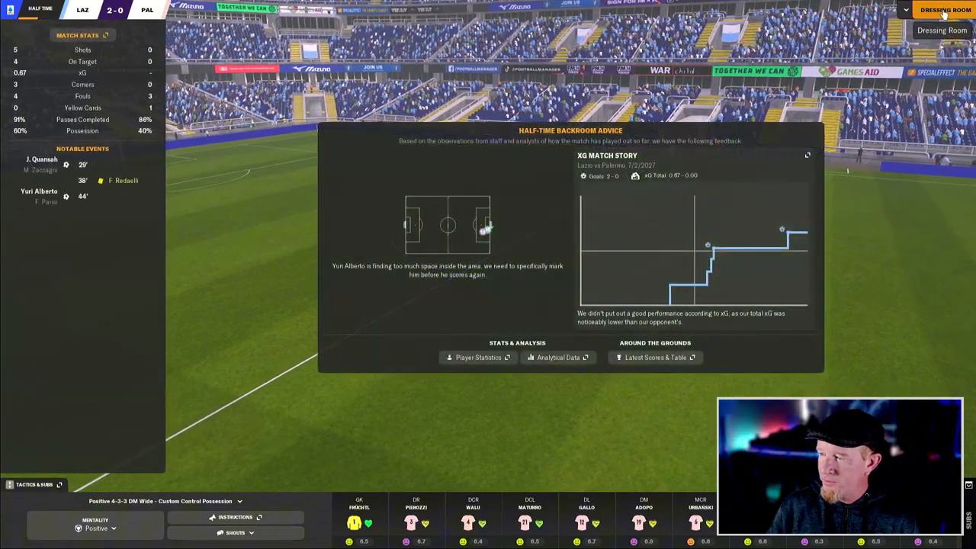
pyautogui.click(945, 10)
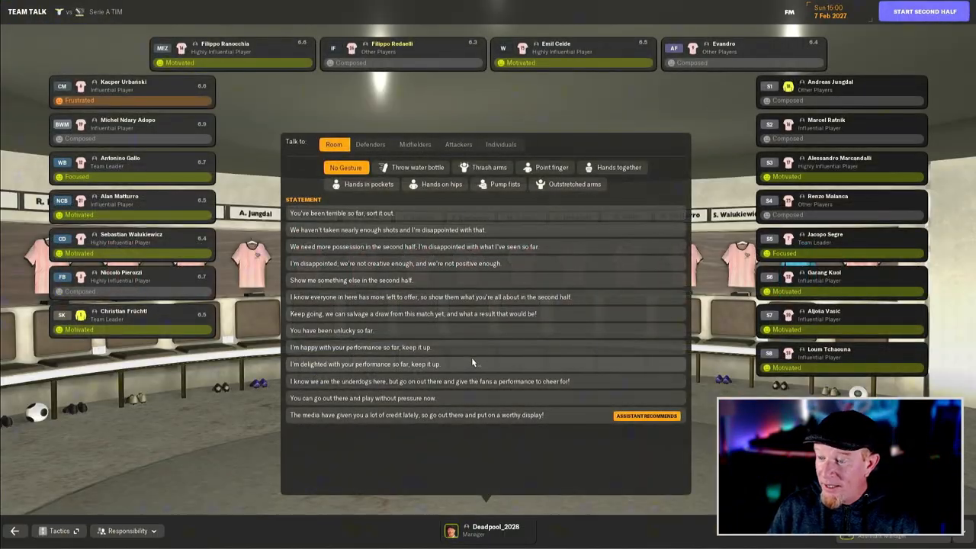
pyautogui.click(342, 213)
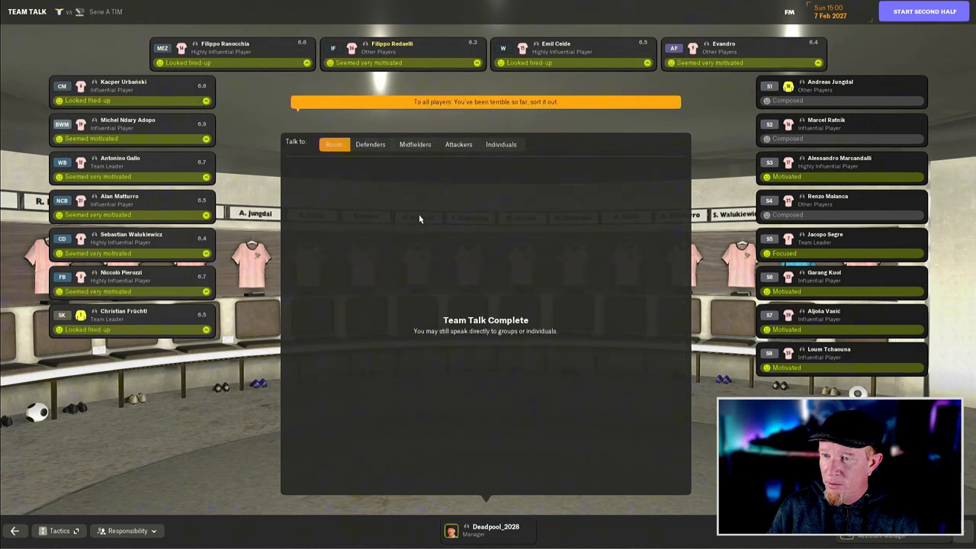
pyautogui.click(370, 144)
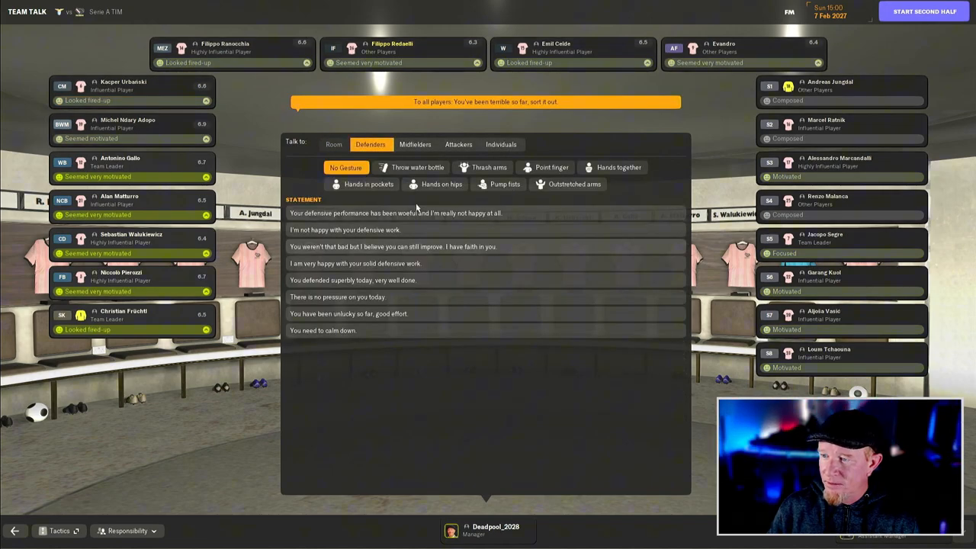
pyautogui.click(415, 144)
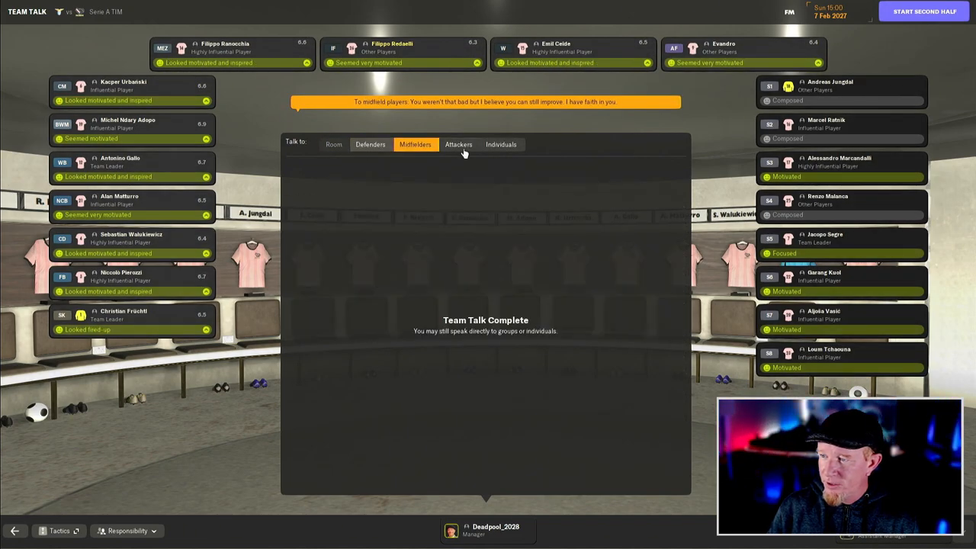
pyautogui.click(458, 144)
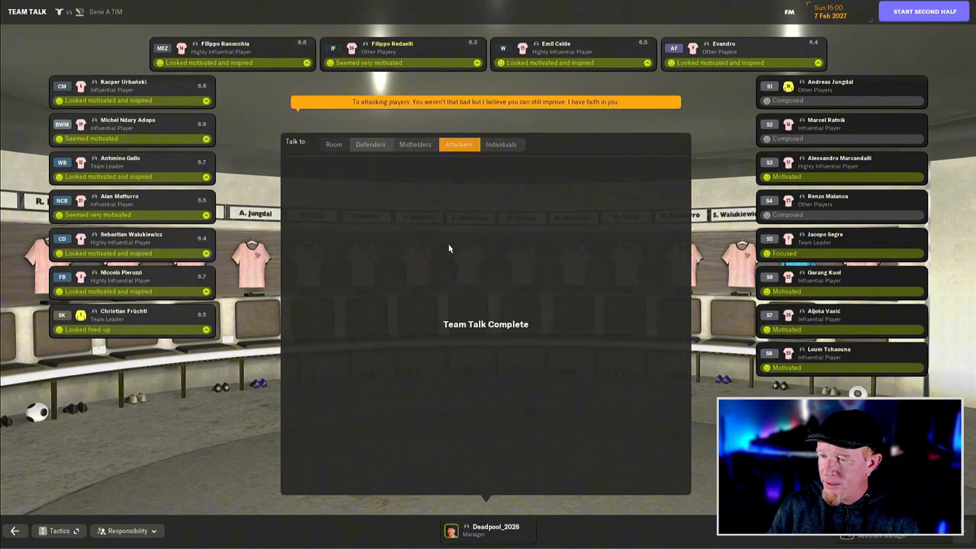
pyautogui.click(923, 11)
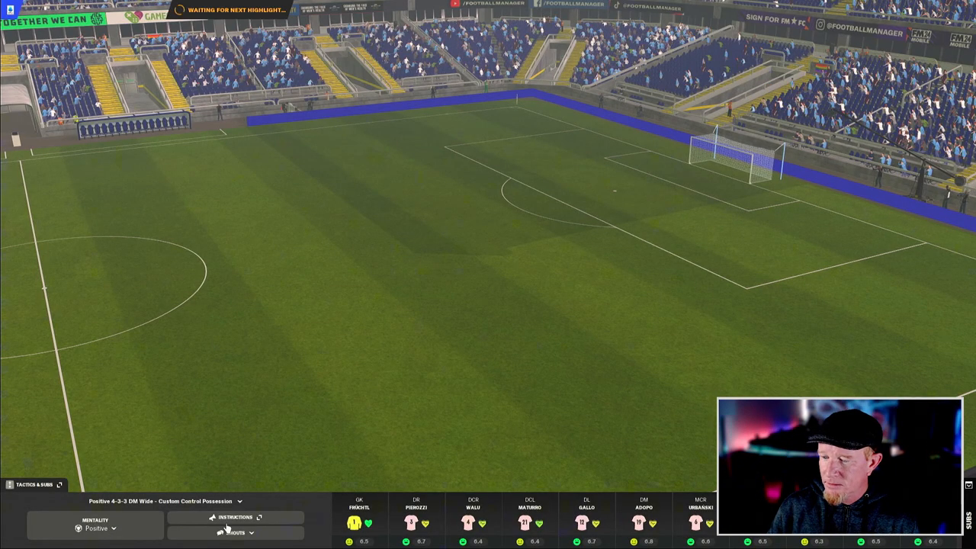
# Play on into the second half, still 2-0 down as Lazio win a penalty.
pyautogui.click(235, 532)
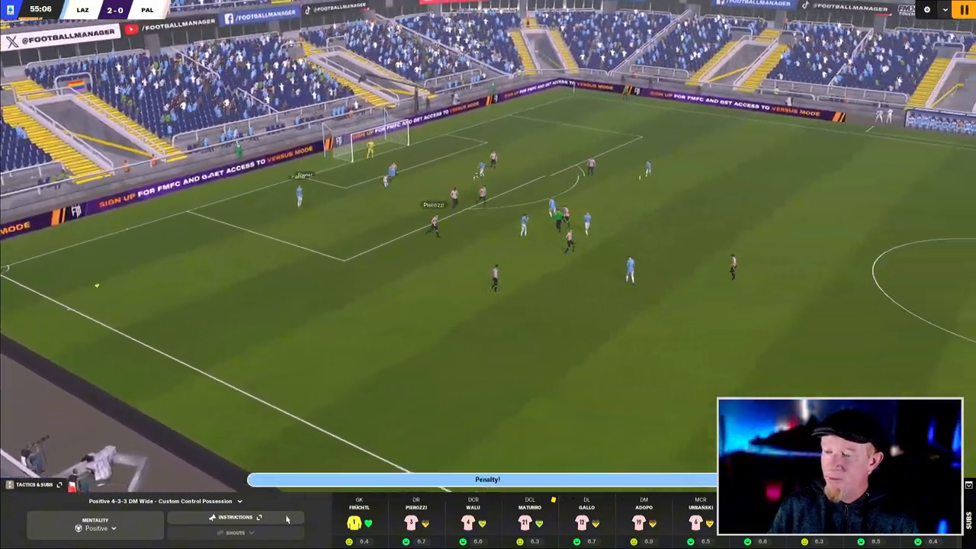
pyautogui.click(34, 484)
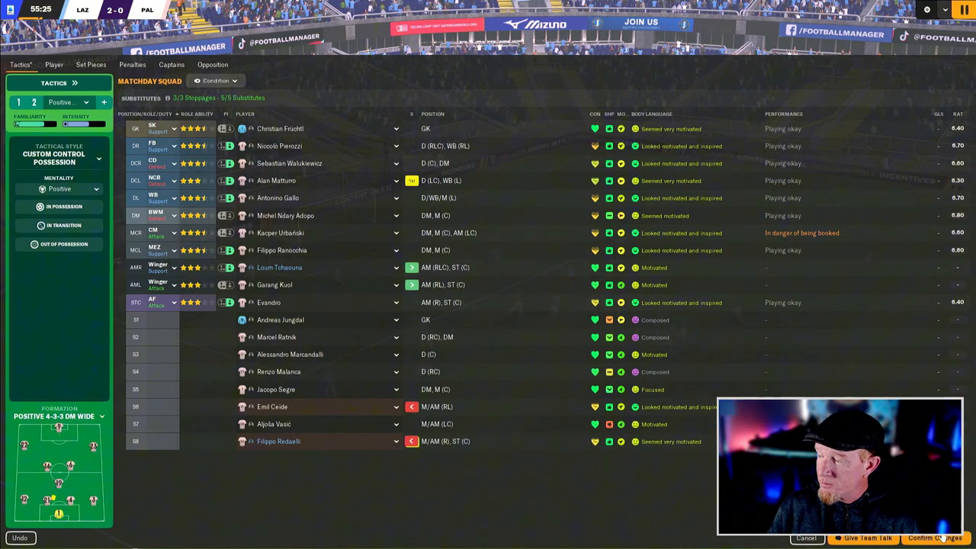
# Confirm the Tchaouna and Kuol substitutions and resume the Lazio match at 69 minutes.
pyautogui.click(934, 538)
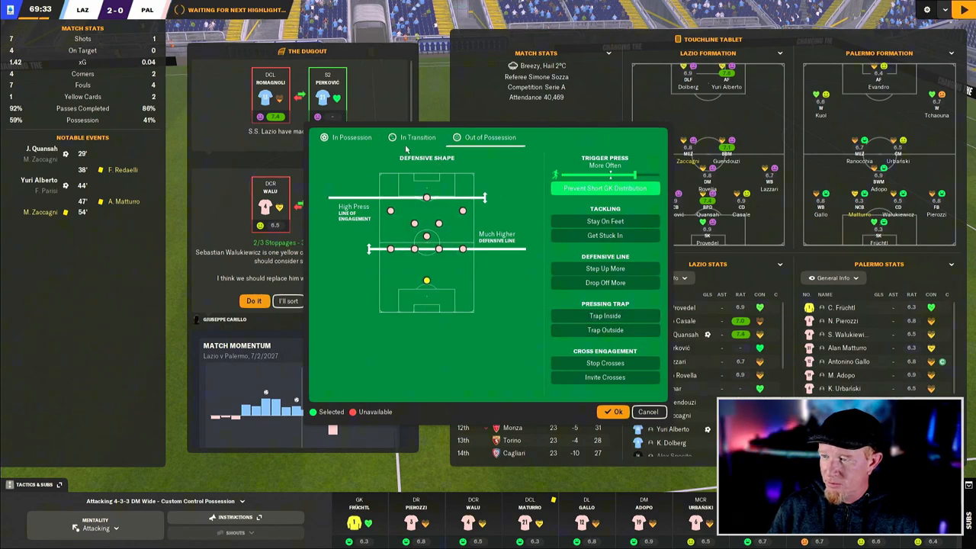
# Apply the in-transition changes, finish the 2-0 Lazio loss, and tell the room you're far from pleased.
pyautogui.click(417, 137)
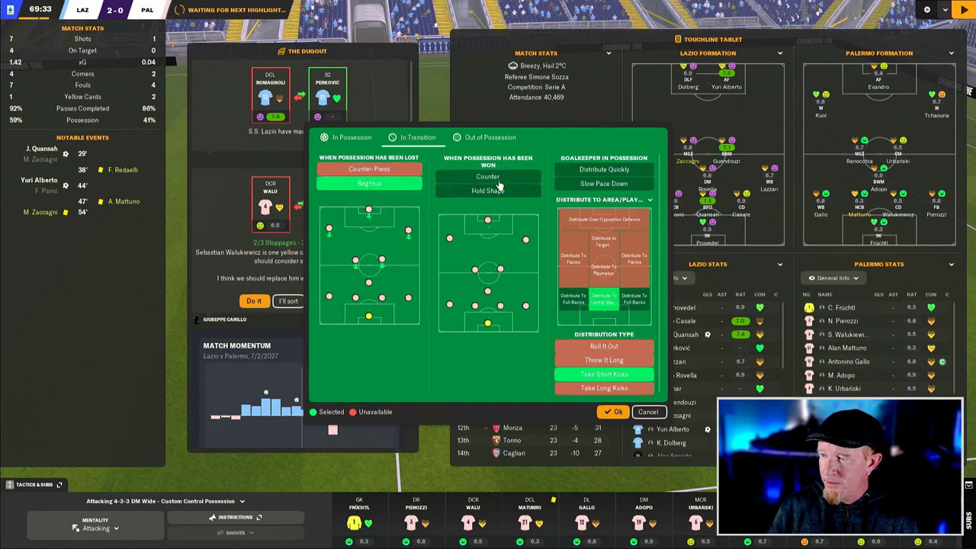
pyautogui.click(487, 176)
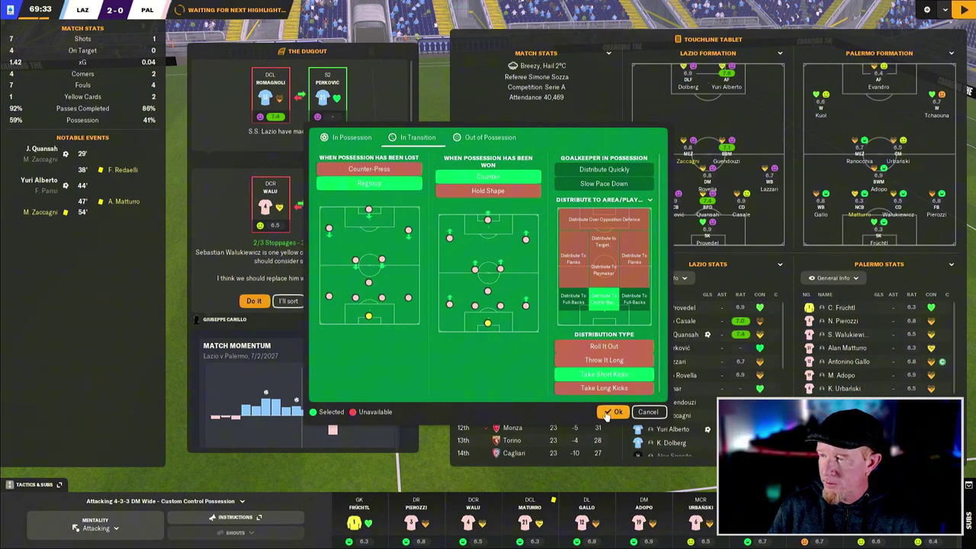
pyautogui.click(618, 412)
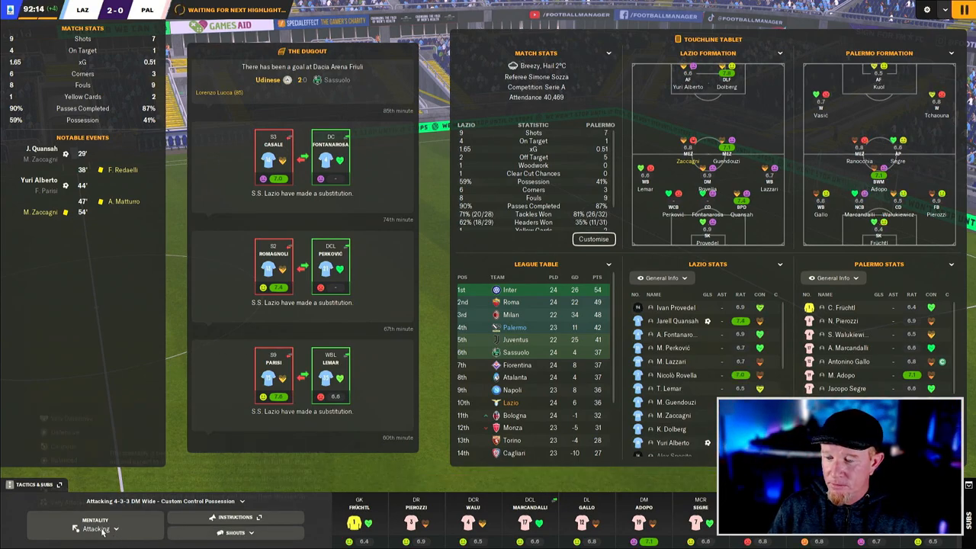
pyautogui.click(98, 528)
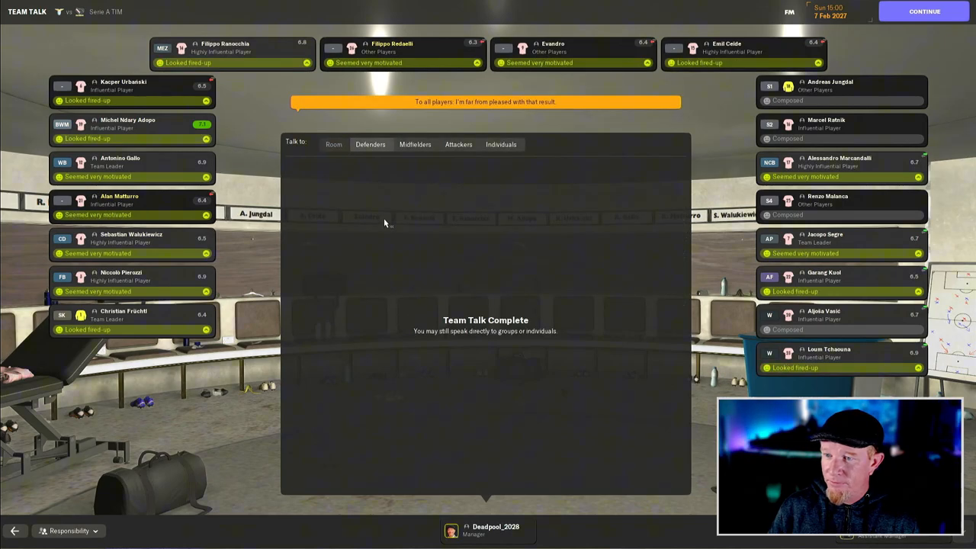
# Tell Ceide, Evandro, Redaelli and Matturro individually they let themselves down, then finish the talk.
pyautogui.click(501, 144)
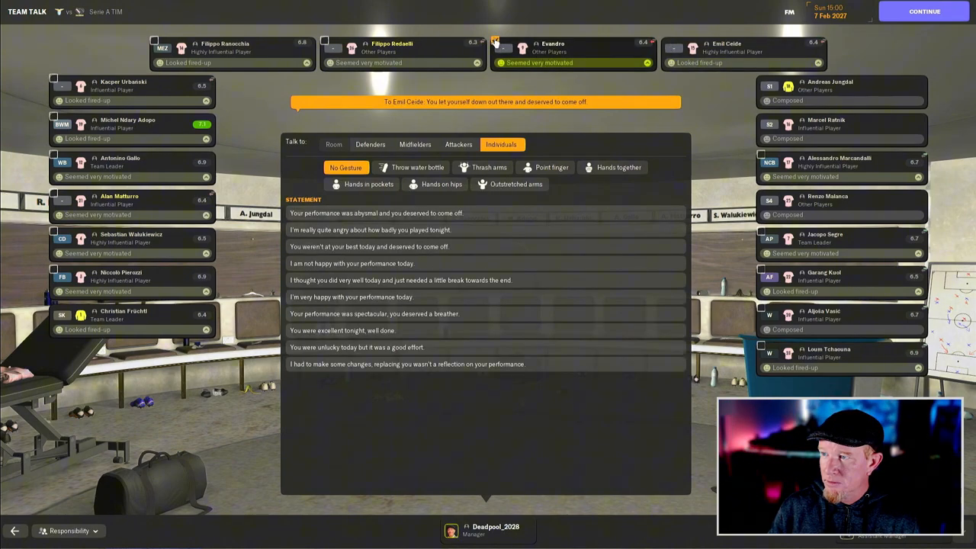
pyautogui.click(572, 52)
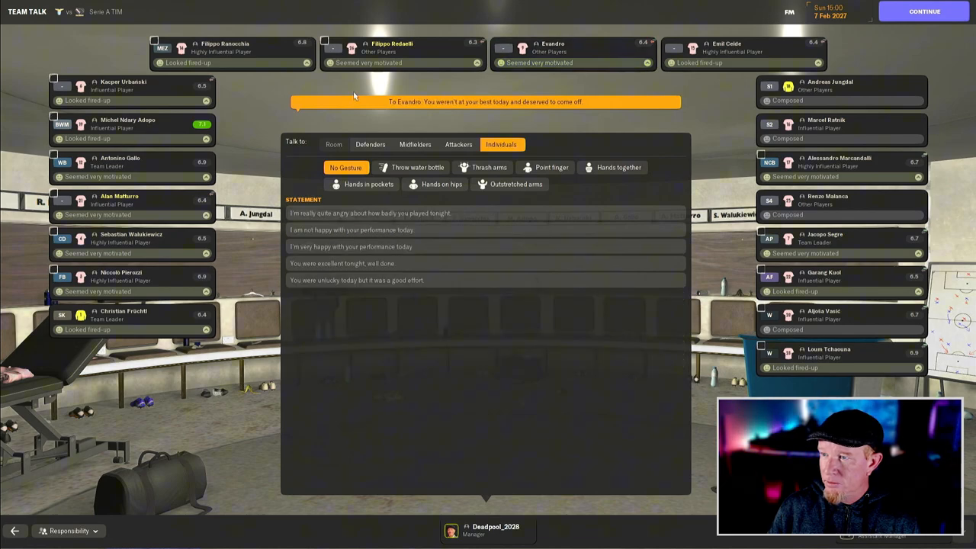
pyautogui.moveTo(328, 46)
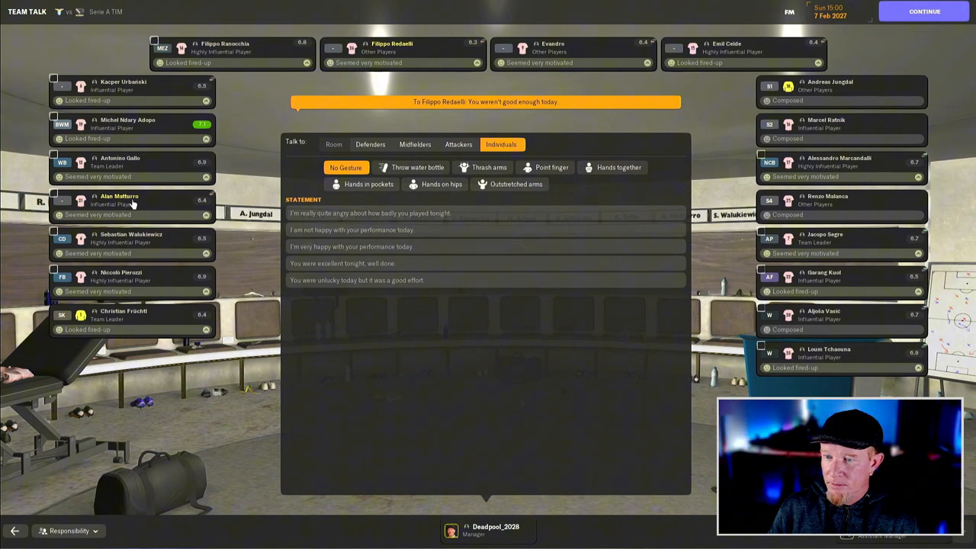
pyautogui.click(129, 199)
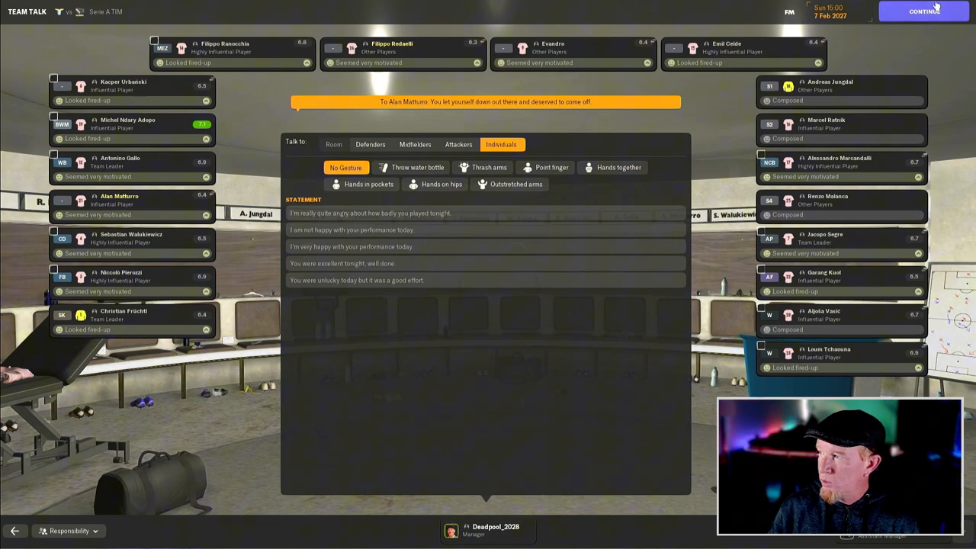
pyautogui.click(923, 11)
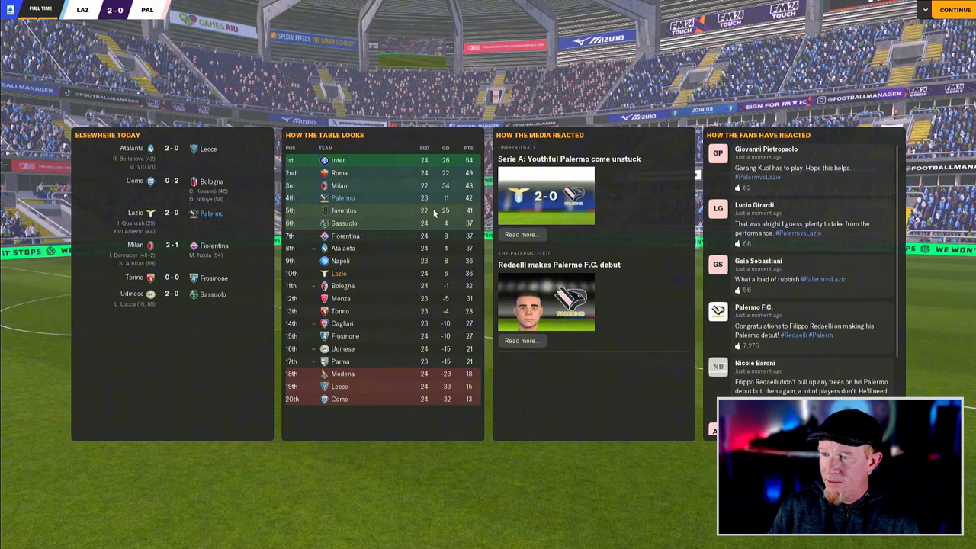
pyautogui.moveTo(373, 215)
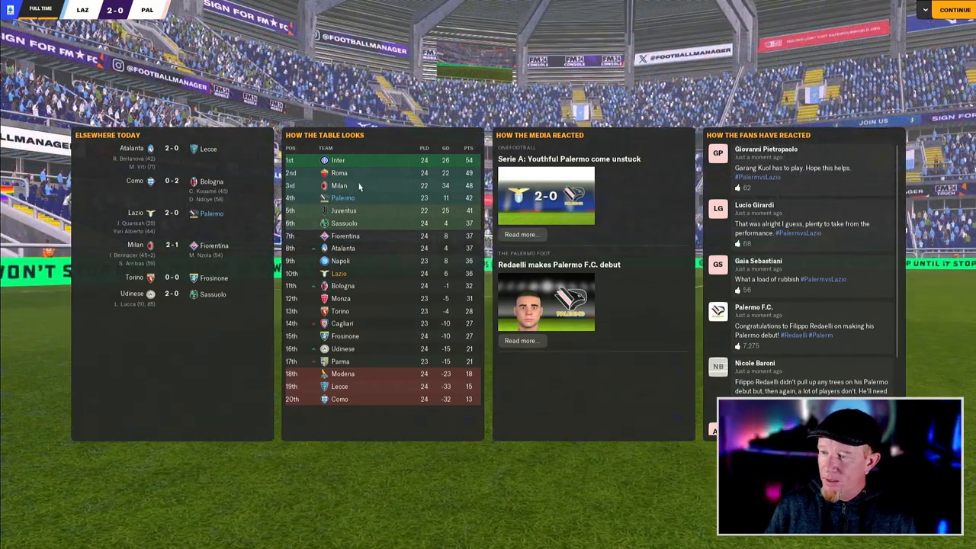
pyautogui.moveTo(390, 199)
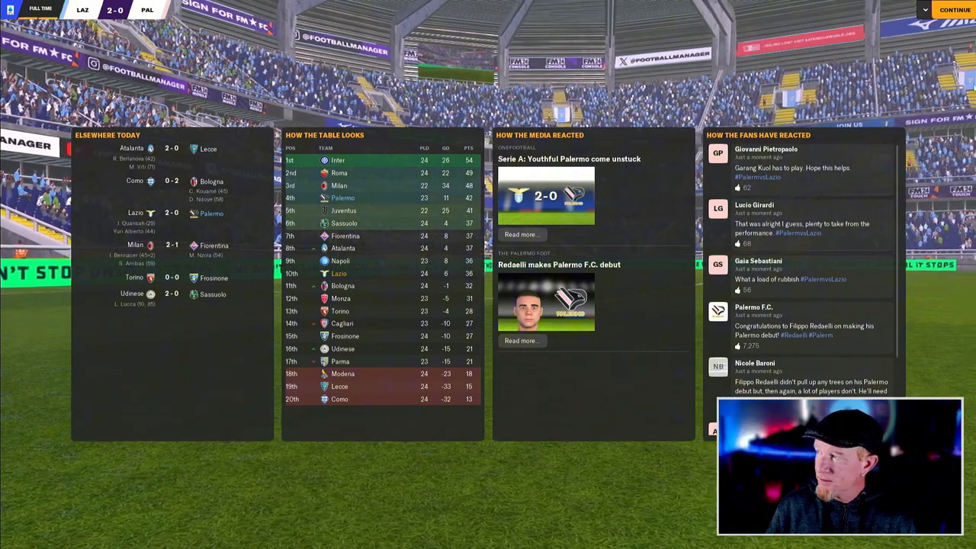
# Move past the post-match overview to the Serie A round-up and calendar.
pyautogui.click(953, 9)
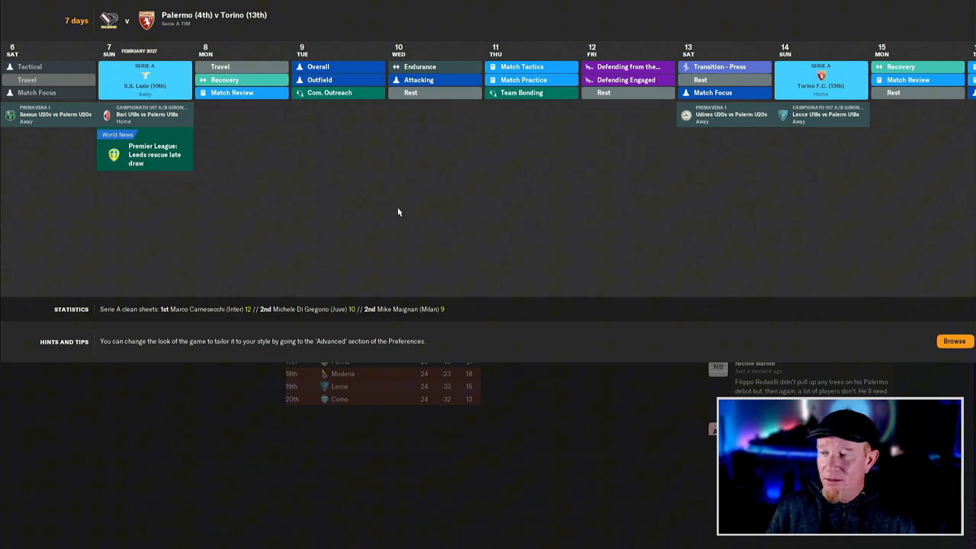
pyautogui.moveTo(216, 229)
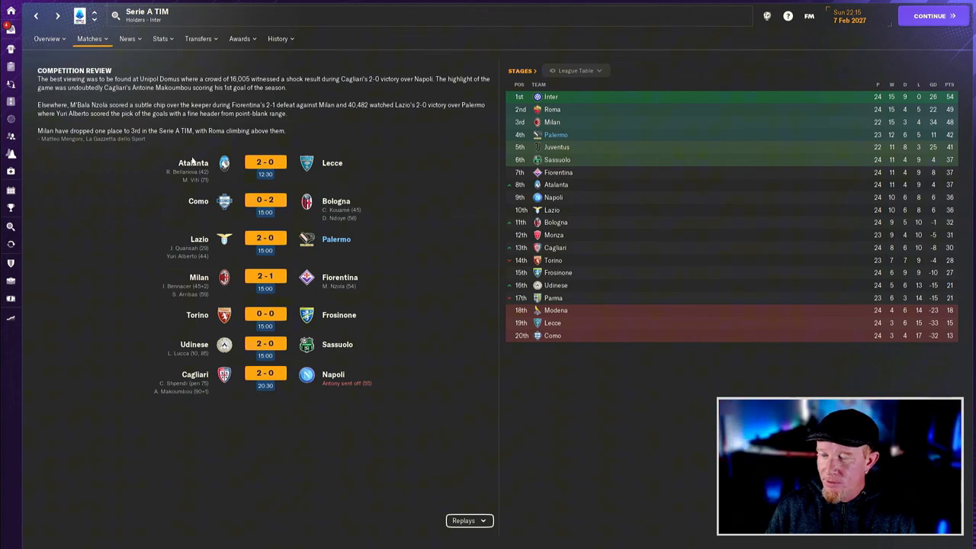
pyautogui.moveTo(218, 189)
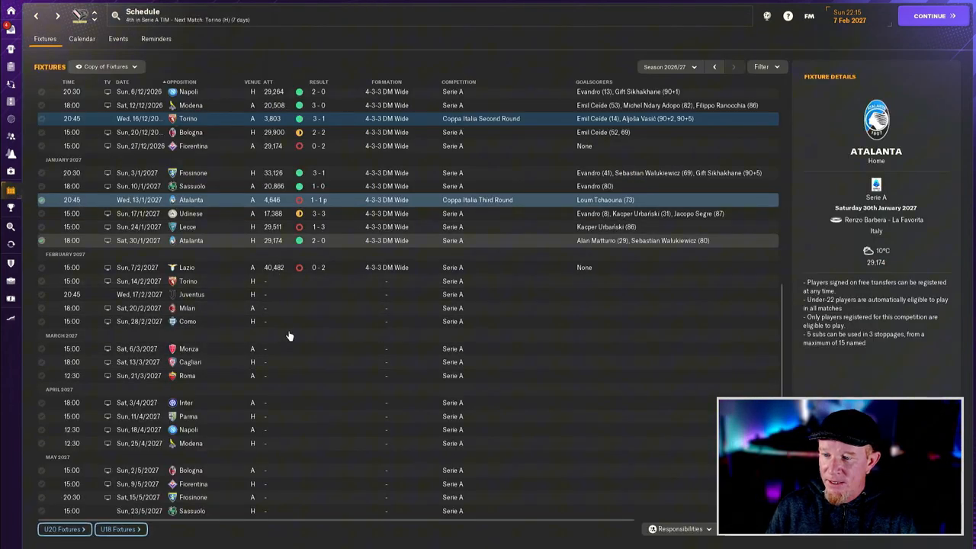
pyautogui.moveTo(216, 295)
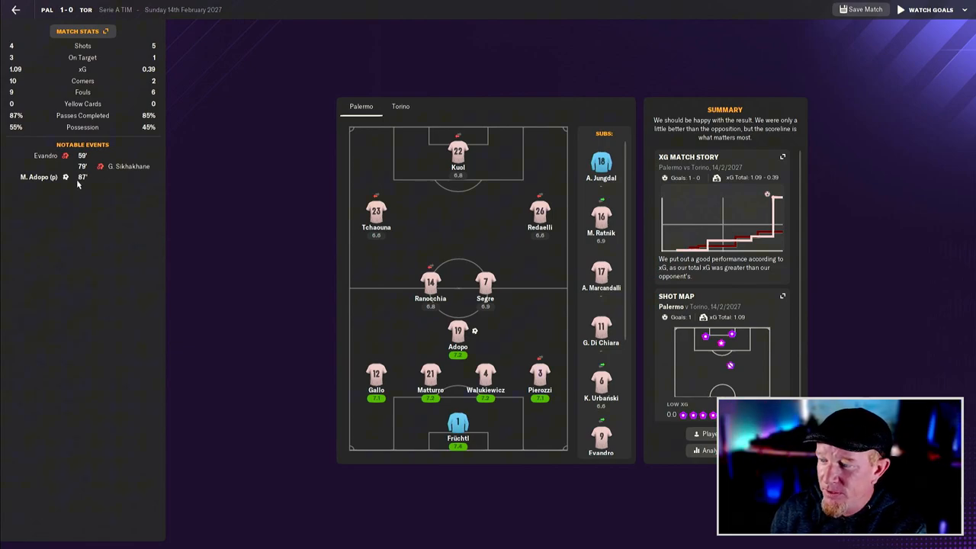
pyautogui.moveTo(182, 43)
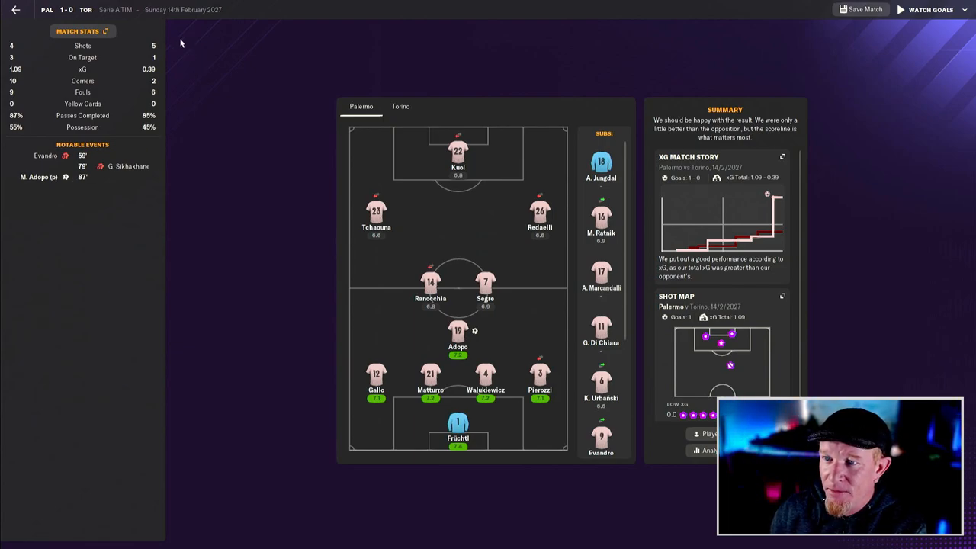
pyautogui.moveTo(240, 129)
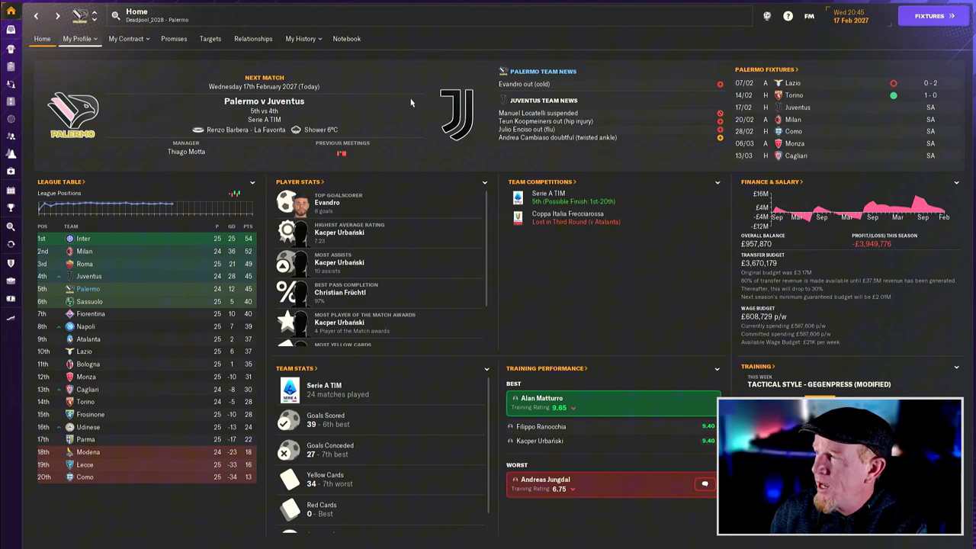
pyautogui.moveTo(951, 51)
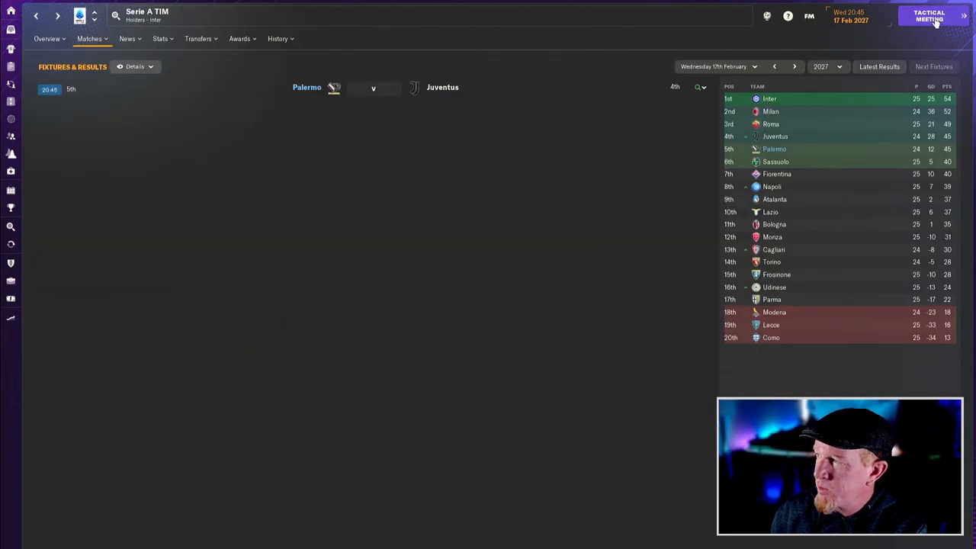
# After the 1-0 Torino win, open the tactical meeting for Palermo v Juventus.
pyautogui.click(928, 15)
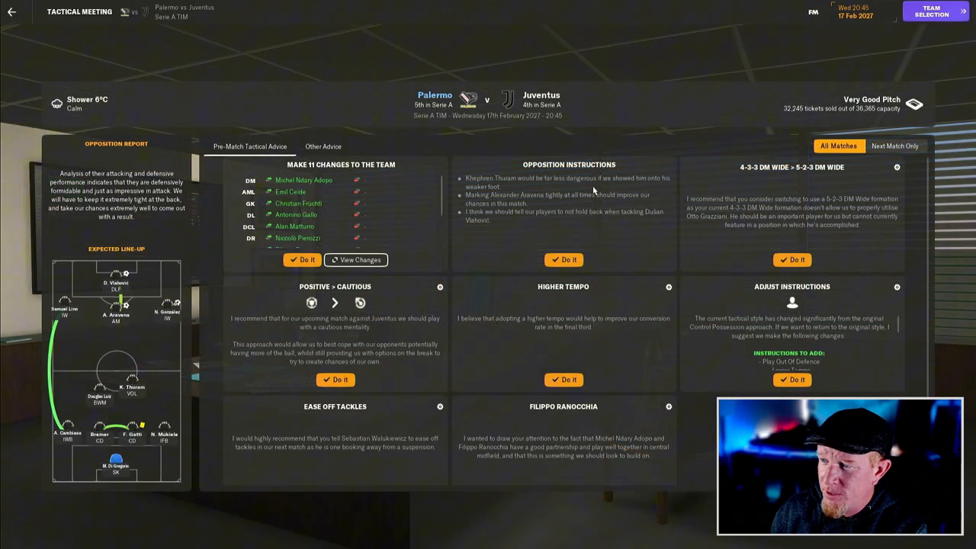
# Apply the advised opposition instructions and go to team selection for the Positive 4-3-3 DM Wide.
pyautogui.click(563, 260)
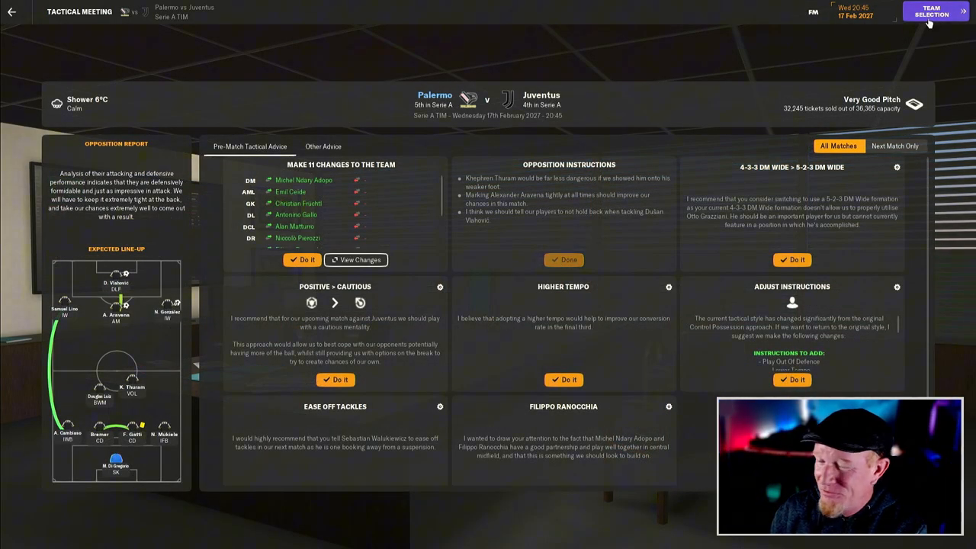
pyautogui.moveTo(934, 12)
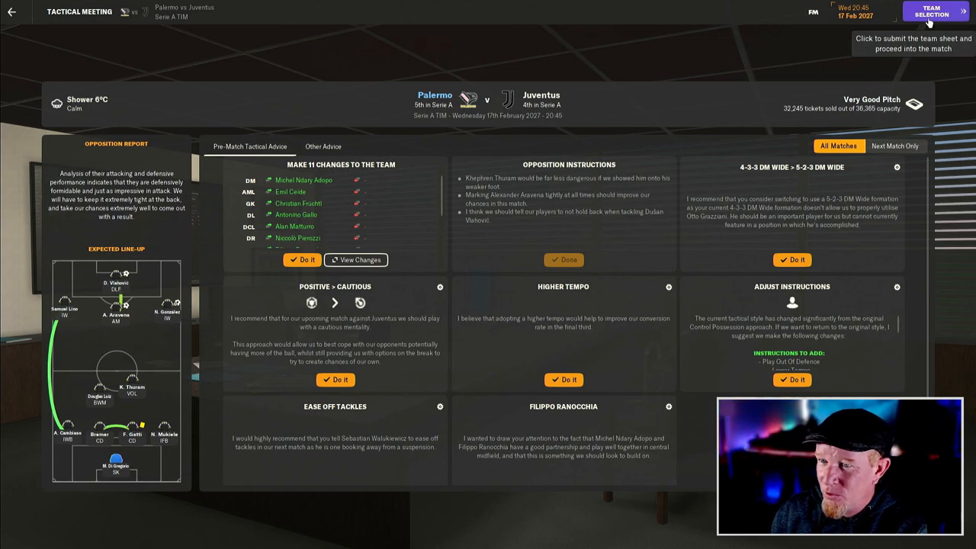
pyautogui.click(931, 12)
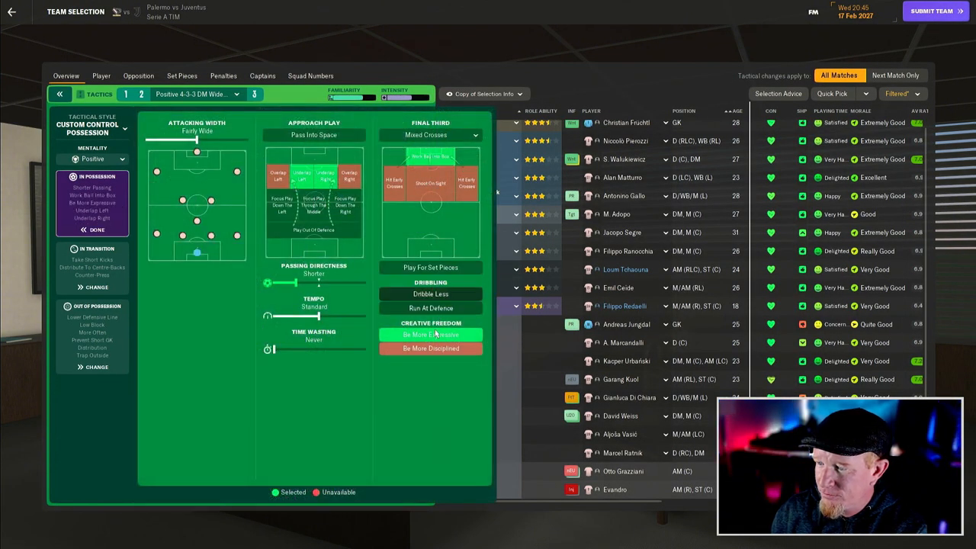
# Drop Be More Expressive, add Counter in transition, and review out-of-possession instructions.
pyautogui.click(430, 333)
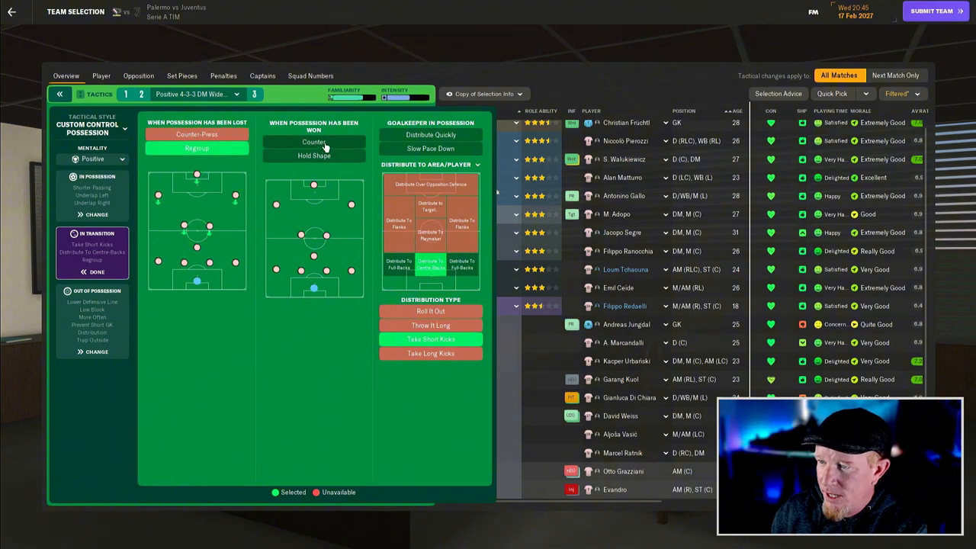
pyautogui.click(313, 142)
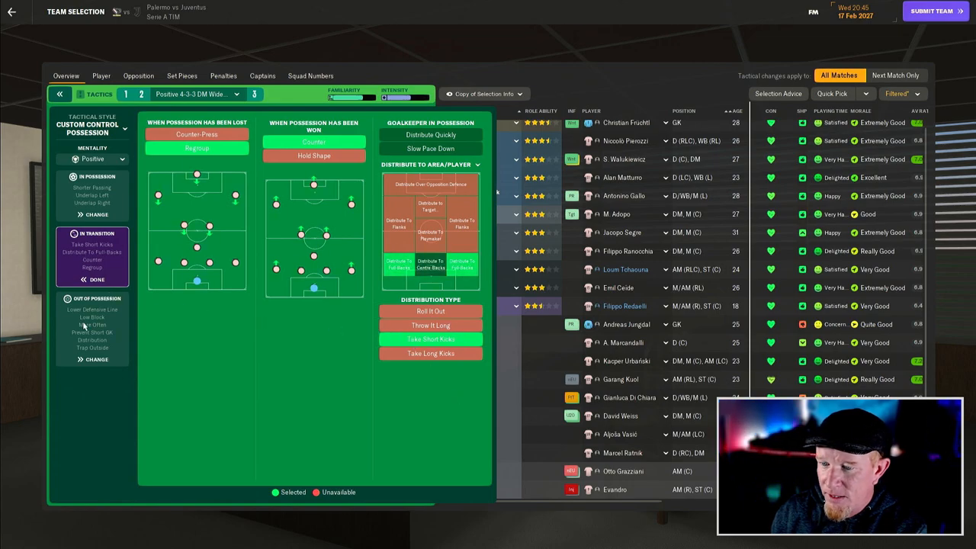
pyautogui.click(91, 298)
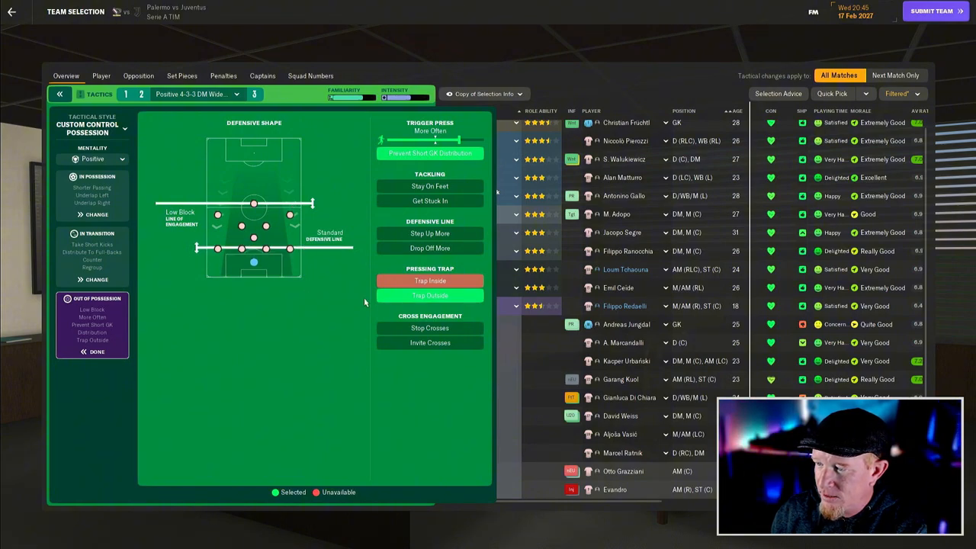
pyautogui.click(430, 296)
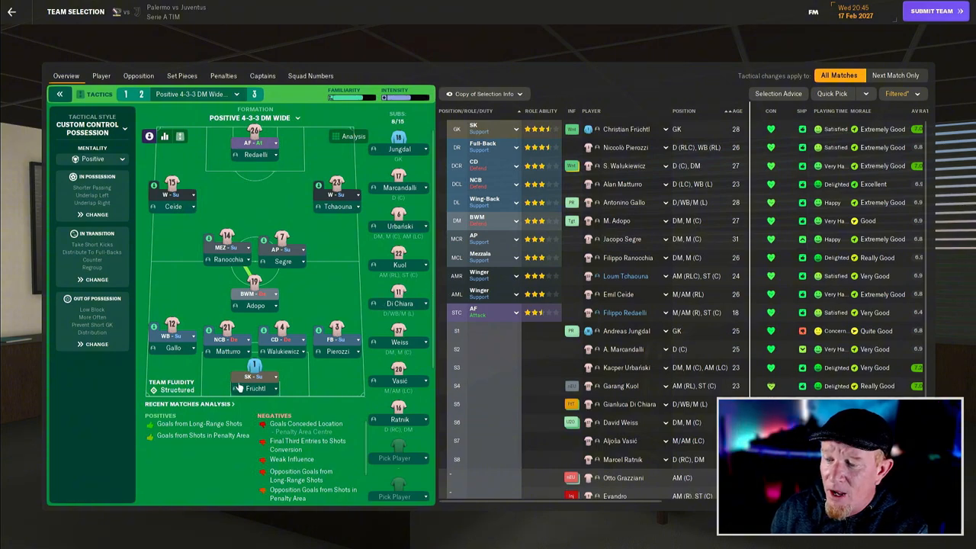
pyautogui.moveTo(293, 351)
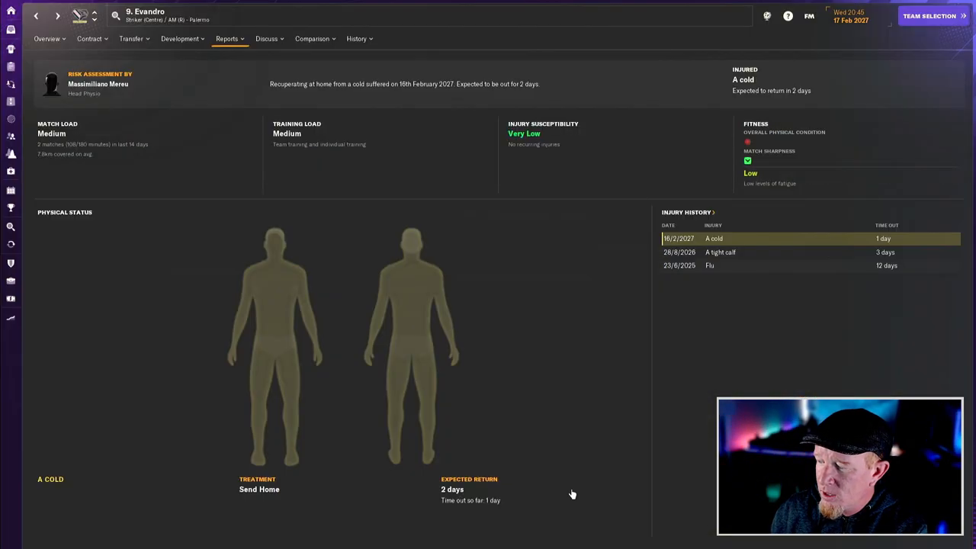
pyautogui.moveTo(540, 233)
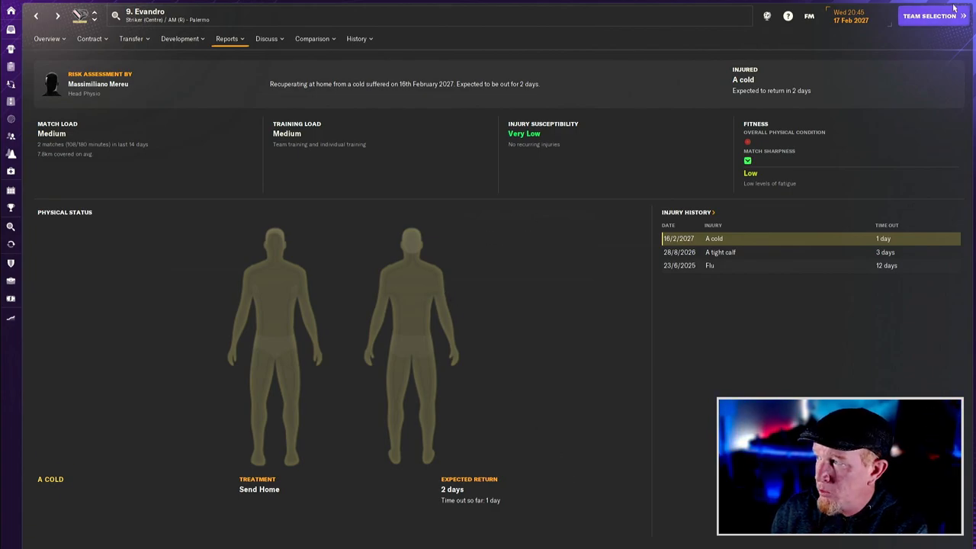
# Submit Palermo's team for Juventus and proceed to the team news briefing.
pyautogui.click(929, 15)
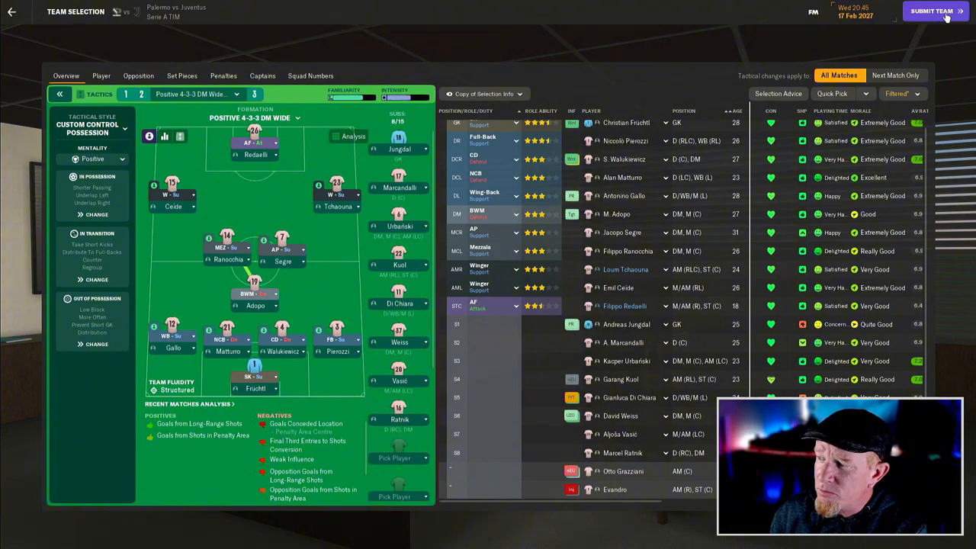
pyautogui.click(932, 11)
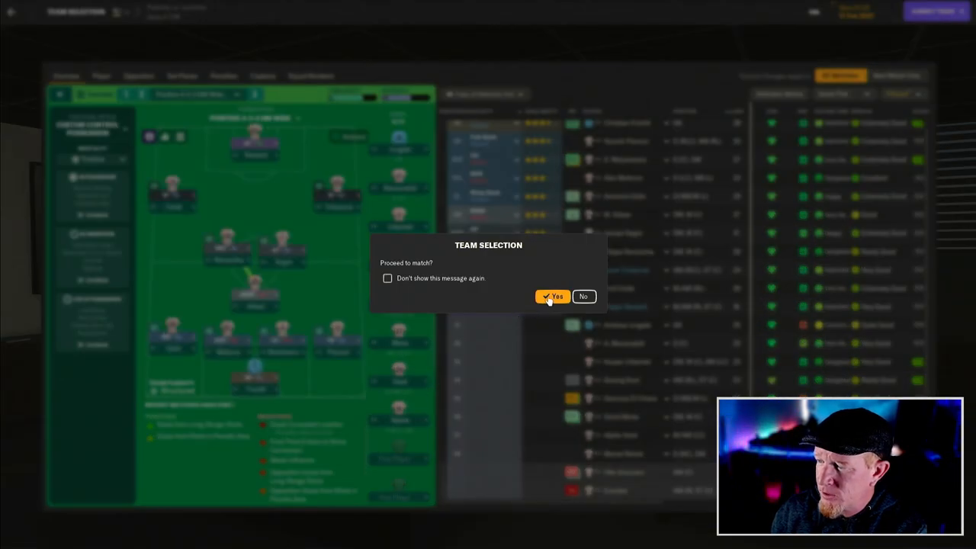
pyautogui.click(552, 297)
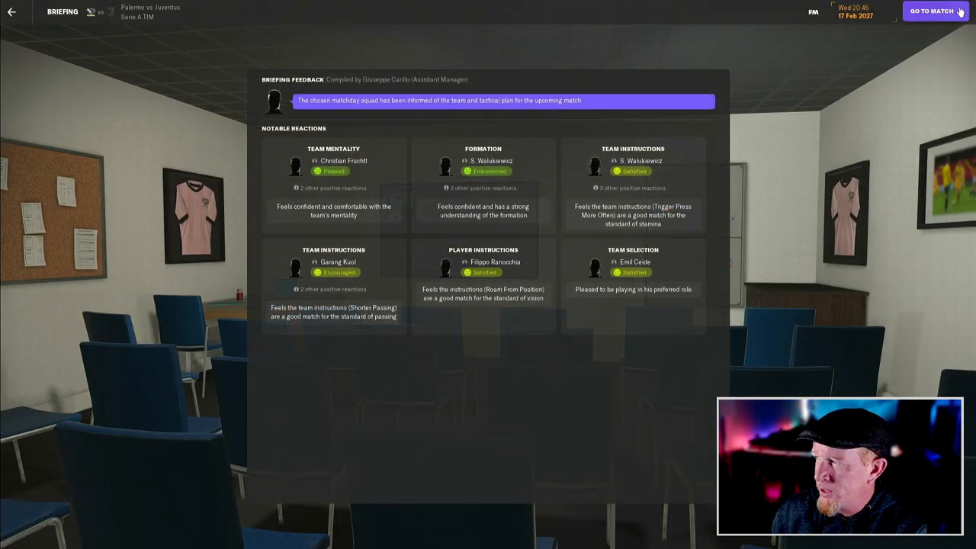
pyautogui.click(931, 11)
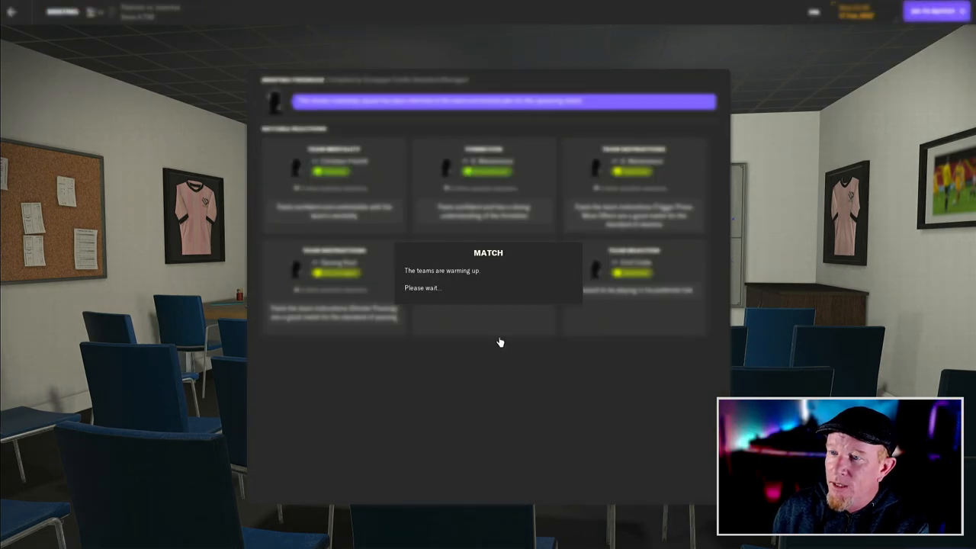
pyautogui.moveTo(492, 327)
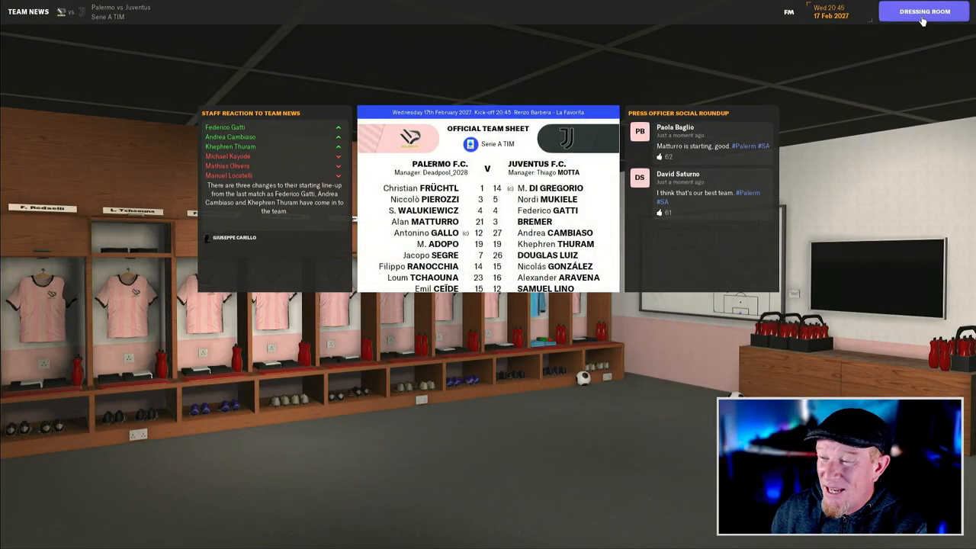
# Give a fist-pumping team talk urging revenge on Juventus, encouraging defenders and midfielders.
pyautogui.click(923, 11)
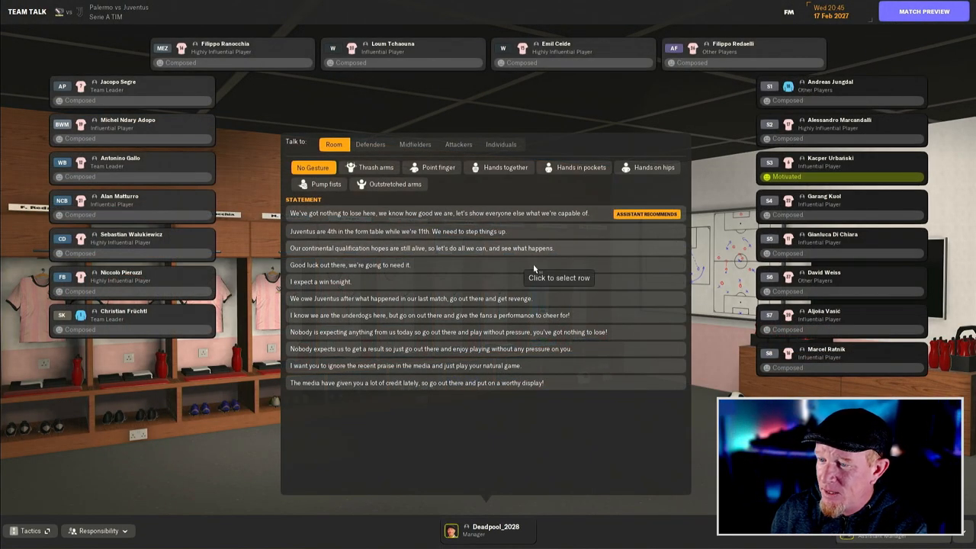
pyautogui.click(326, 185)
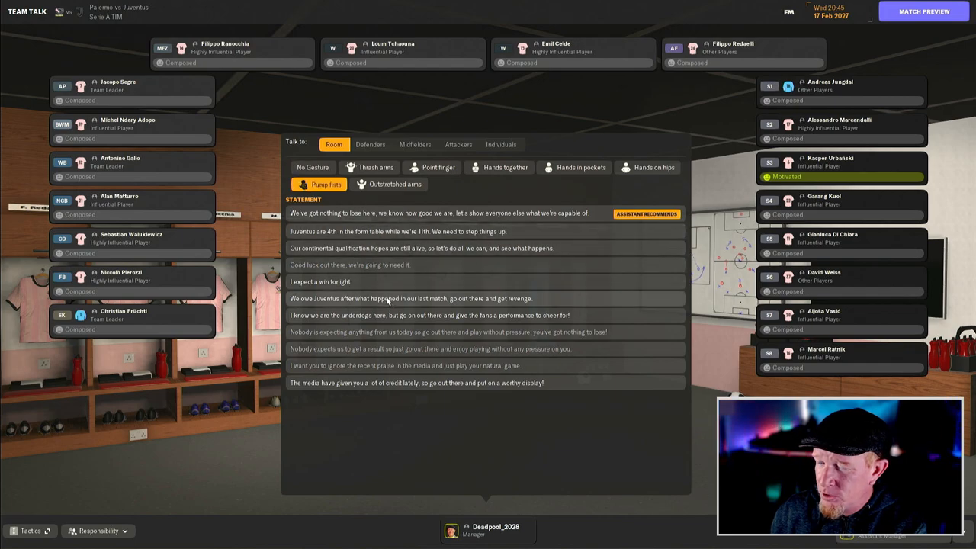
pyautogui.click(371, 144)
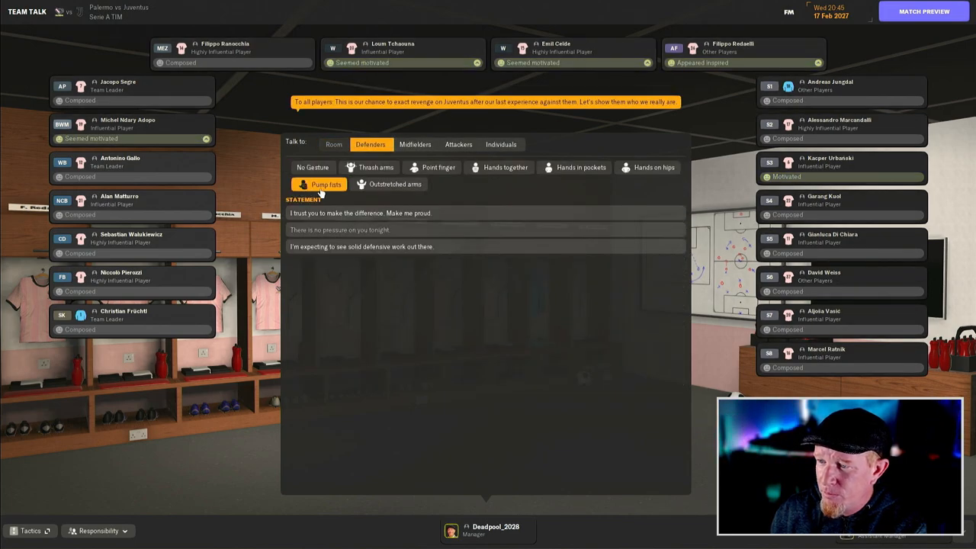
pyautogui.click(416, 144)
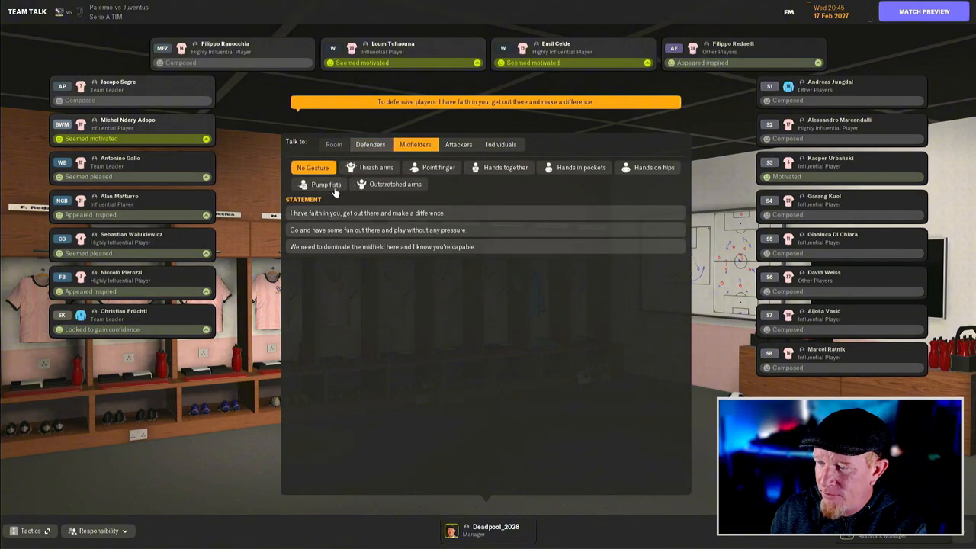
pyautogui.click(458, 144)
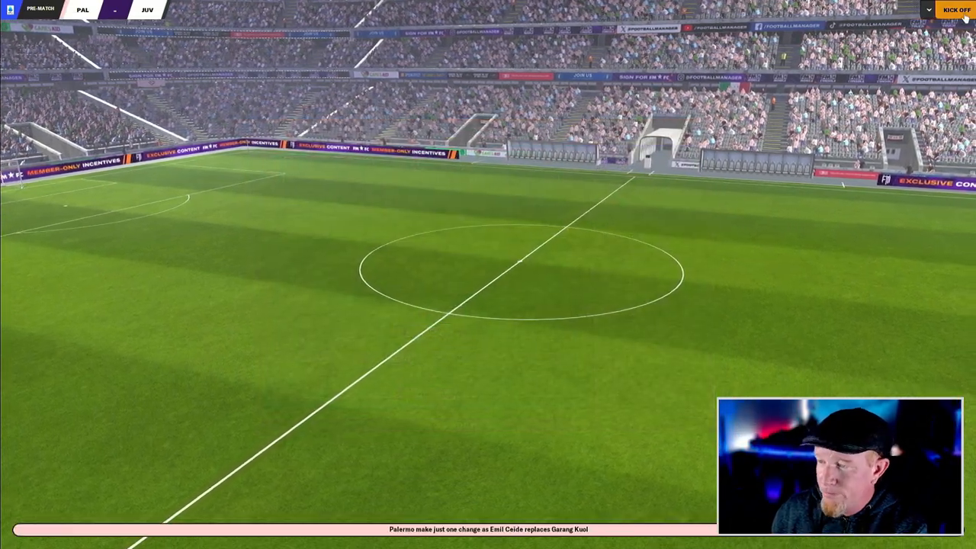
# Kick off Palermo vs Juventus, skipping the players' walkout.
pyautogui.click(957, 10)
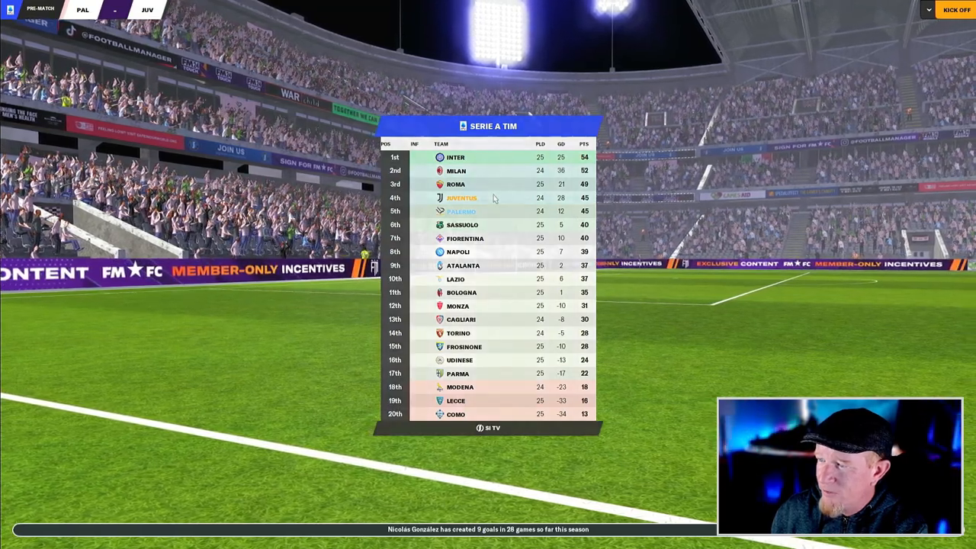
pyautogui.click(956, 9)
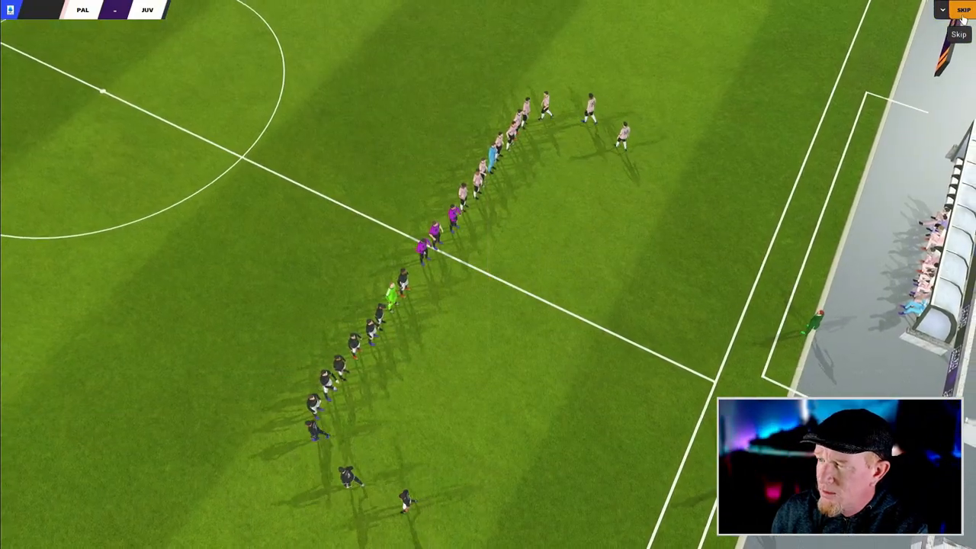
pyautogui.click(960, 9)
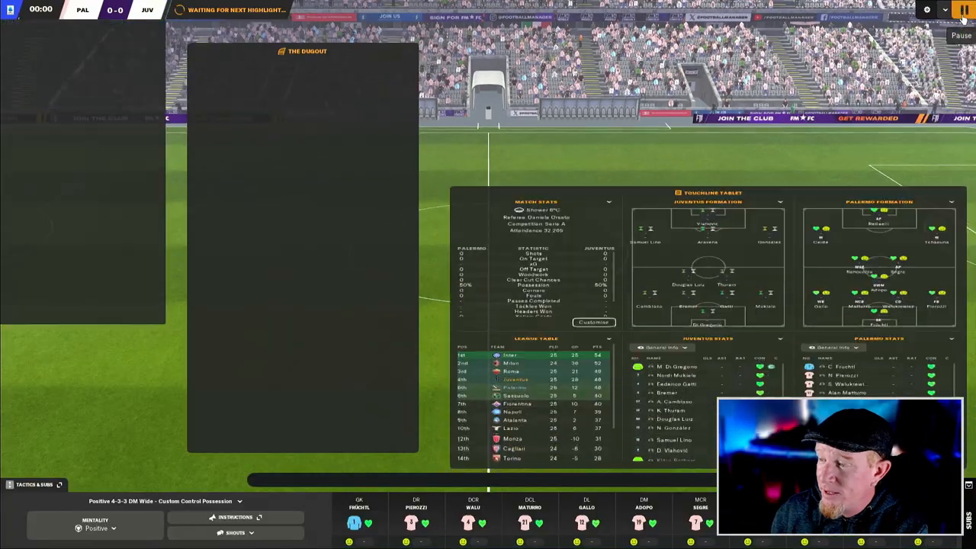
# Run the match to 15:43 as N. González gives Juventus a 1-0 lead.
pyautogui.click(963, 9)
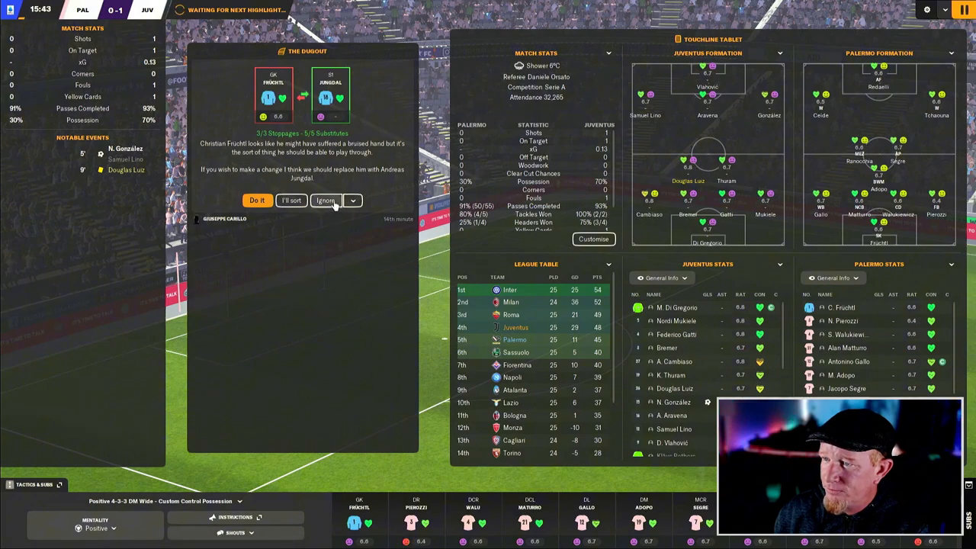
# Ignore the Früchtl-for-Jungdal suggestion and set Attacking Width to Fairly Narrow.
pyautogui.click(325, 199)
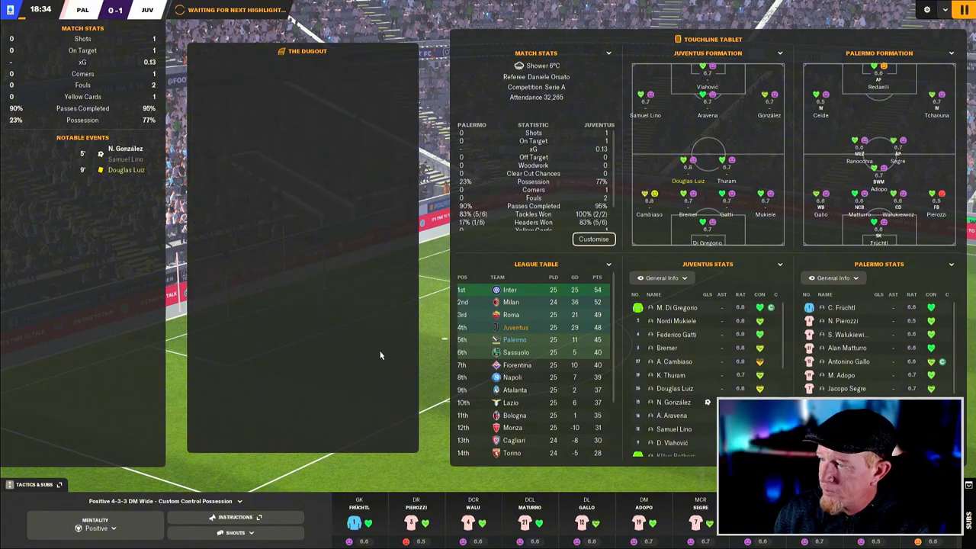
pyautogui.click(234, 532)
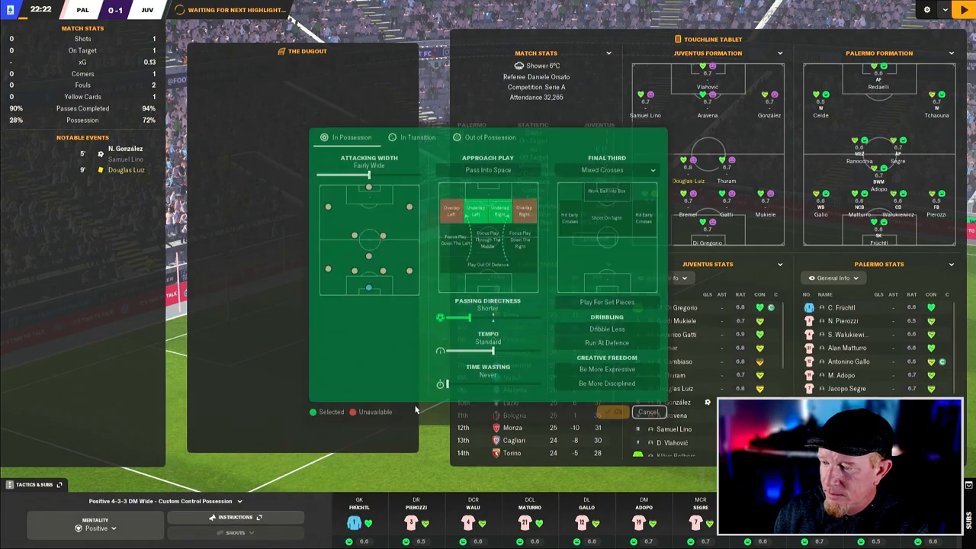
pyautogui.moveTo(509, 324)
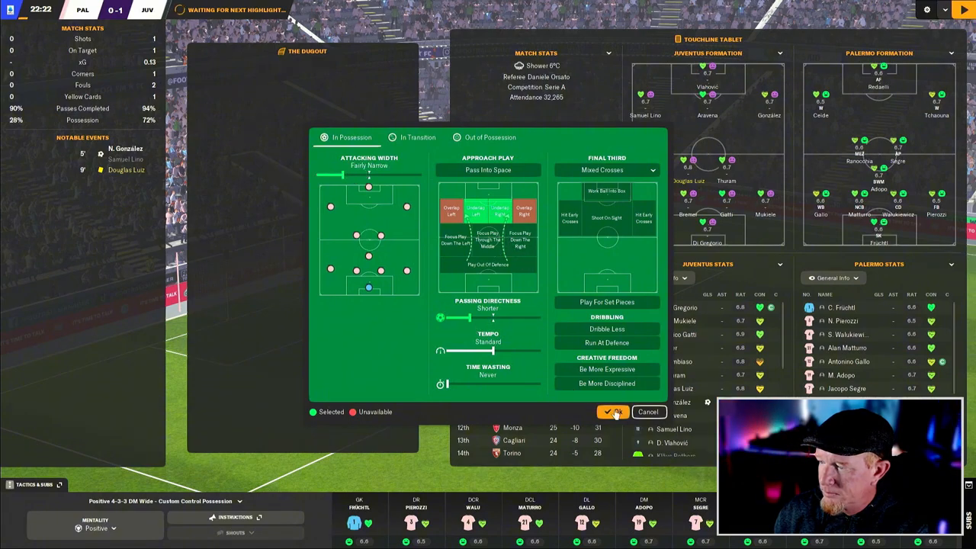
pyautogui.click(616, 411)
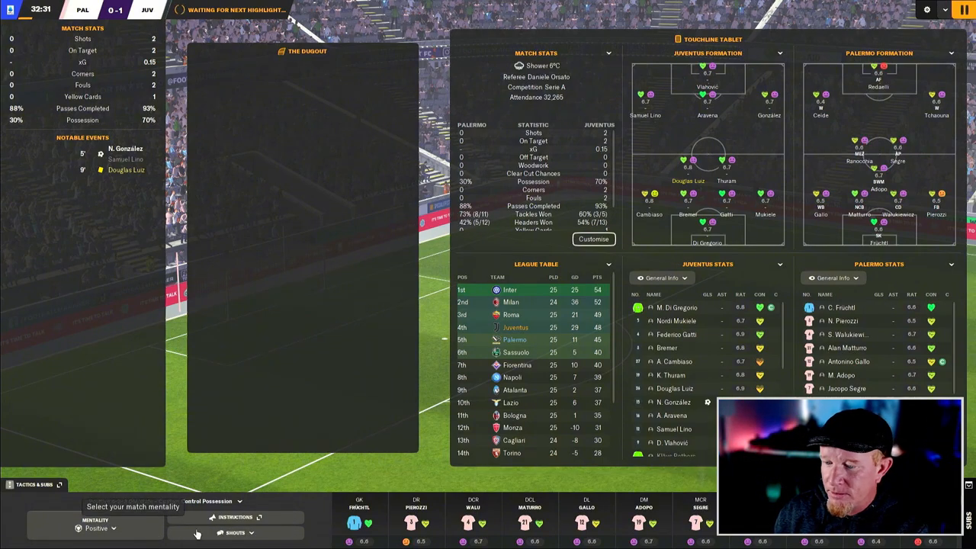
# Switch mentality to Attacking, then criticise the room, defenders and attackers at half-time.
pyautogui.click(234, 532)
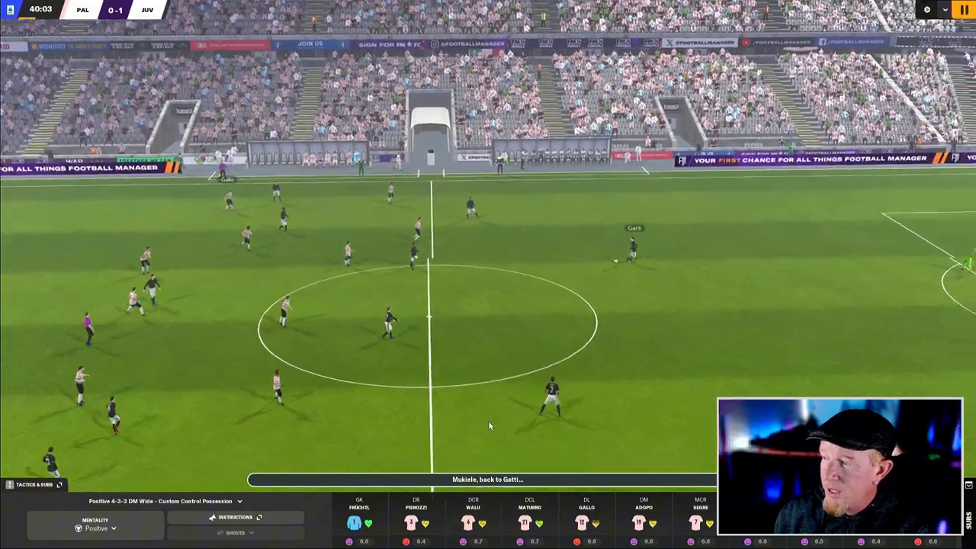
pyautogui.click(95, 528)
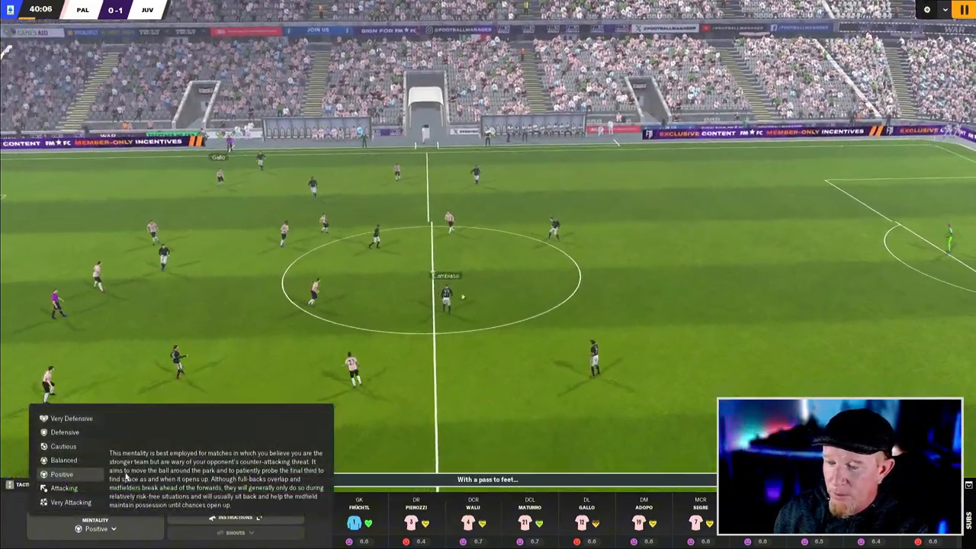
pyautogui.click(64, 488)
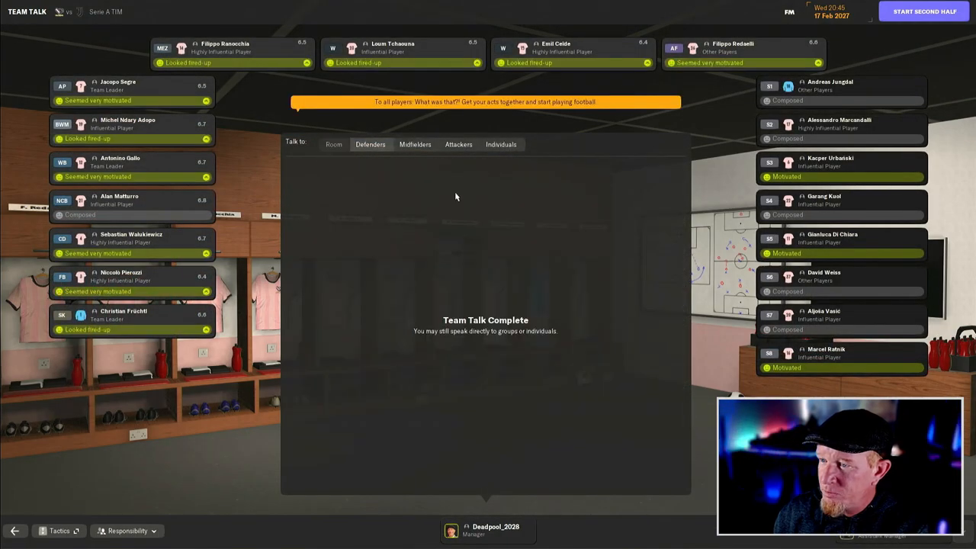
pyautogui.click(370, 144)
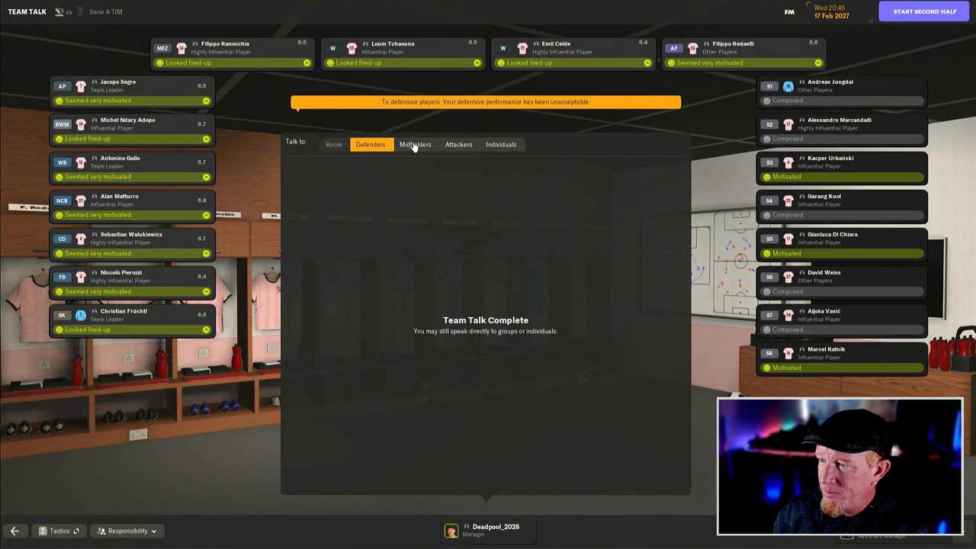
pyautogui.click(458, 144)
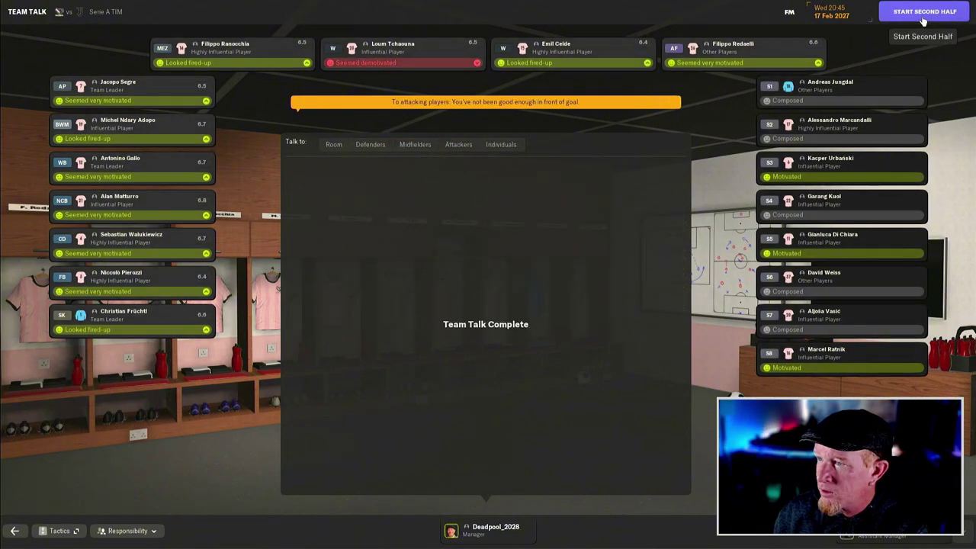
# Start the second half and play to 64 minutes as Redaelli's brace makes it 2-1.
pyautogui.click(923, 11)
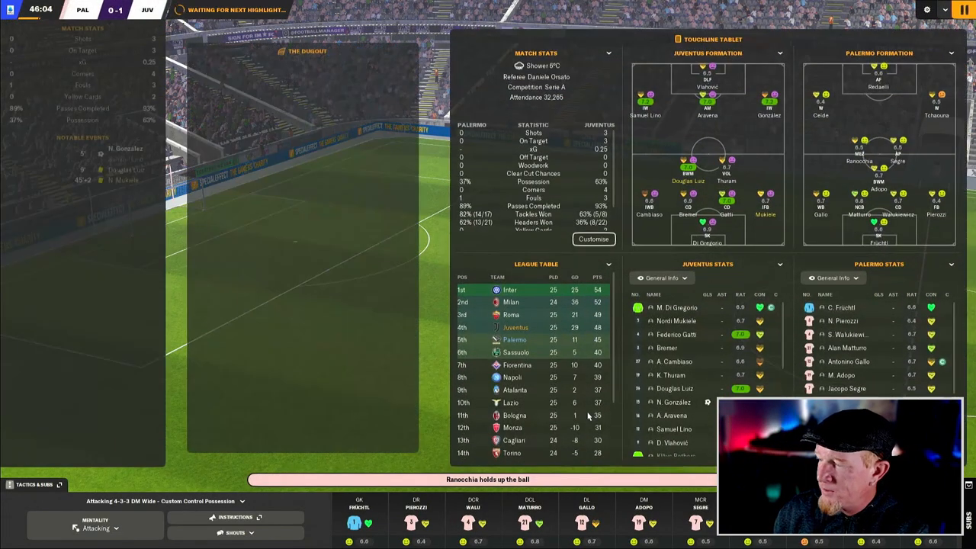
pyautogui.click(236, 532)
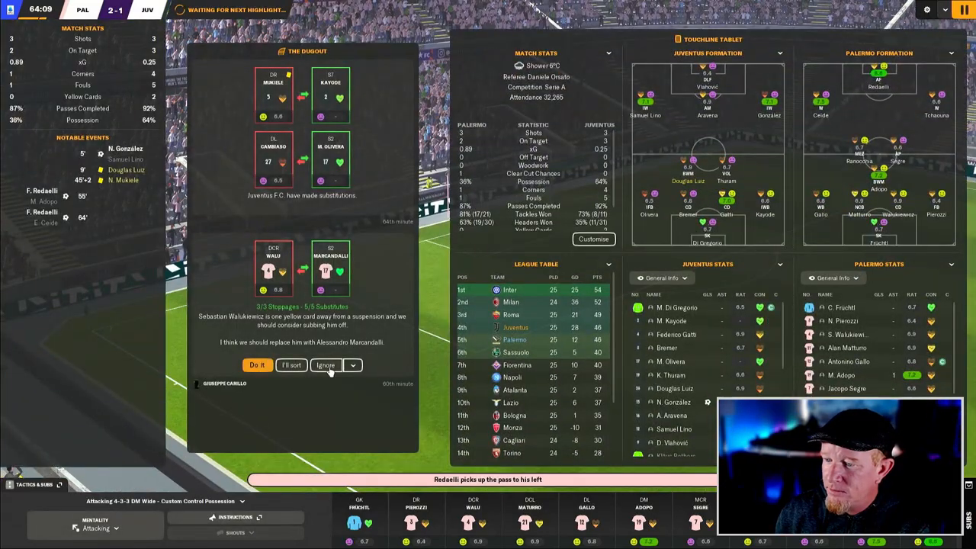
# Ignore the Walukiewicz suggestion; substitute Marcandalli for Gallo and Urbański for Ranocchia.
pyautogui.click(325, 365)
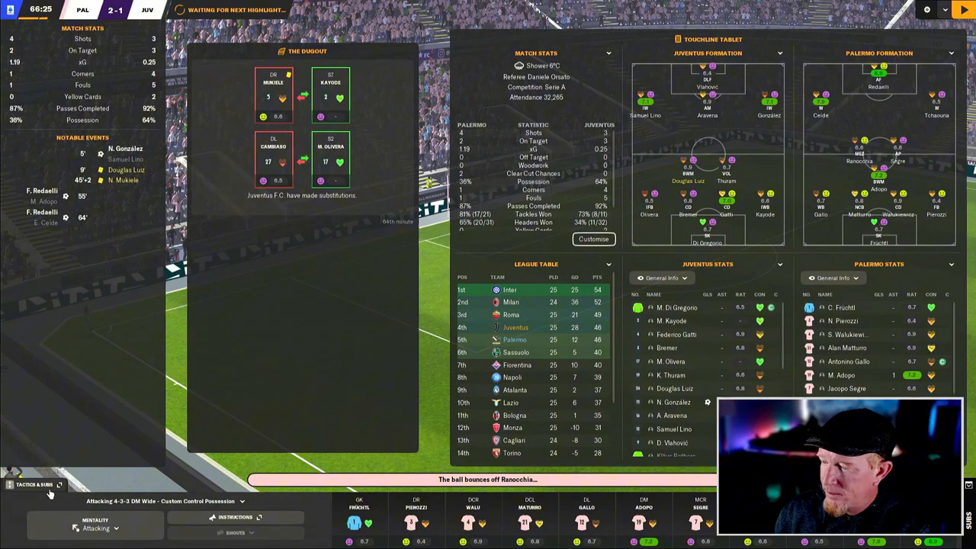
pyautogui.click(34, 484)
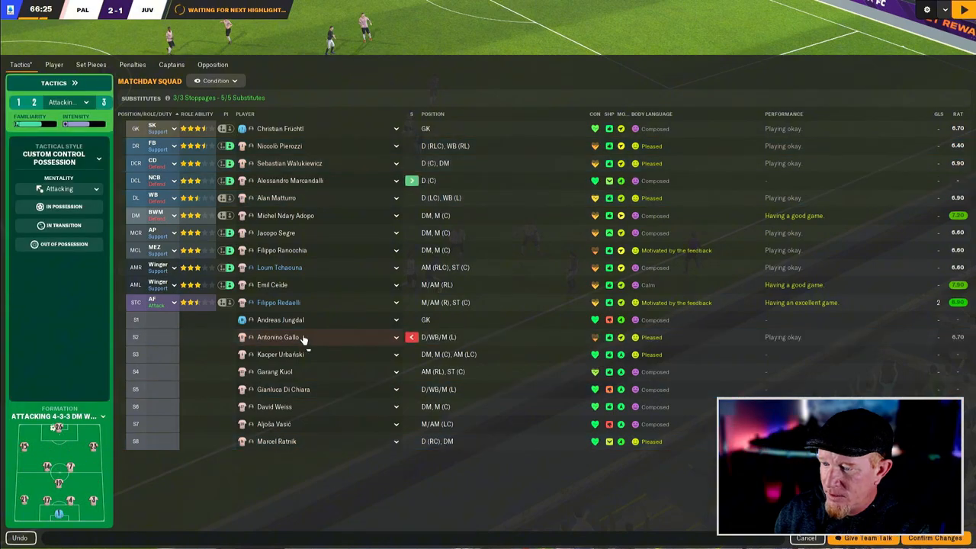
pyautogui.moveTo(278, 441)
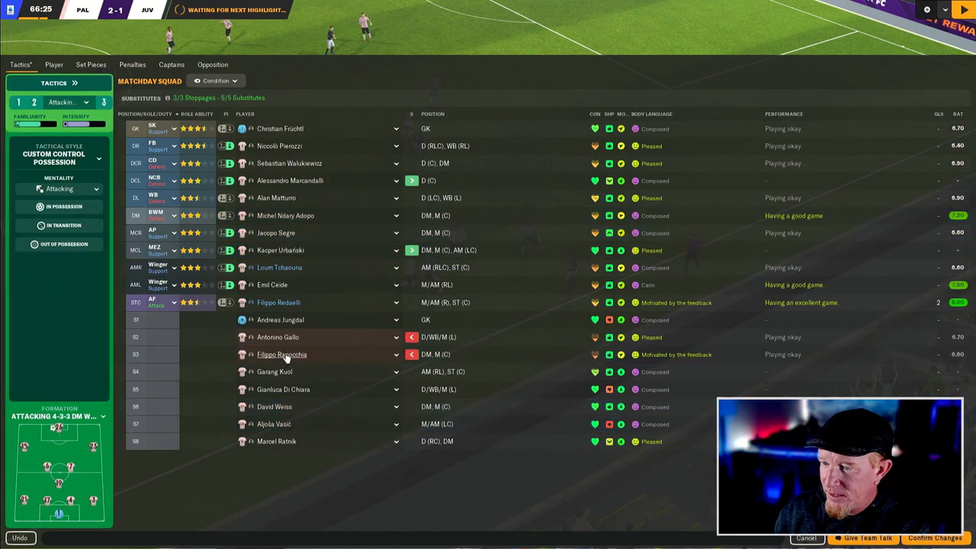
pyautogui.click(165, 250)
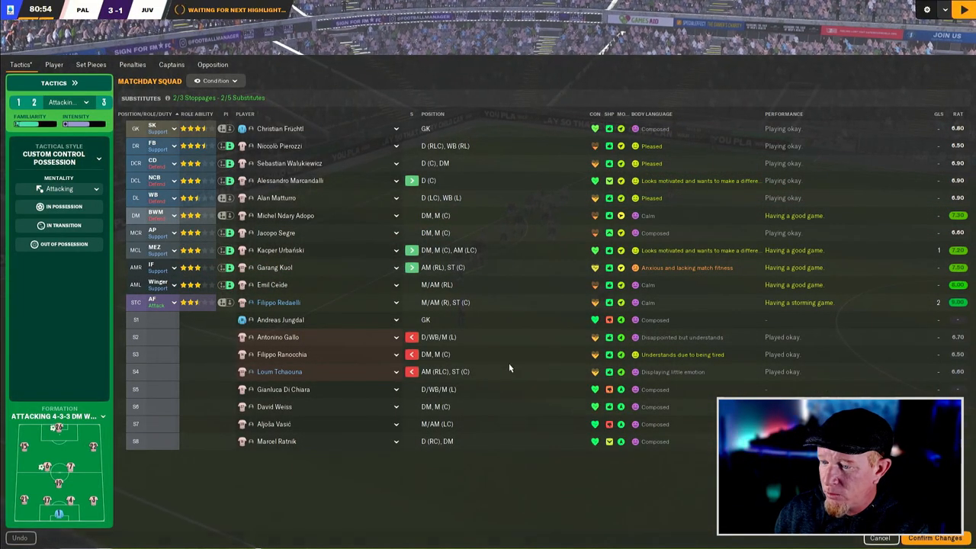
pyautogui.moveTo(373, 390)
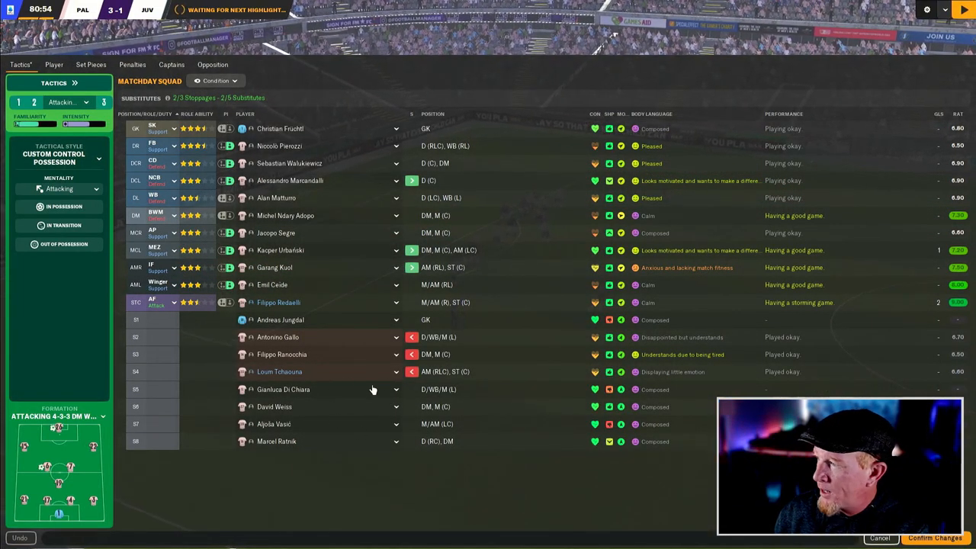
pyautogui.moveTo(396, 320)
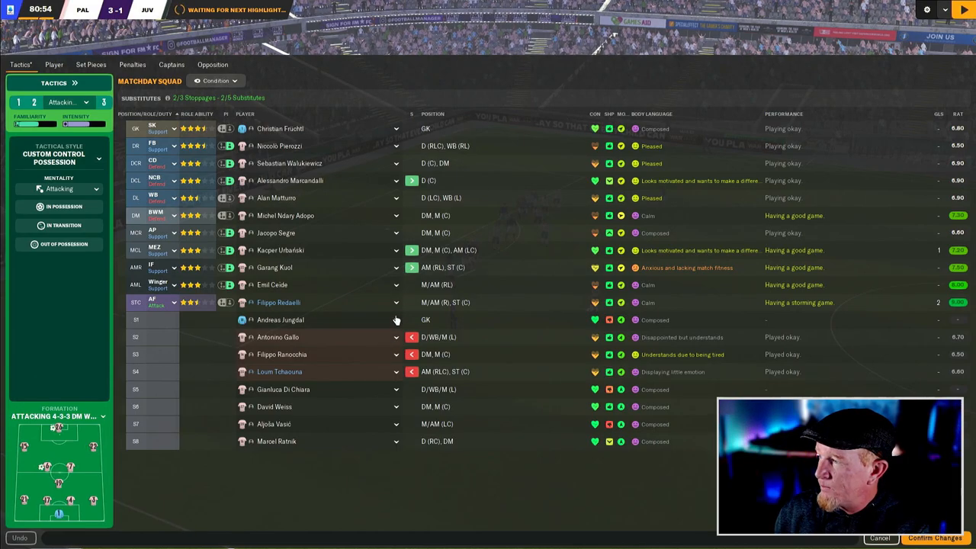
pyautogui.moveTo(394, 250)
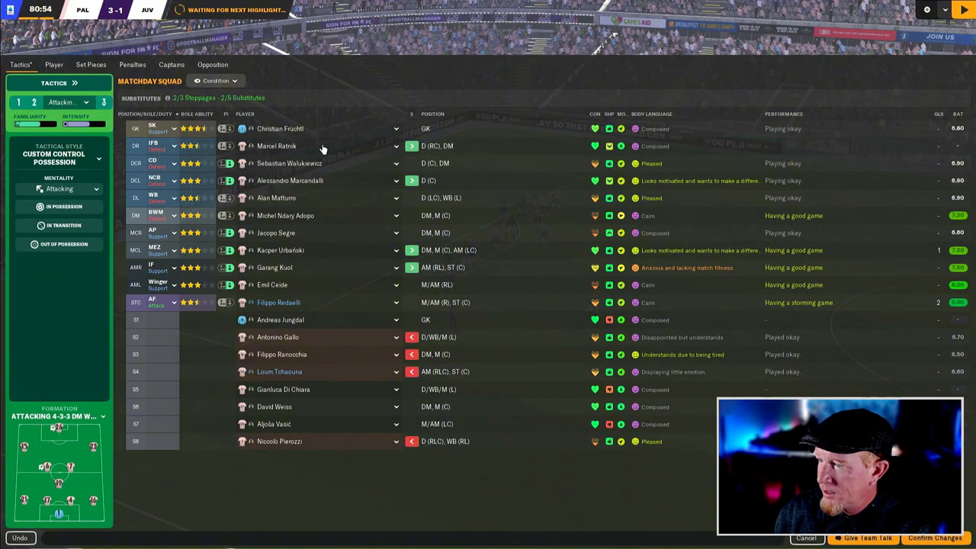
pyautogui.moveTo(305, 196)
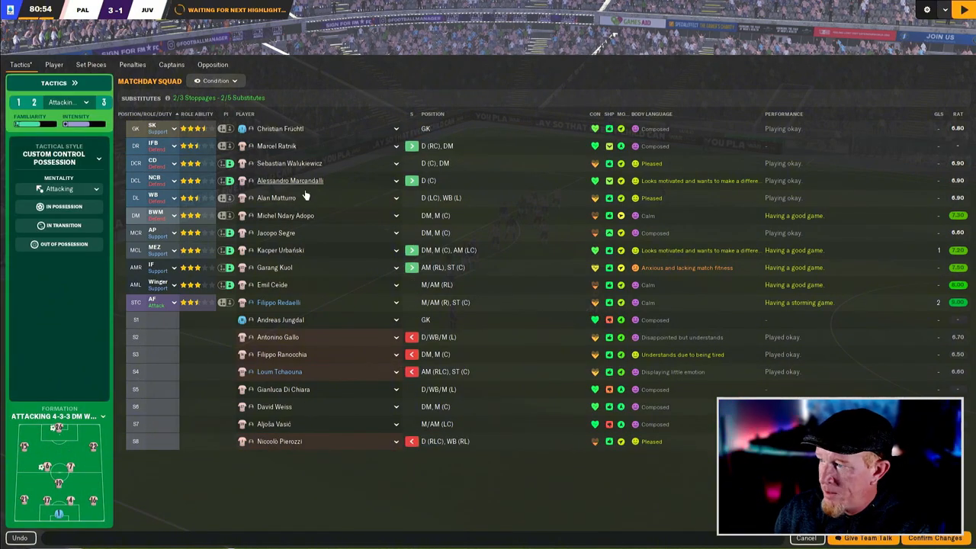
pyautogui.moveTo(297, 215)
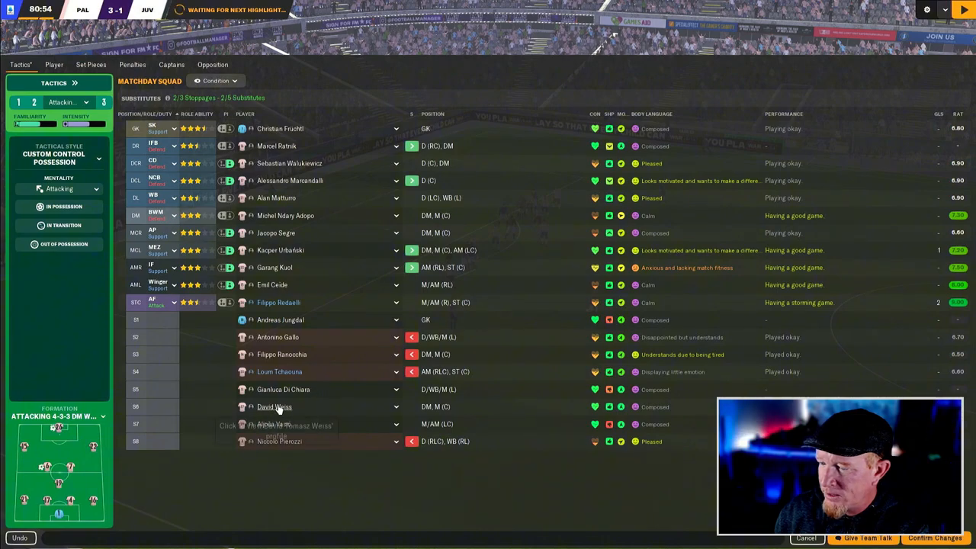
pyautogui.moveTo(271, 431)
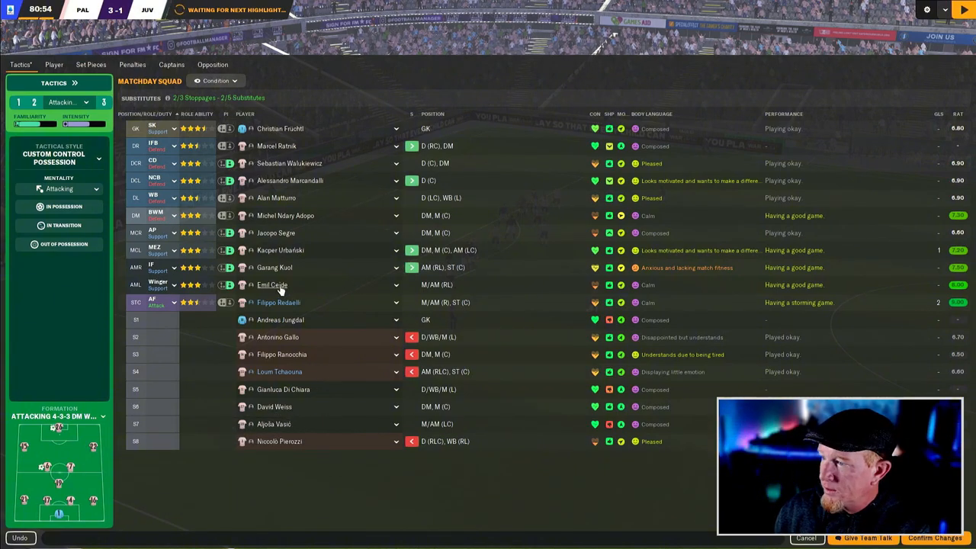
pyautogui.moveTo(273, 284)
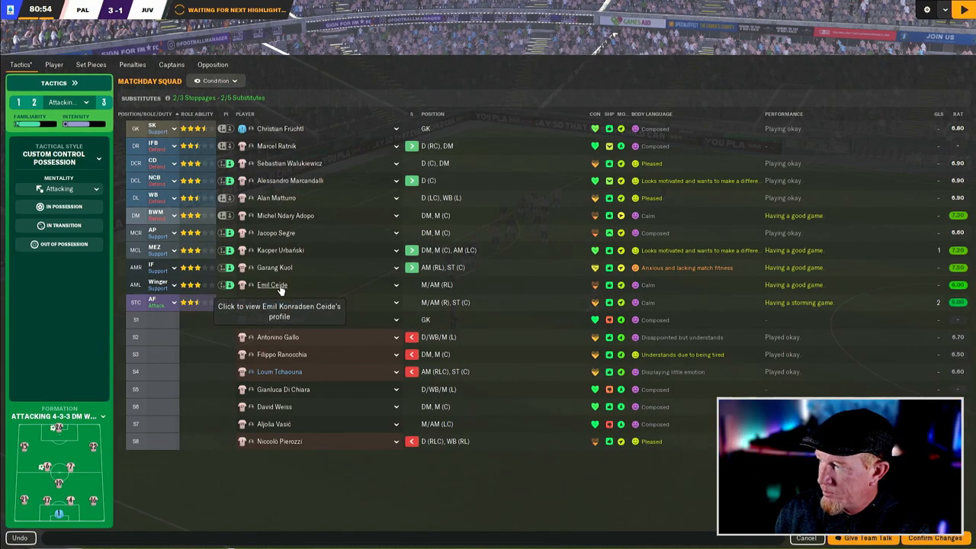
pyautogui.moveTo(276, 232)
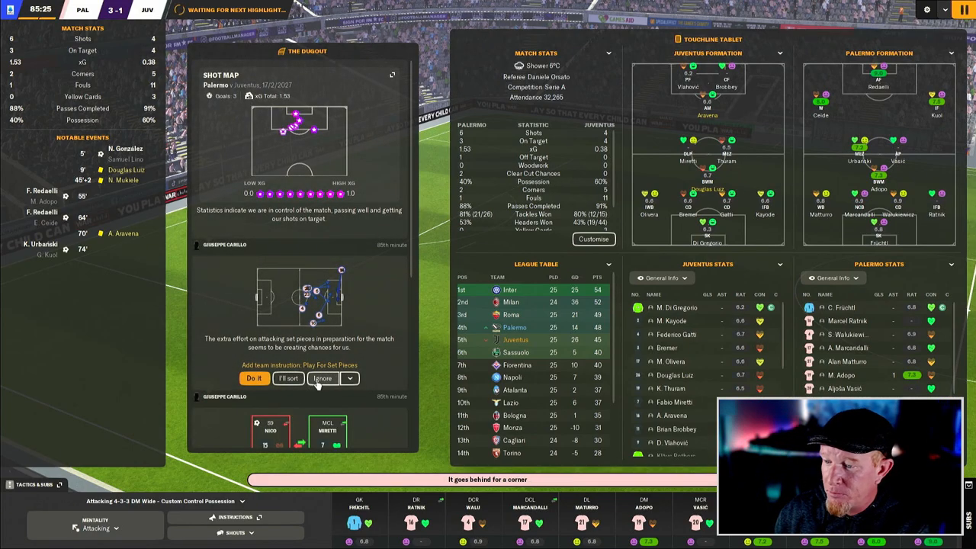
# Decline the suggested set-piece team instruction and play on toward full time.
pyautogui.click(321, 378)
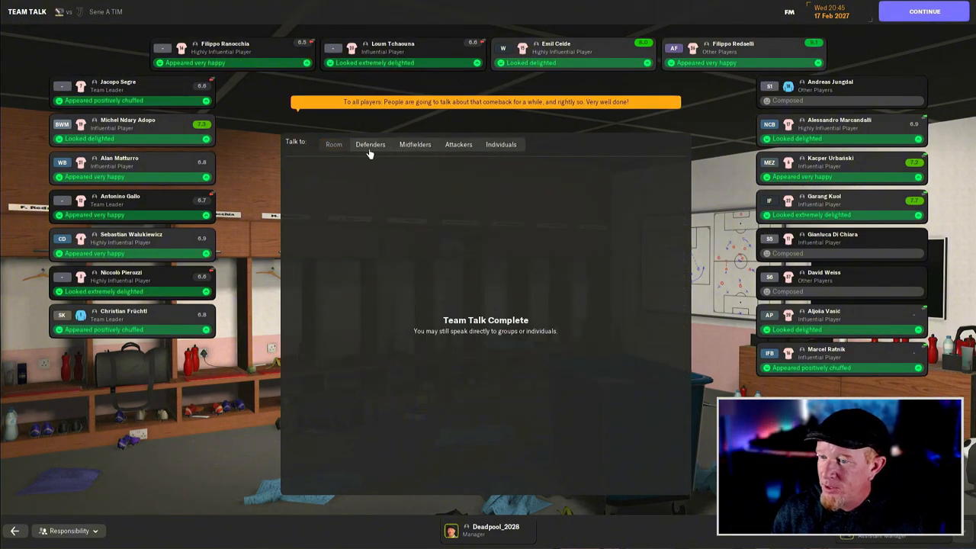
# Individually praise Redaelli, Kuol, Urbański and Ndiaye Adopo, then finish the team talk.
pyautogui.click(501, 144)
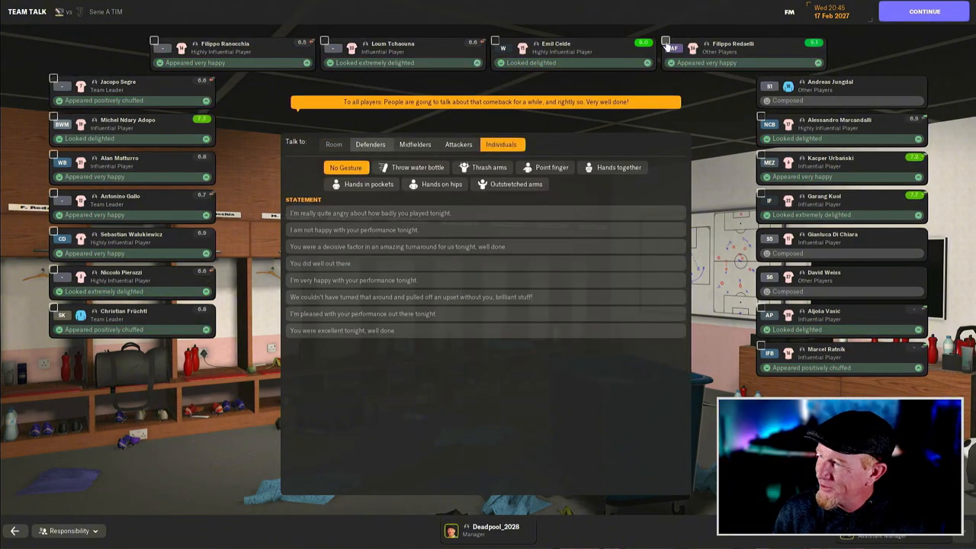
pyautogui.click(664, 41)
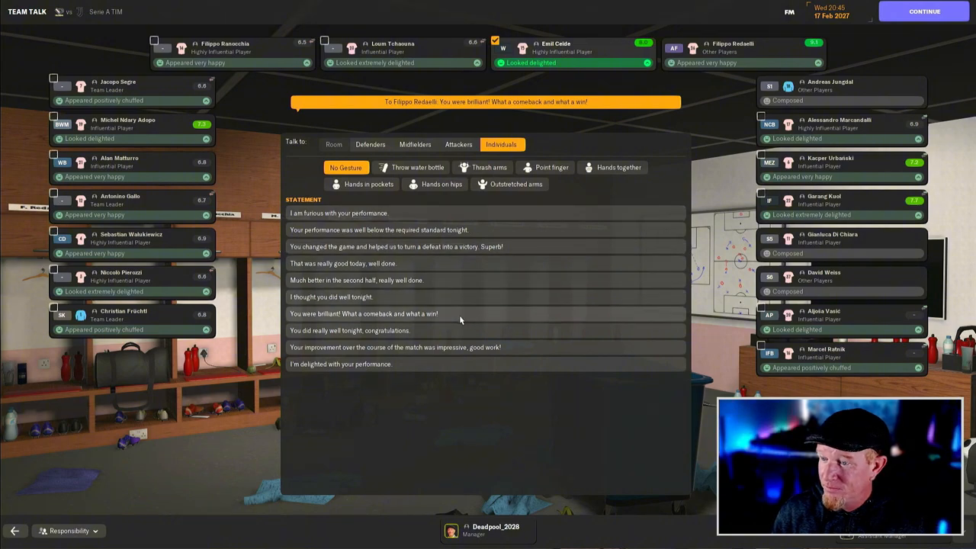
pyautogui.click(572, 48)
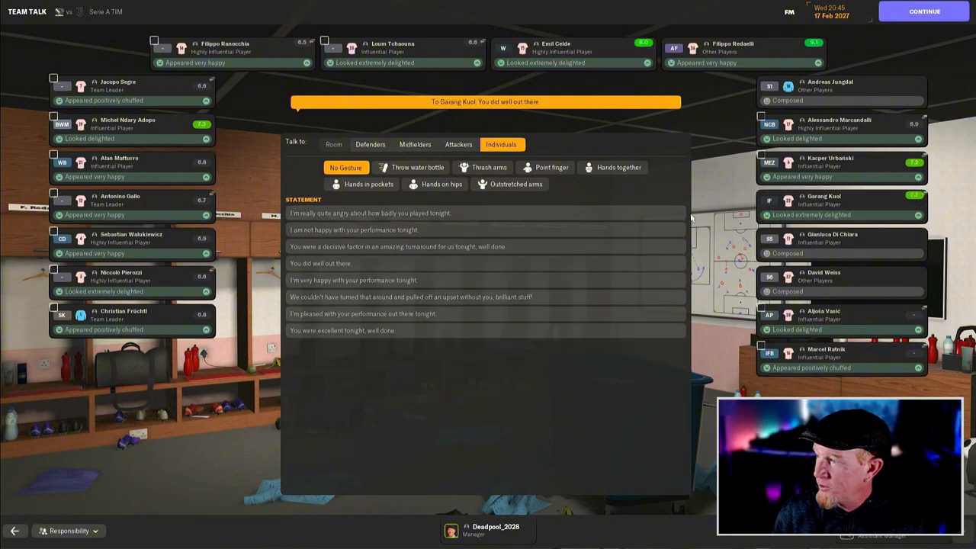
pyautogui.click(838, 162)
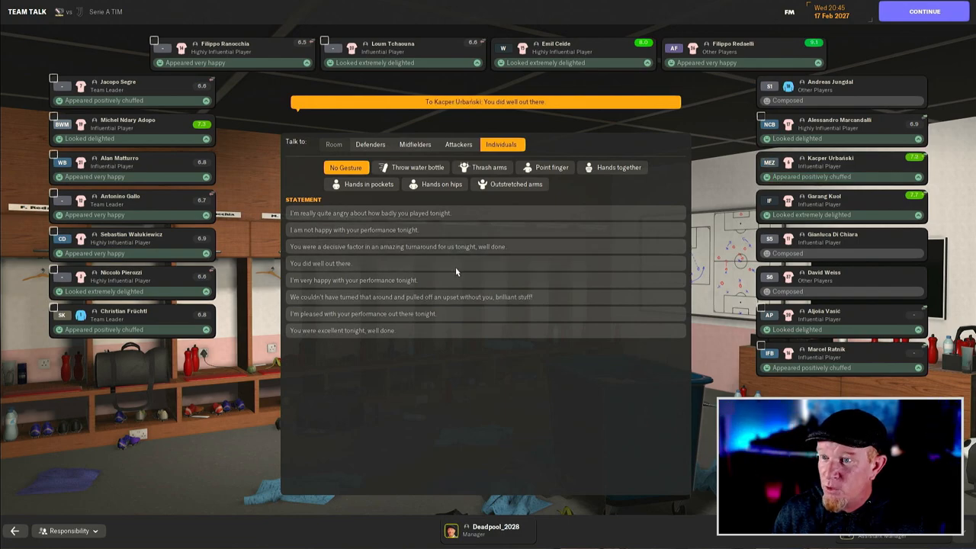
pyautogui.click(53, 115)
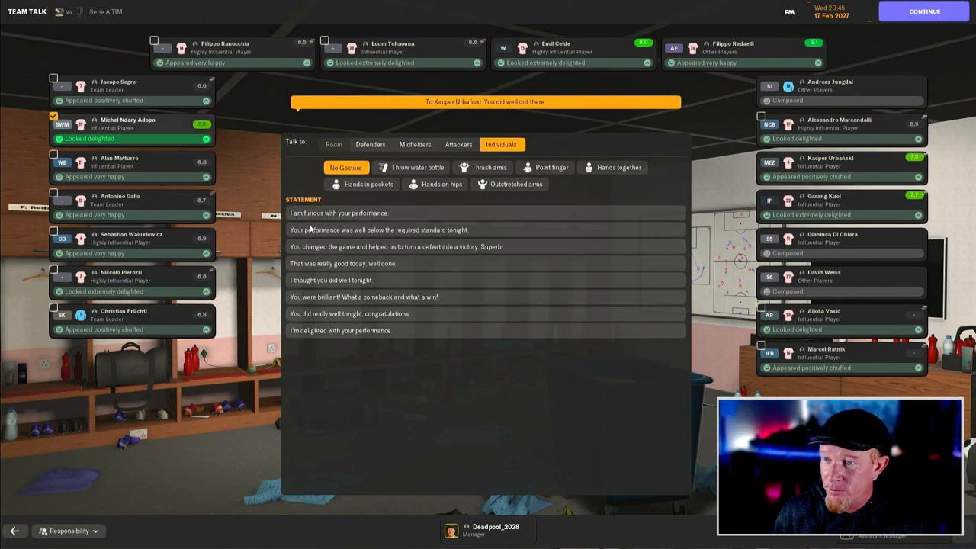
pyautogui.click(127, 124)
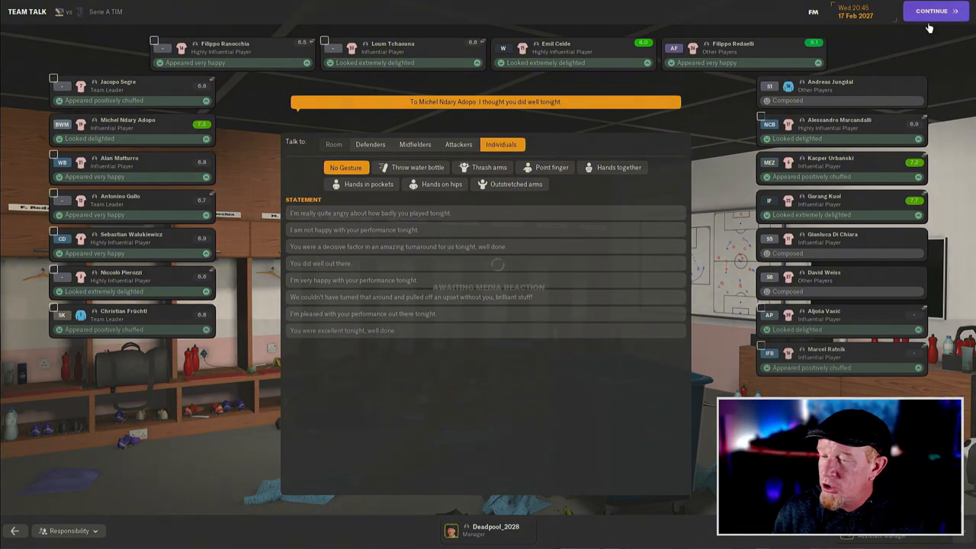
pyautogui.click(931, 11)
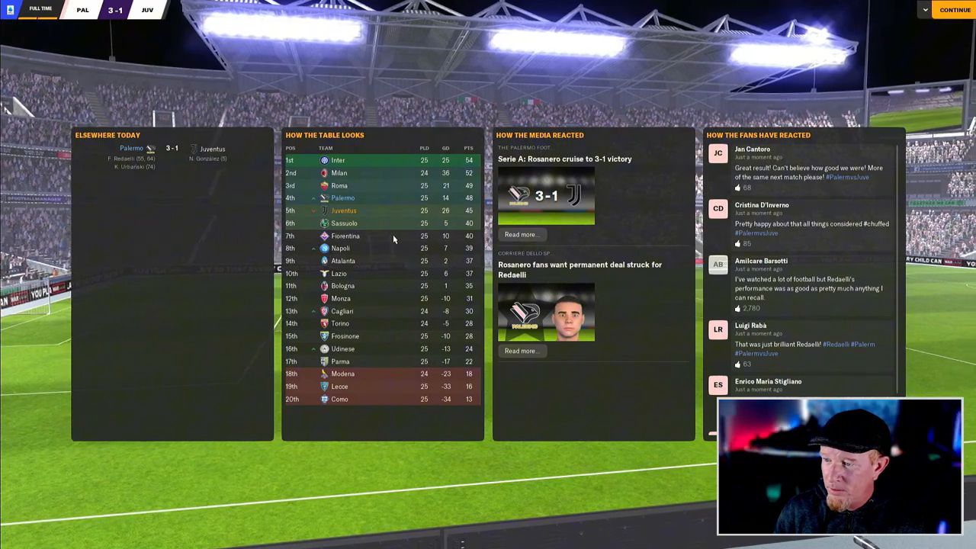
pyautogui.moveTo(358, 360)
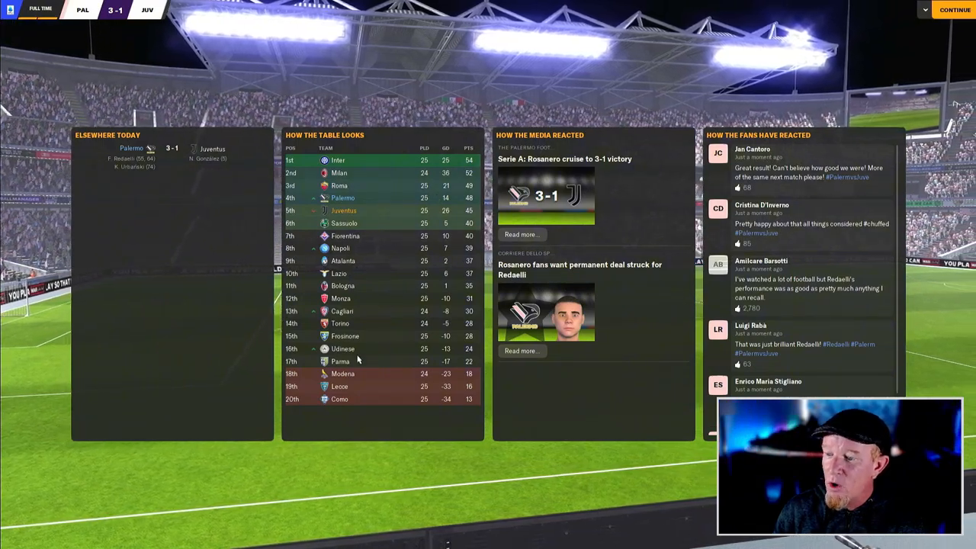
# Continue past the 3-1 full-time round-up to the news inbox.
pyautogui.click(954, 9)
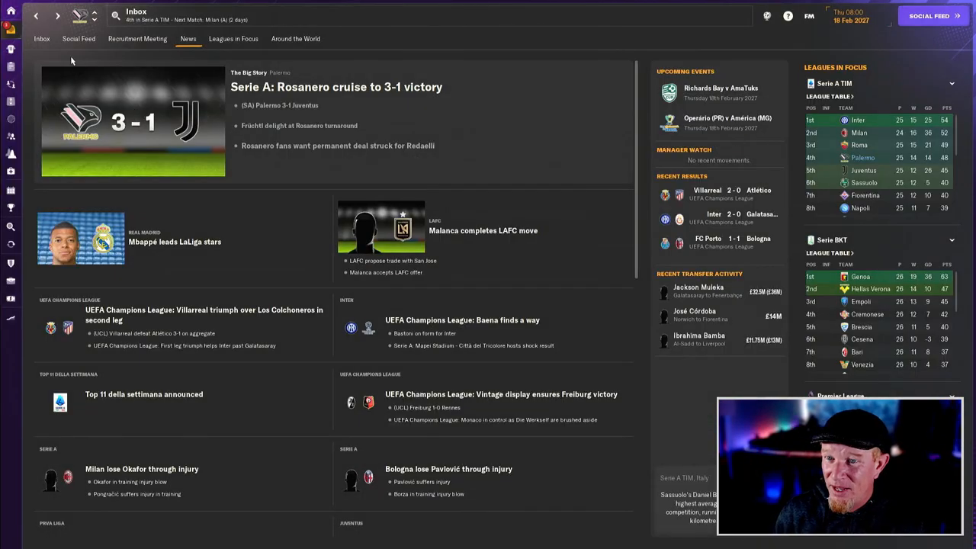
# Visit Competitions, then return to the manager home overview previewing the Milan away trip.
pyautogui.click(10, 207)
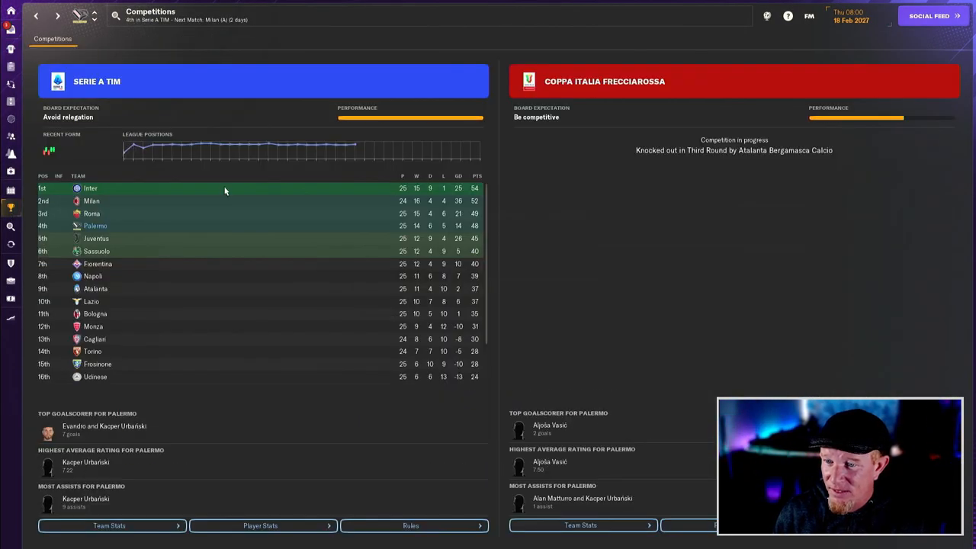
pyautogui.click(11, 14)
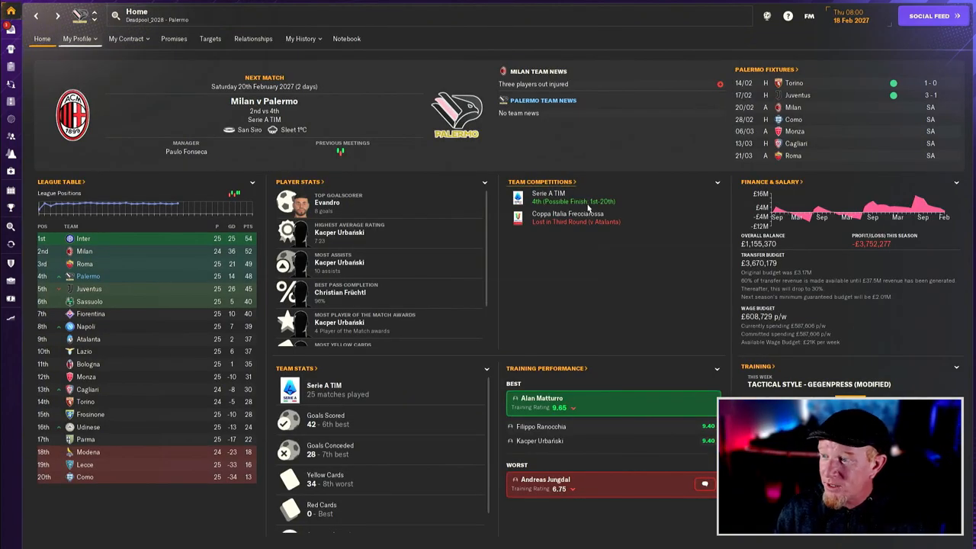
pyautogui.moveTo(602, 210)
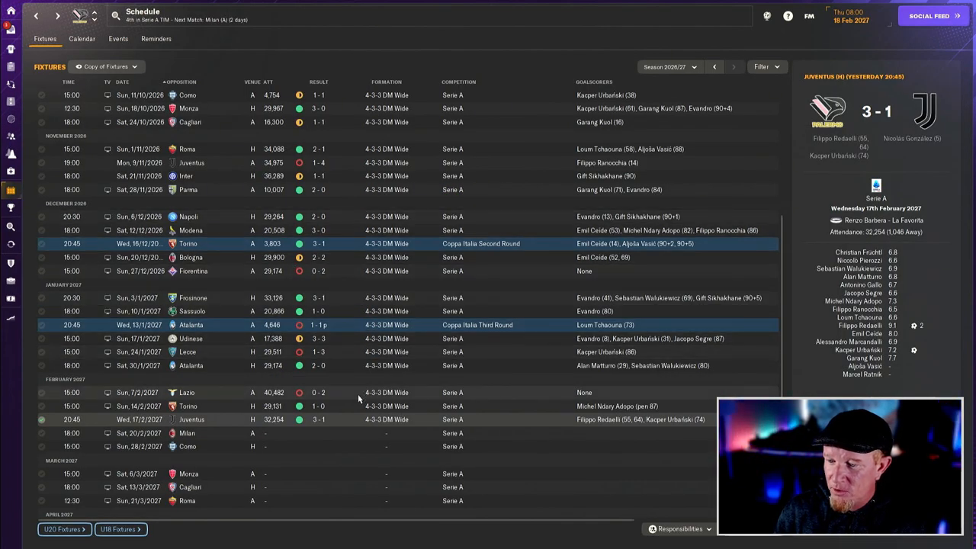
pyautogui.scroll(-3)
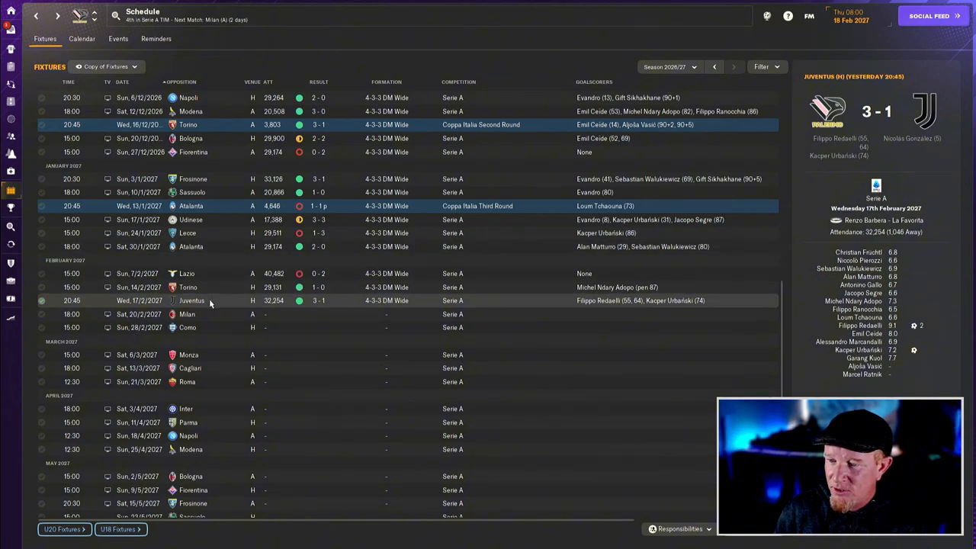
pyautogui.moveTo(331, 287)
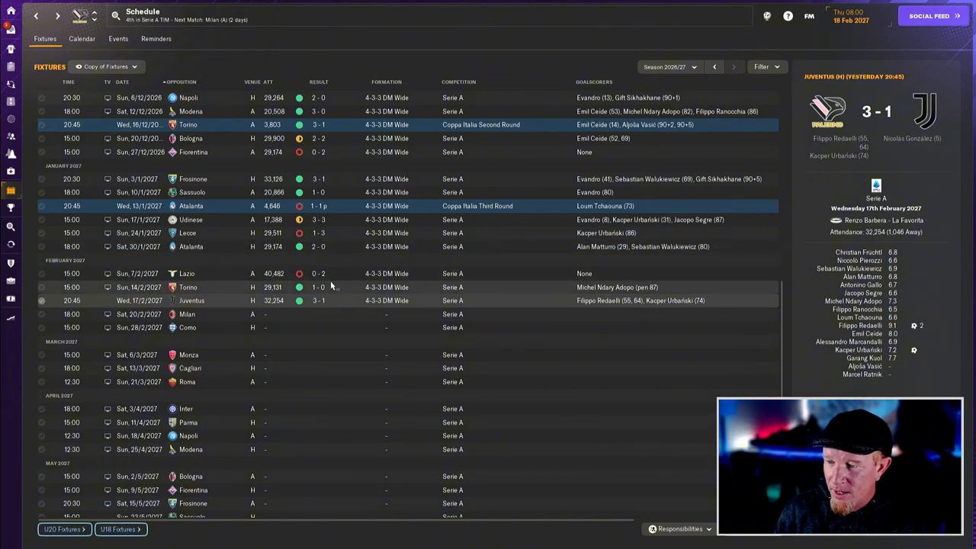
pyautogui.moveTo(330, 300)
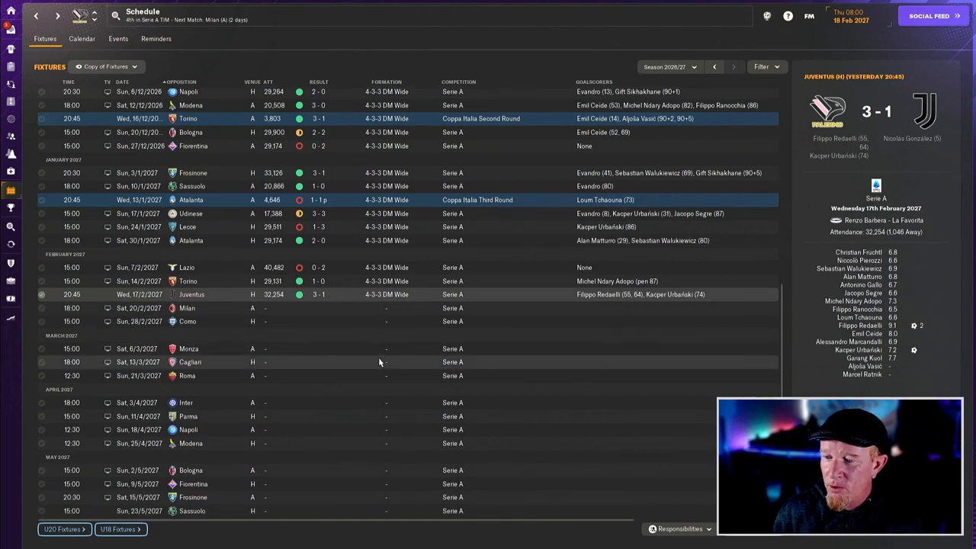
pyautogui.moveTo(318, 240)
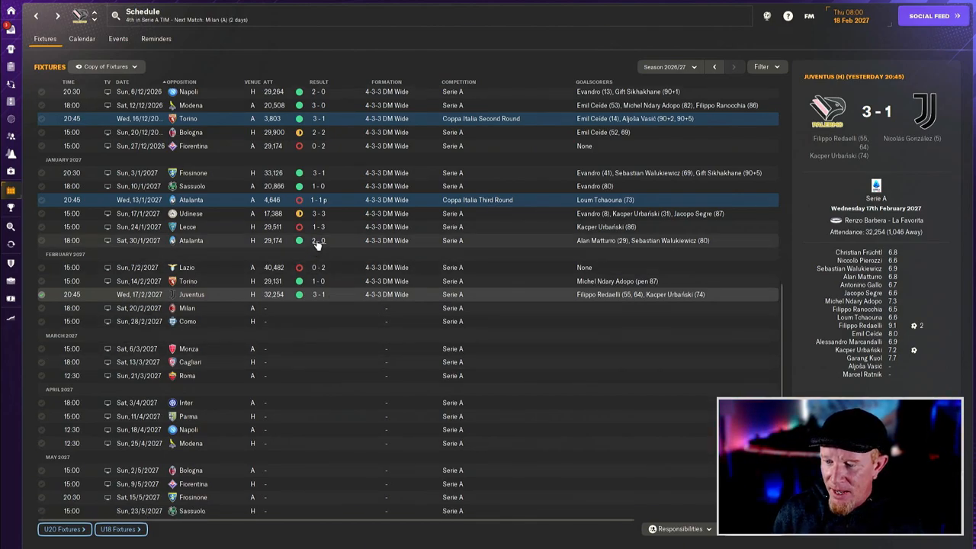
pyautogui.moveTo(318, 244)
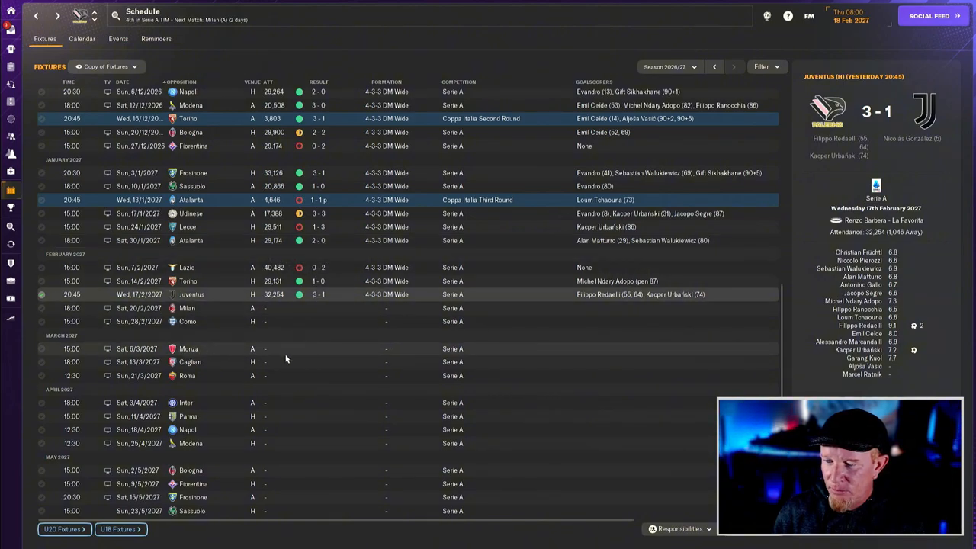
pyautogui.moveTo(199, 385)
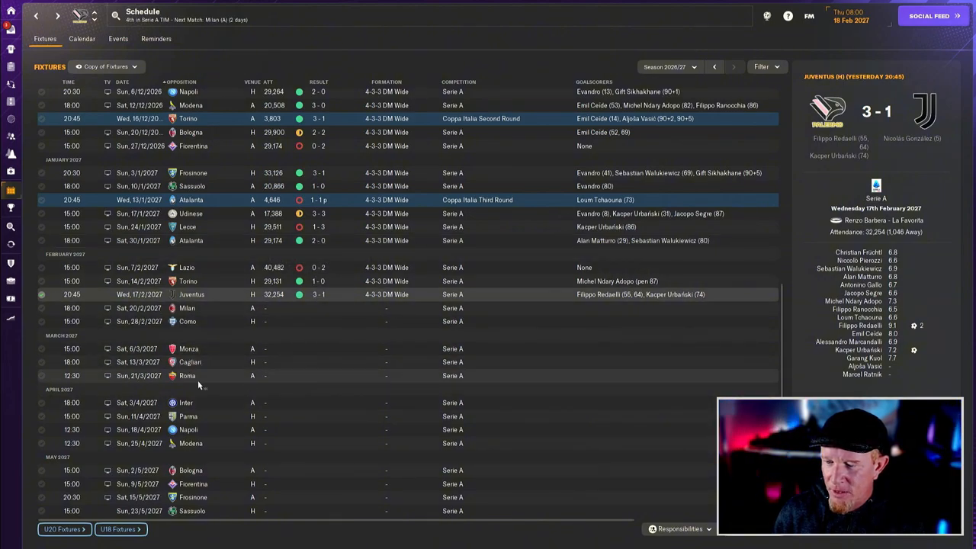
pyautogui.moveTo(299, 368)
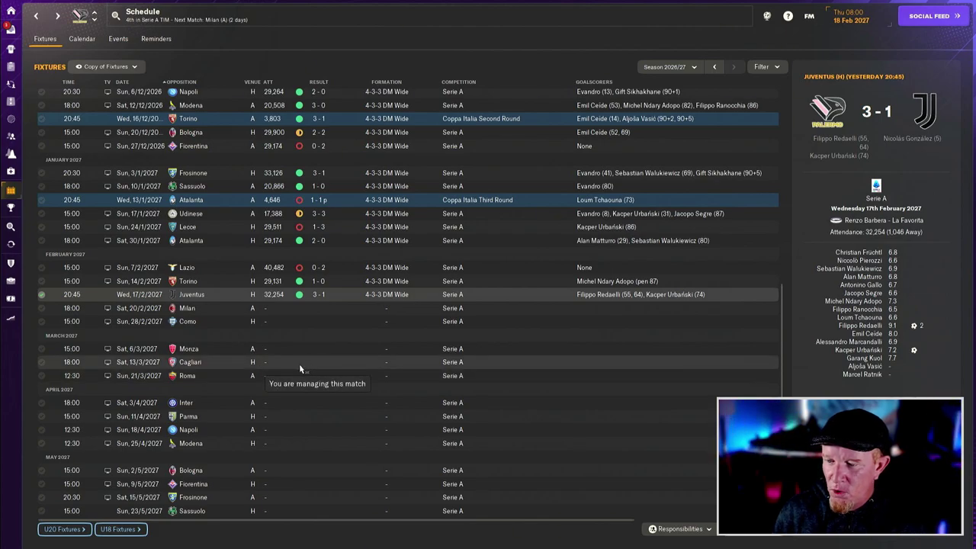
pyautogui.moveTo(305, 318)
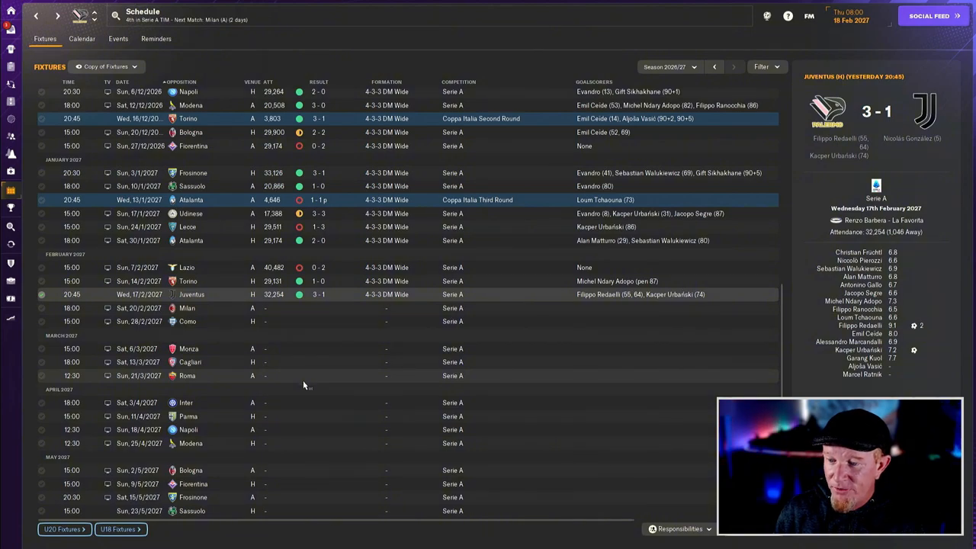
pyautogui.moveTo(297, 379)
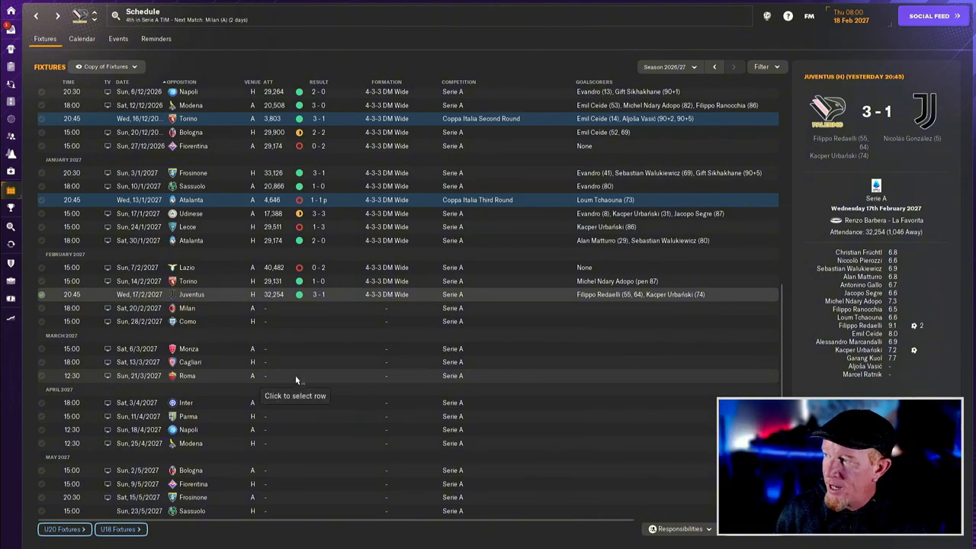